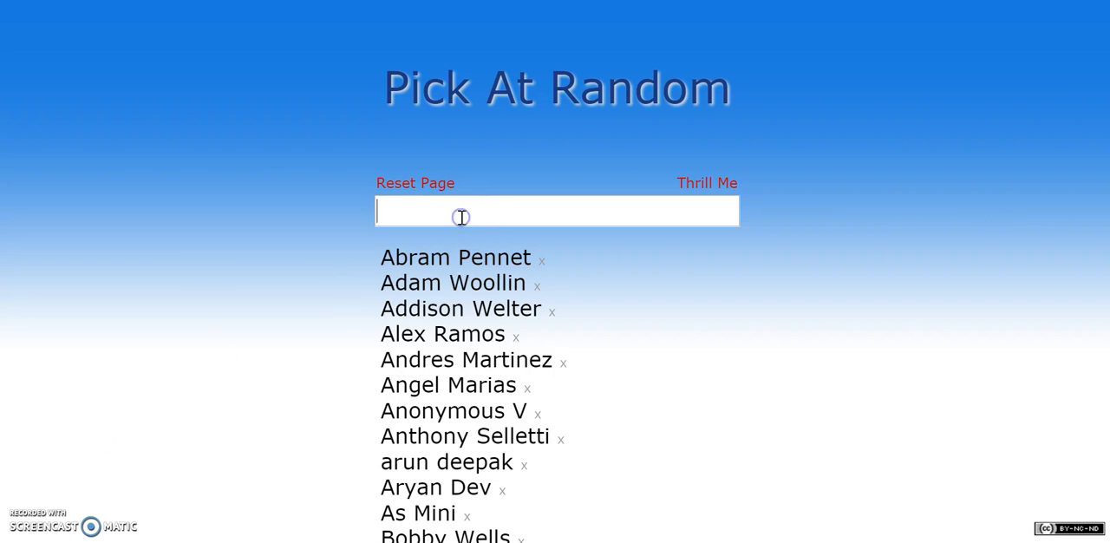
# Step: Enter the names Green Gypsy, Blue Gypsy, Purple Gypsy, Red Gypsy and Yellow Gypsy
pyautogui.write('G')
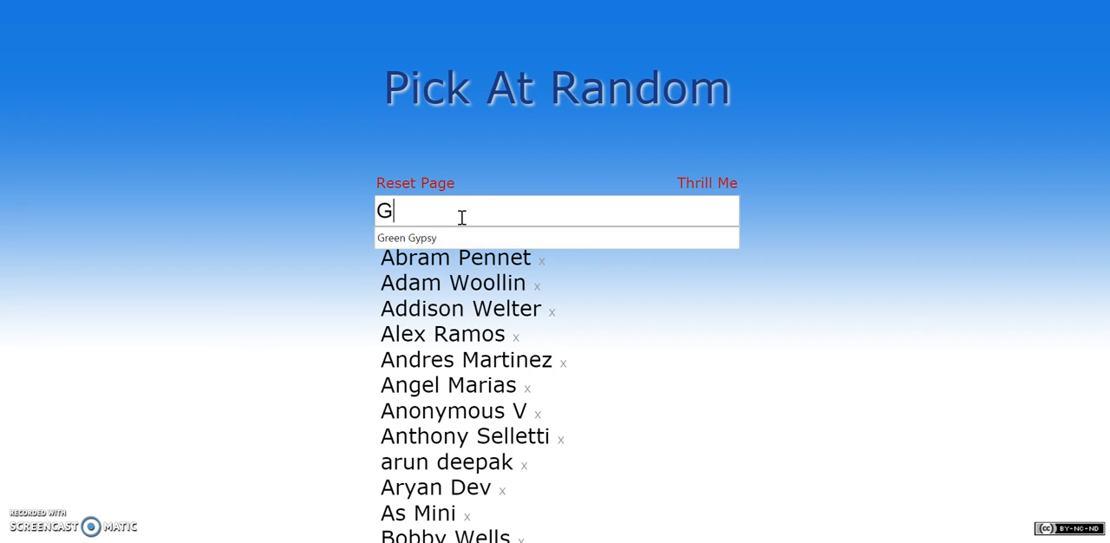
pyautogui.write('reen Gypsy')
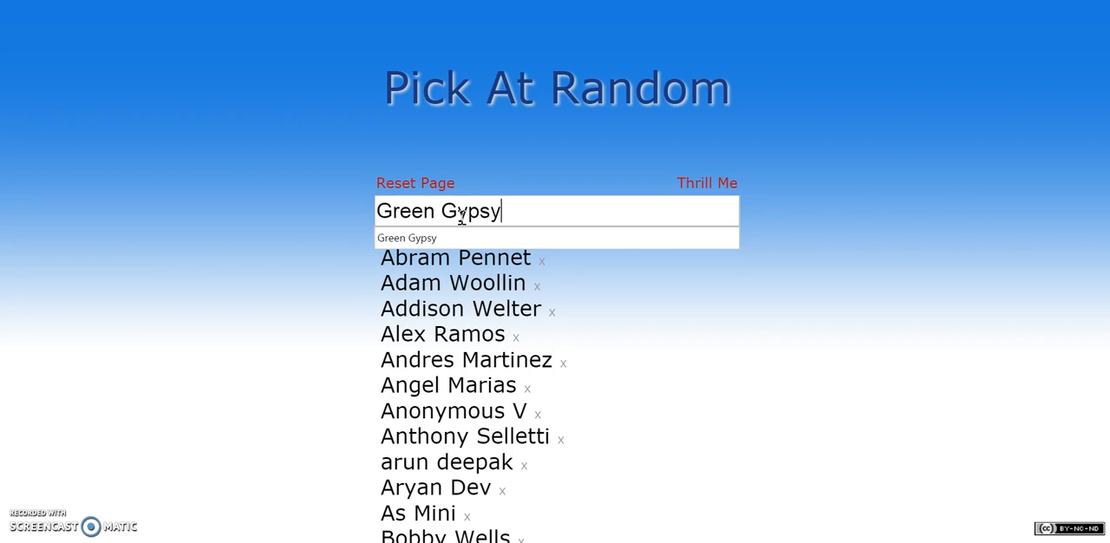
pyautogui.write('Blue')
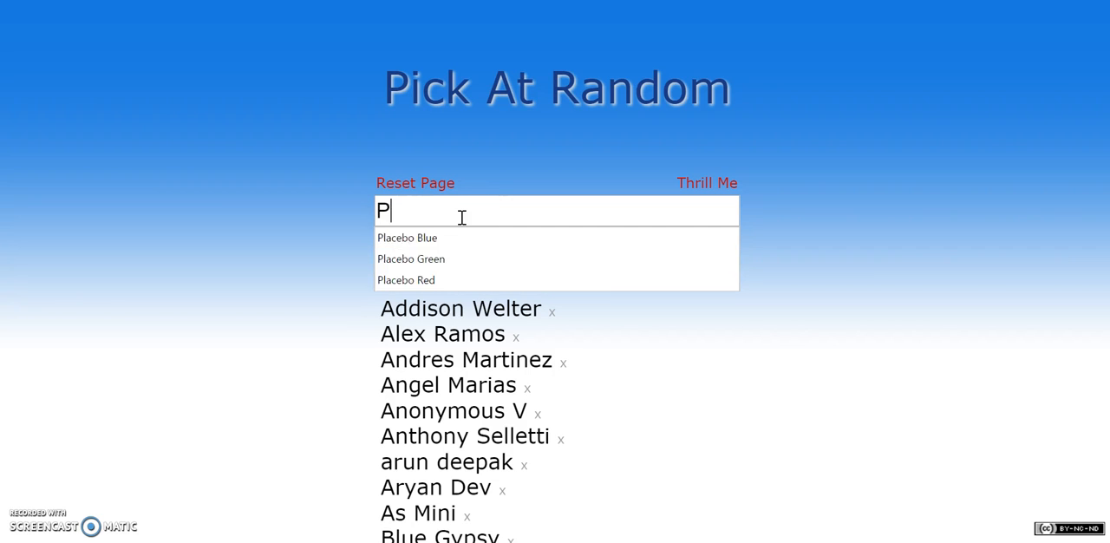
pyautogui.write('urple')
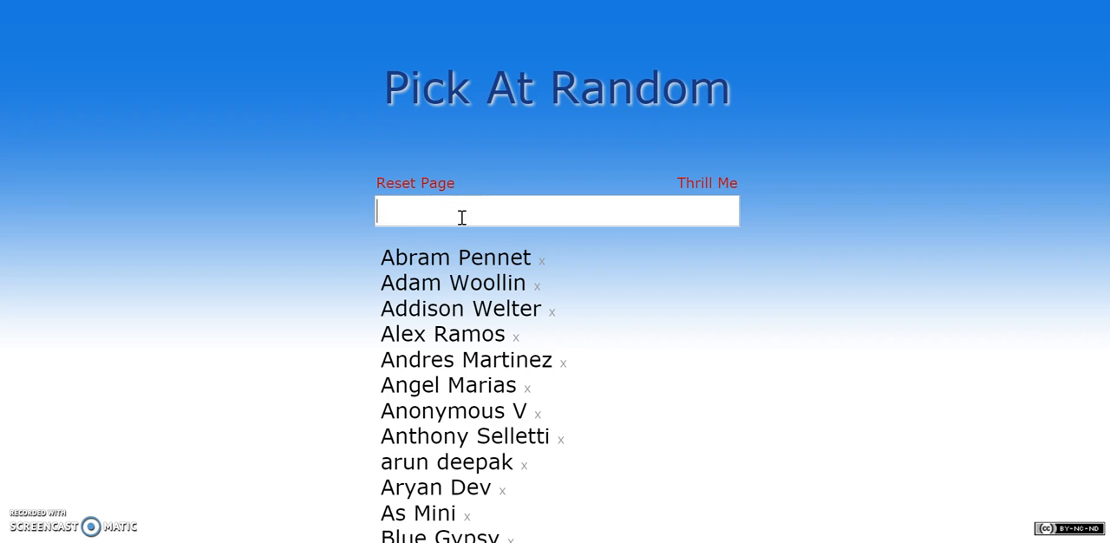
pyautogui.write('Or')
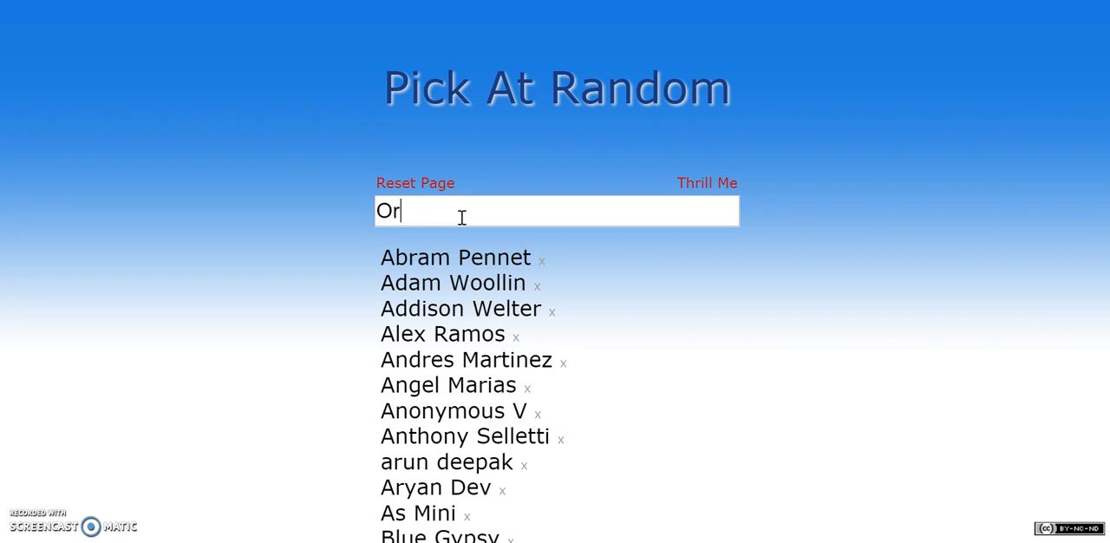
pyautogui.press('Backspace')
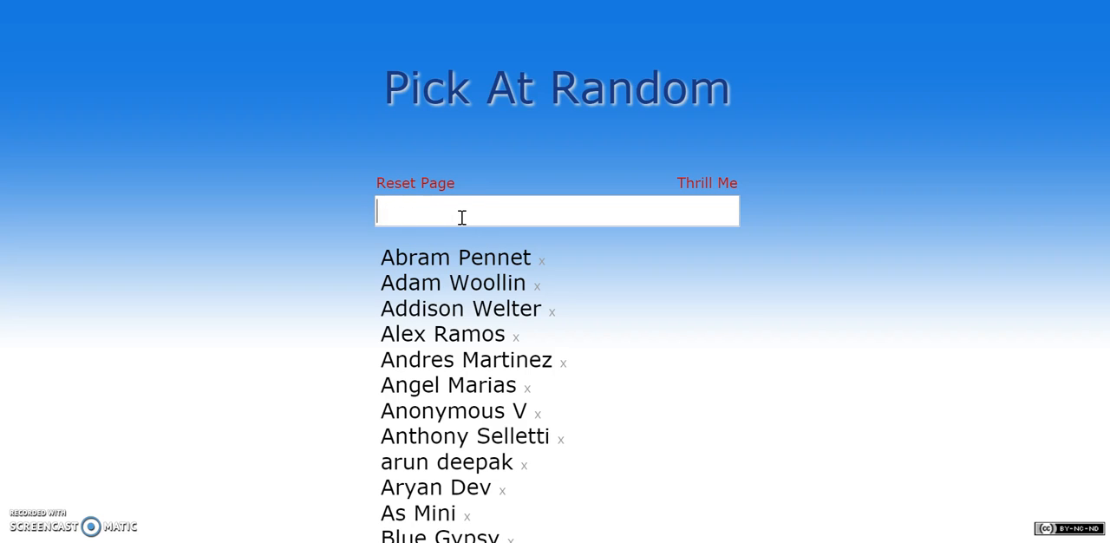
pyautogui.write('Red G')
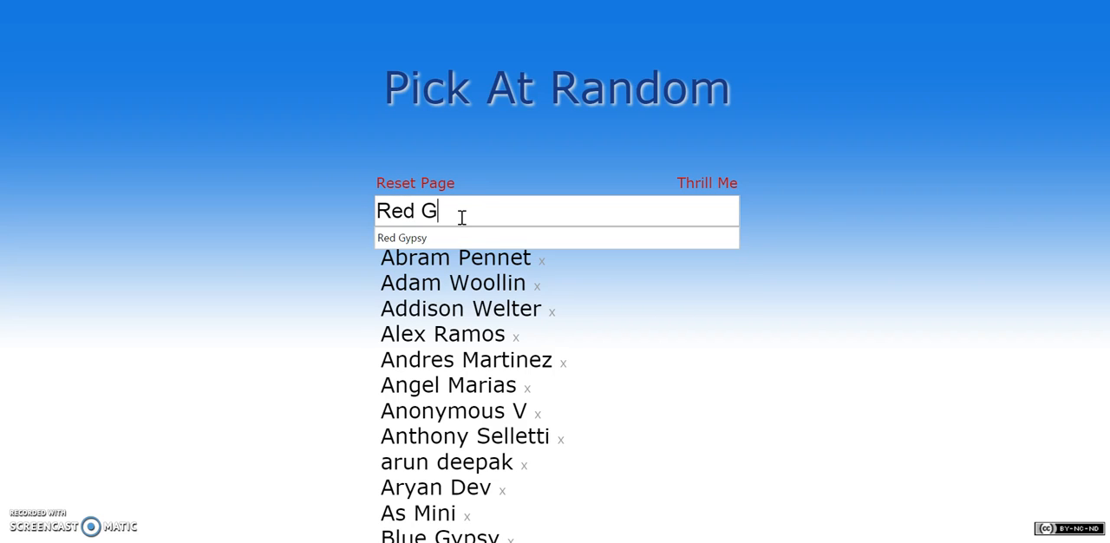
pyautogui.press('ctrl+a')
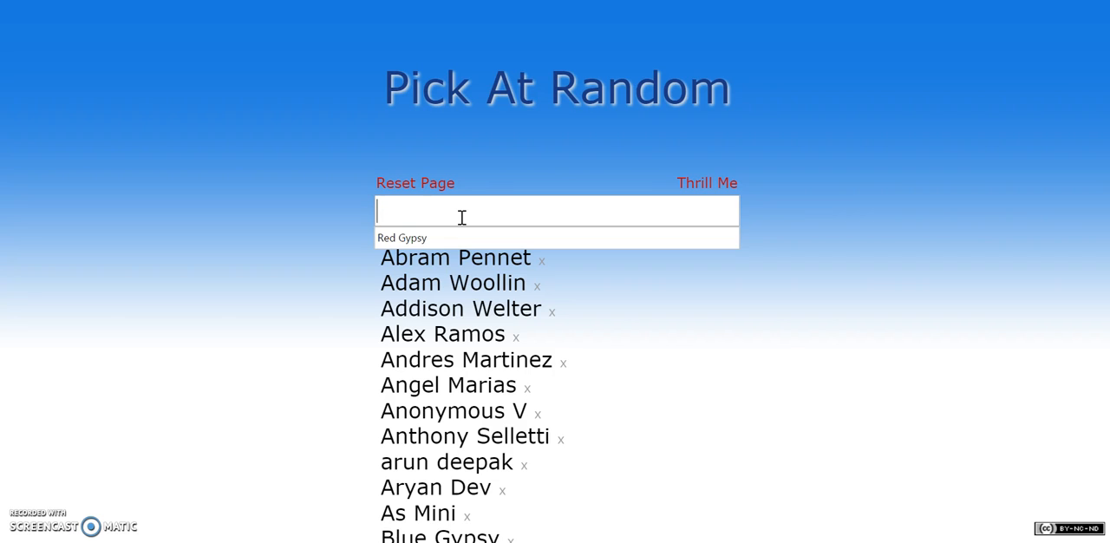
pyautogui.write('Yellow Gy')
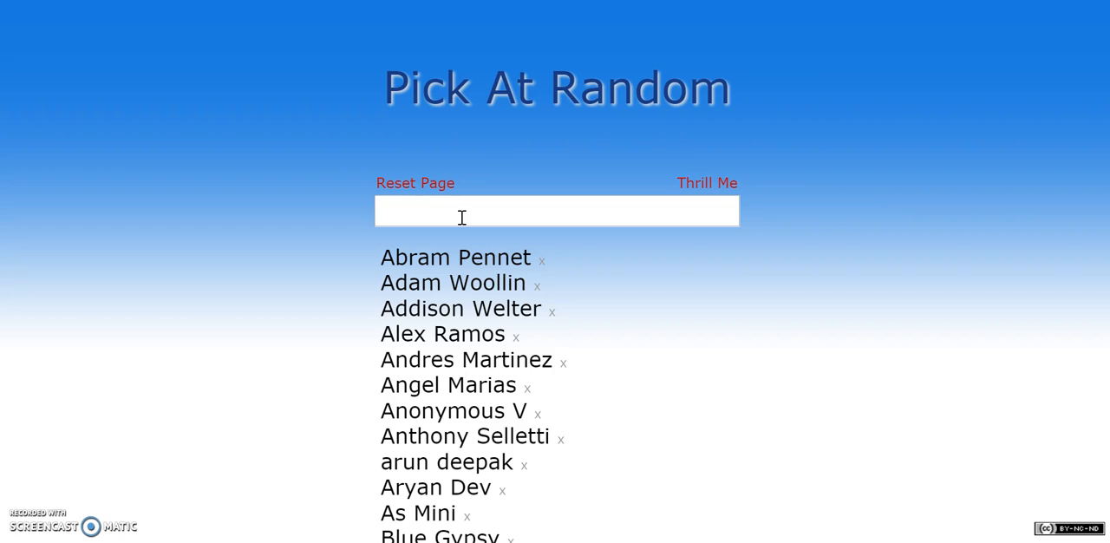
pyautogui.moveTo(401, 246)
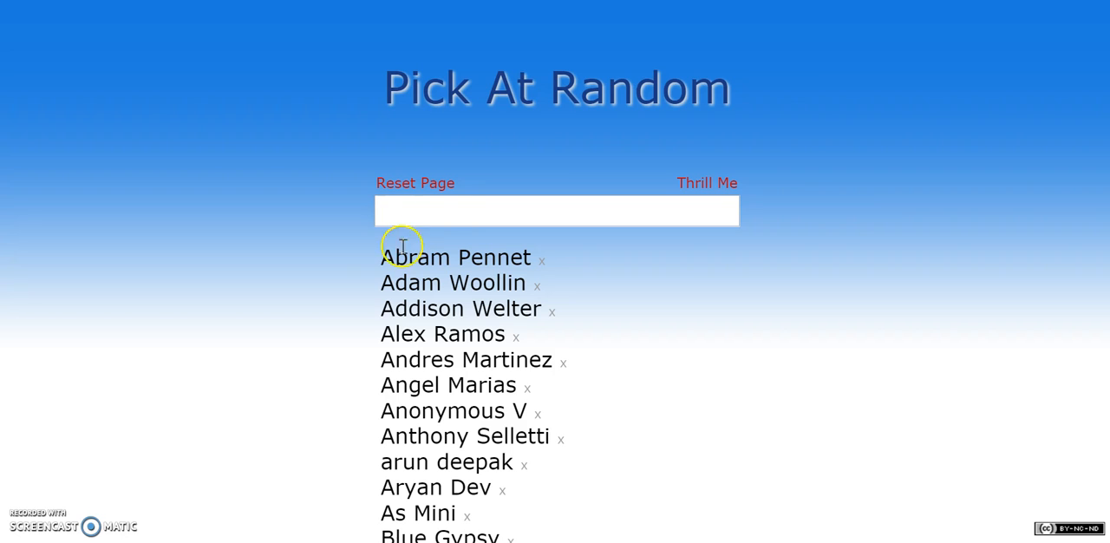
pyautogui.moveTo(401, 246)
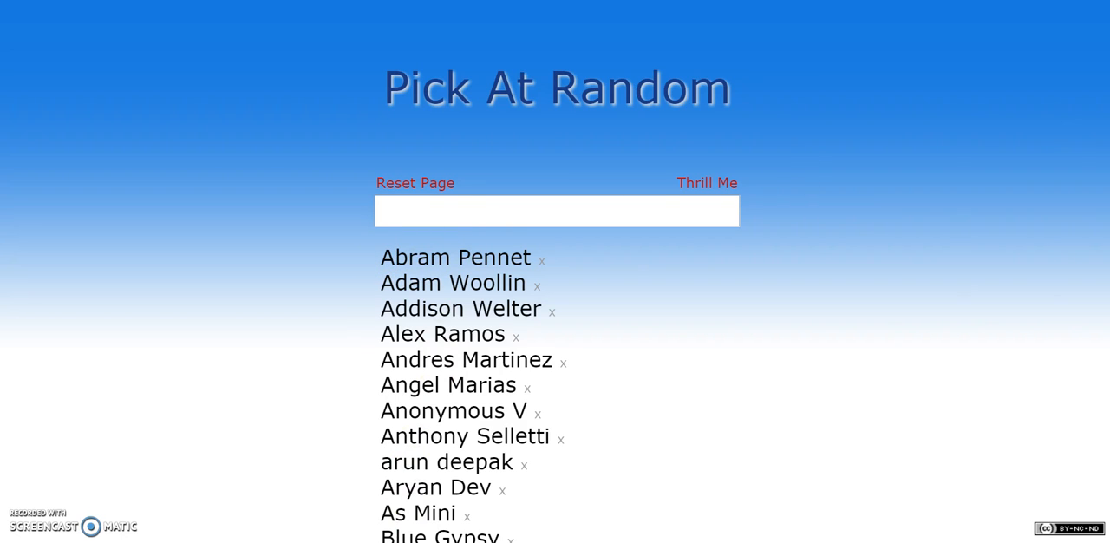
pyautogui.scroll(-3)
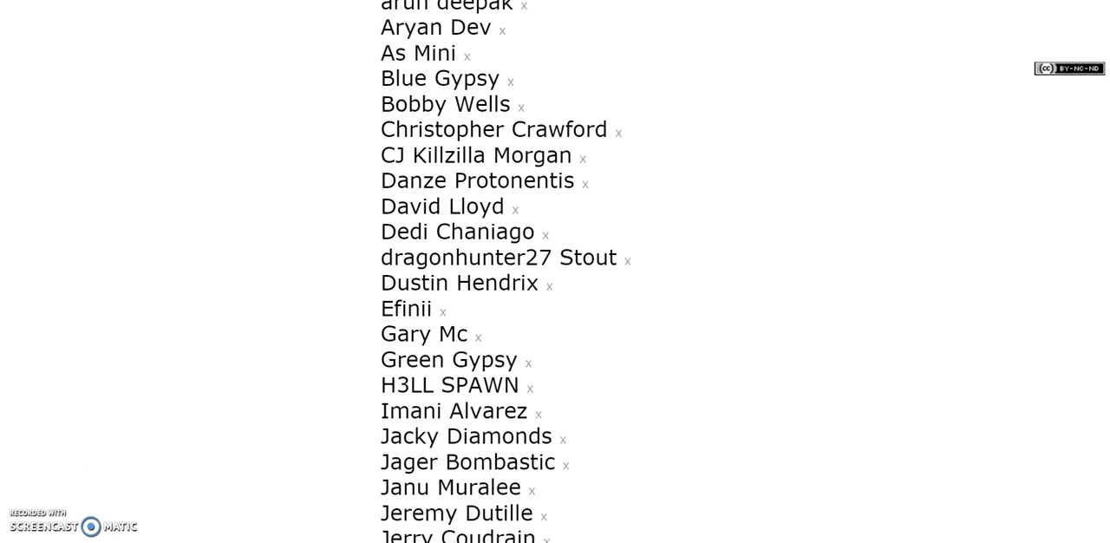
pyautogui.scroll(-3)
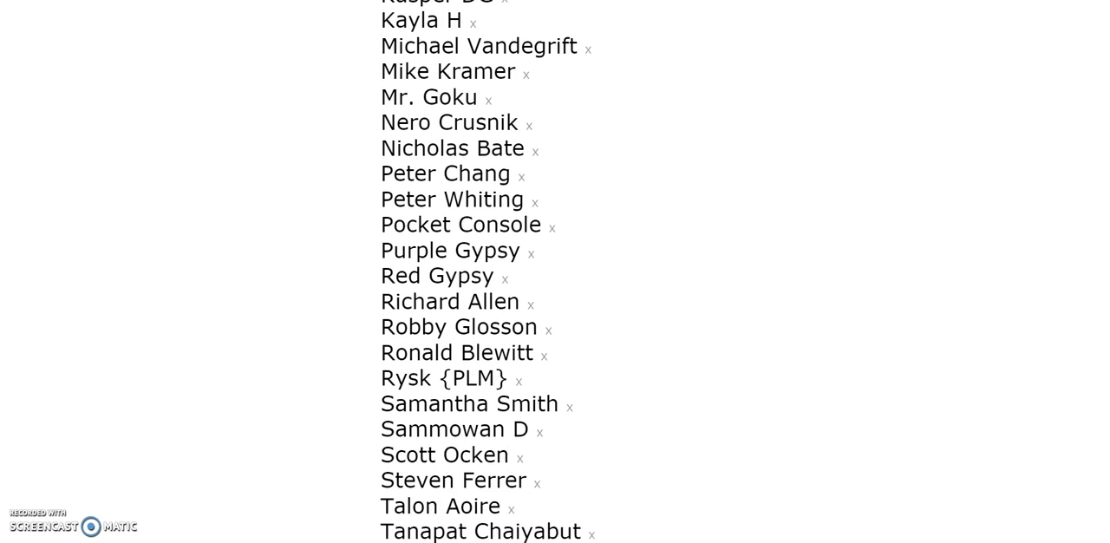
pyautogui.scroll(-3)
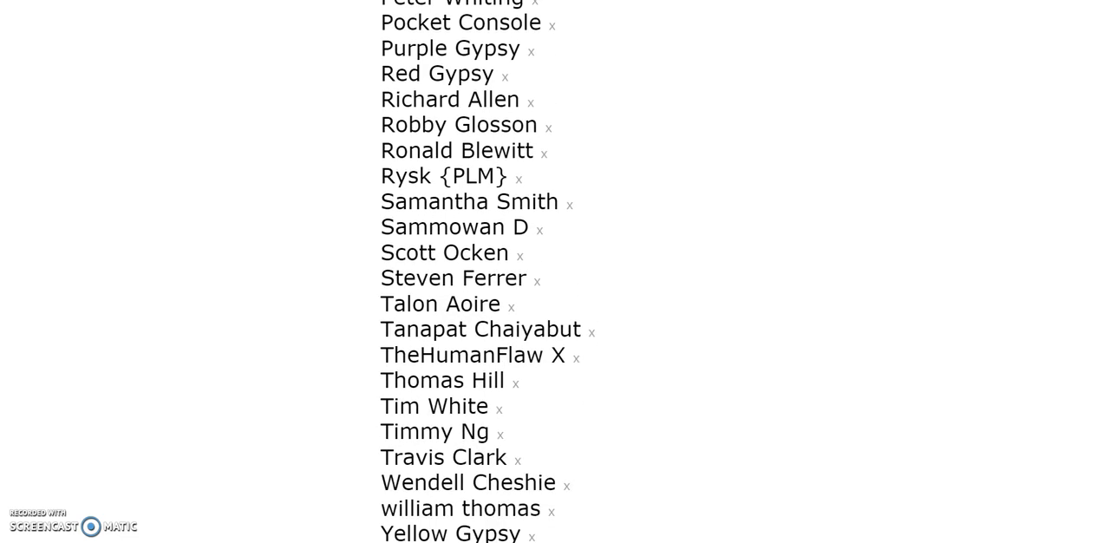
pyautogui.scroll(3)
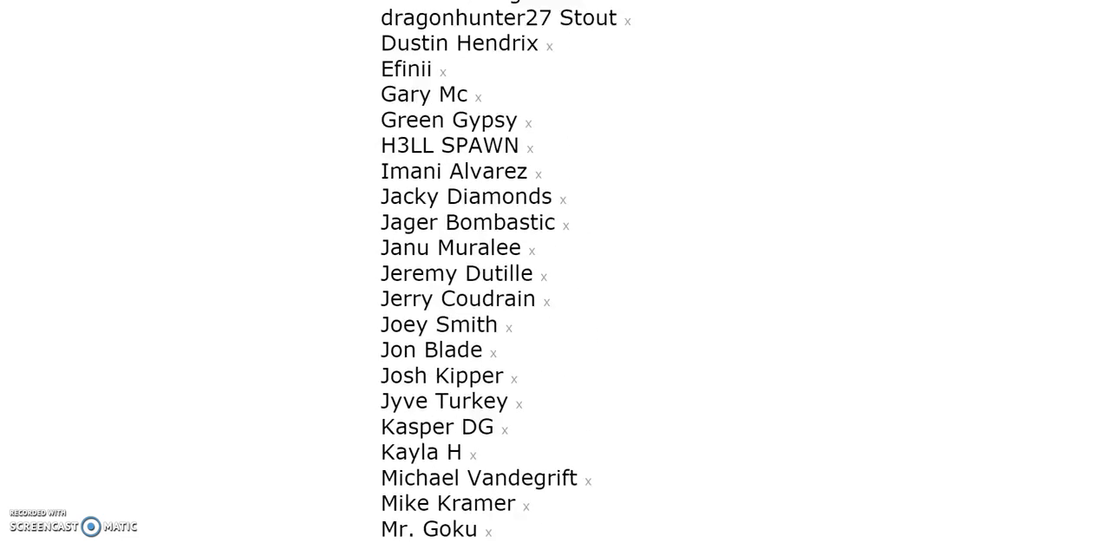
pyautogui.scroll(3)
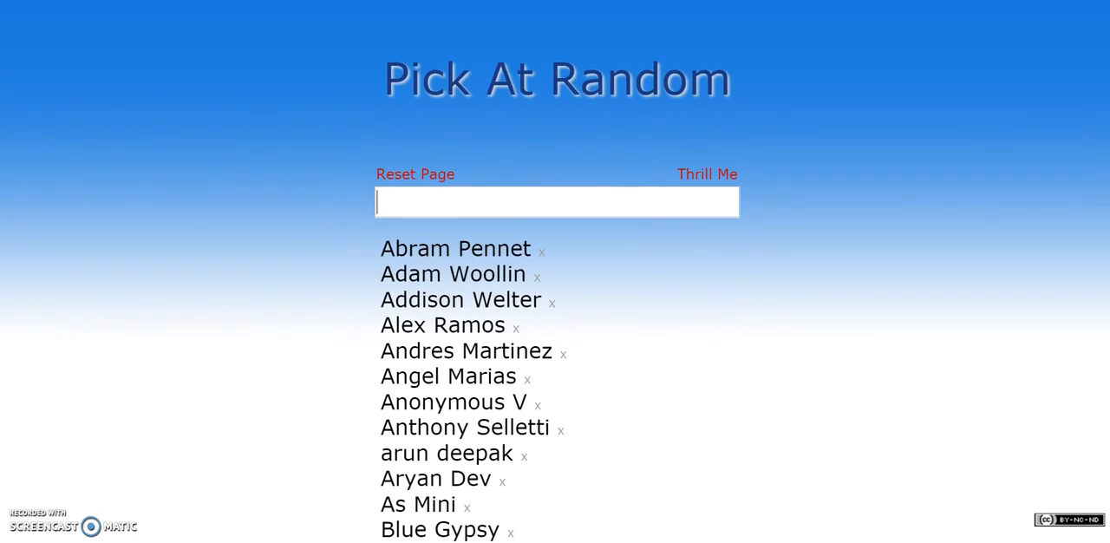
pyautogui.scroll(-3)
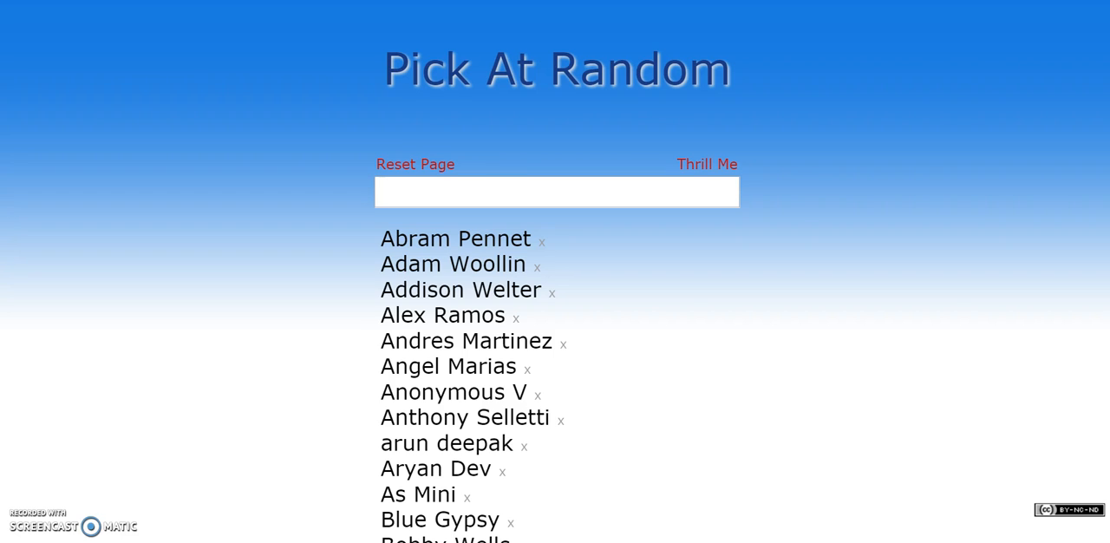
pyautogui.moveTo(989, 145)
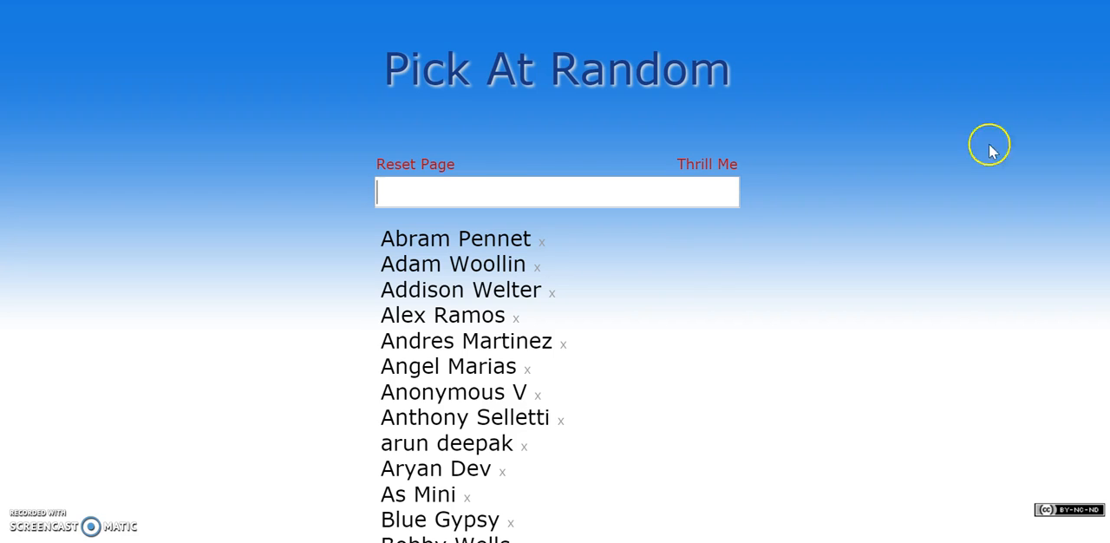
pyautogui.moveTo(379, 518)
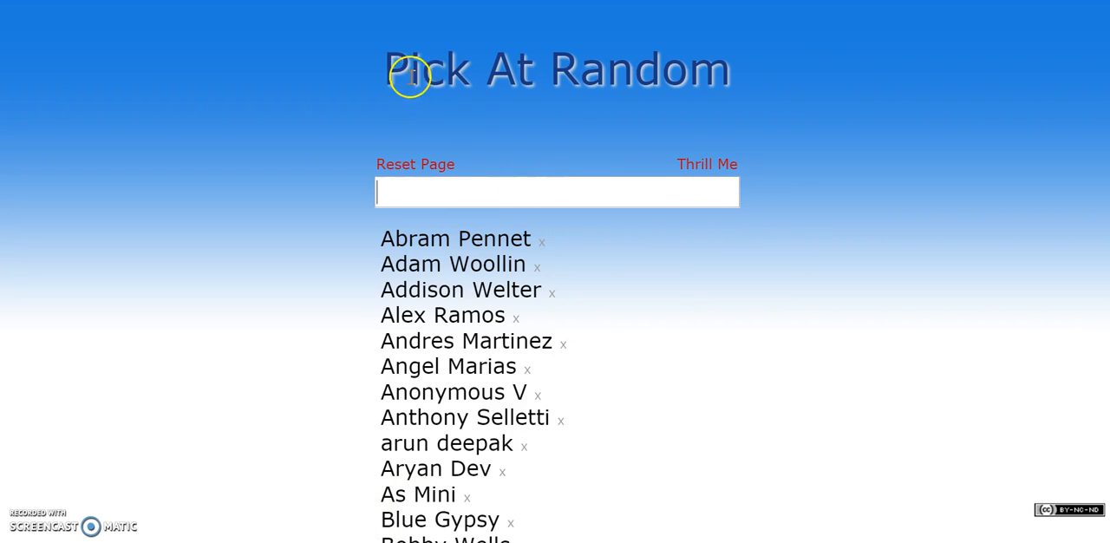
pyautogui.moveTo(484, 106)
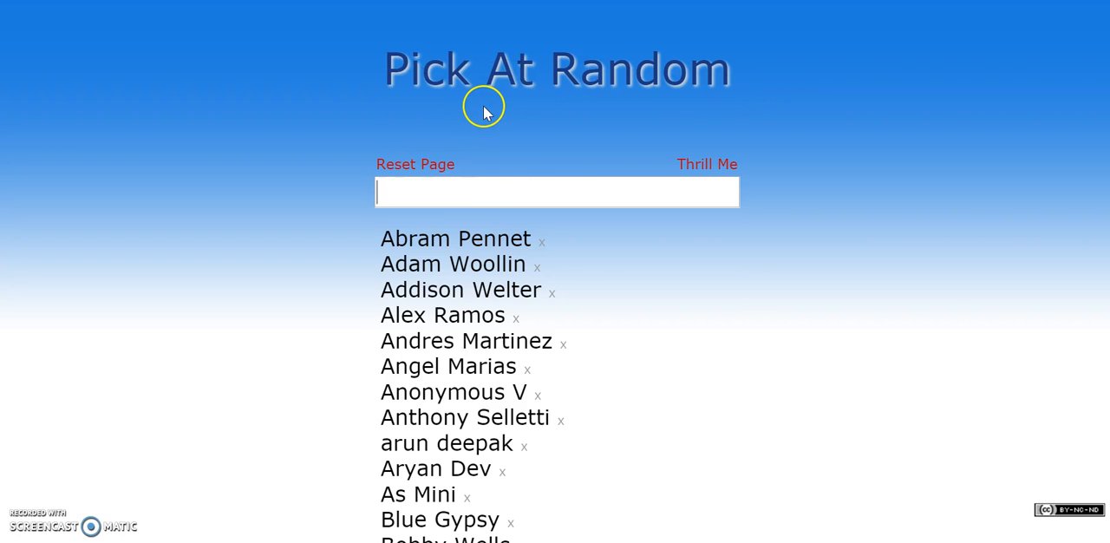
pyautogui.moveTo(698, 62)
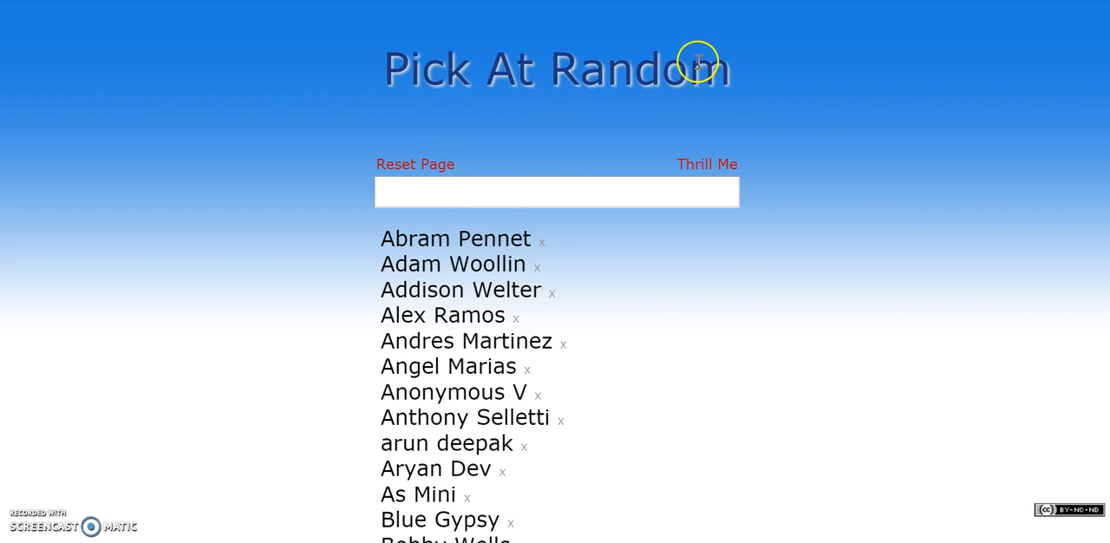
pyautogui.moveTo(490, 63)
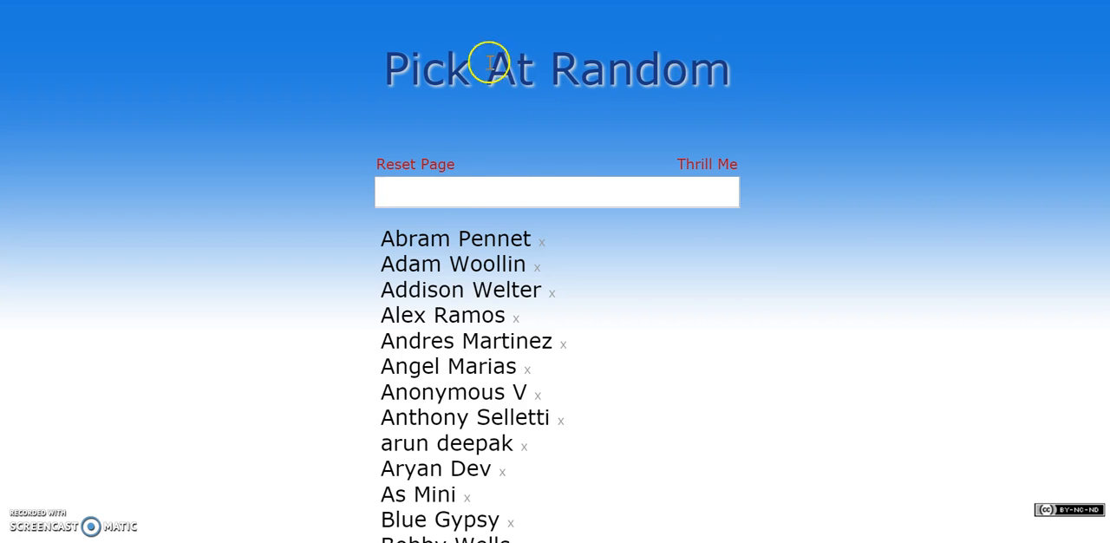
pyautogui.moveTo(327, 139)
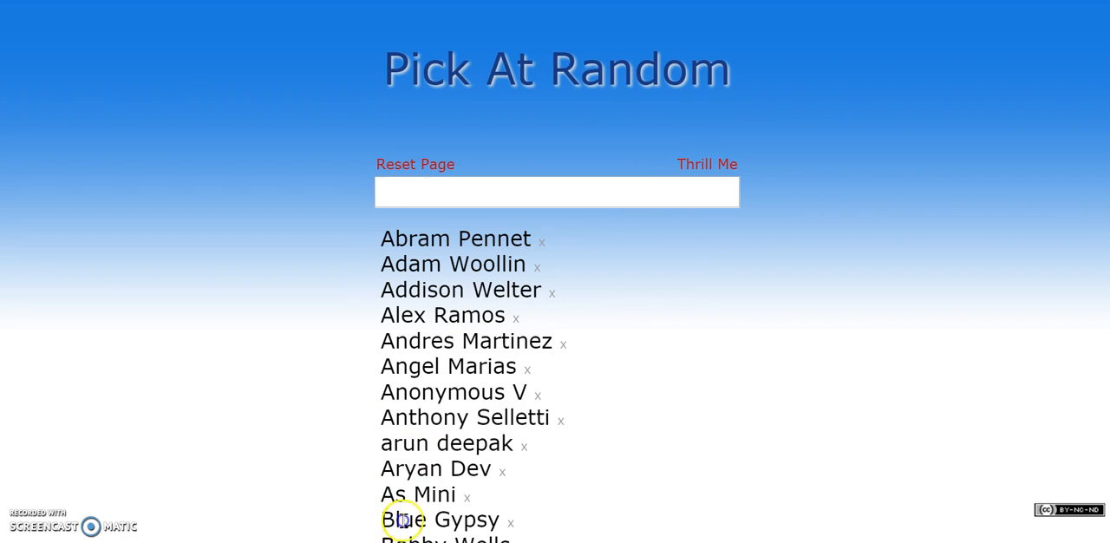
pyautogui.doubleClick(440, 519)
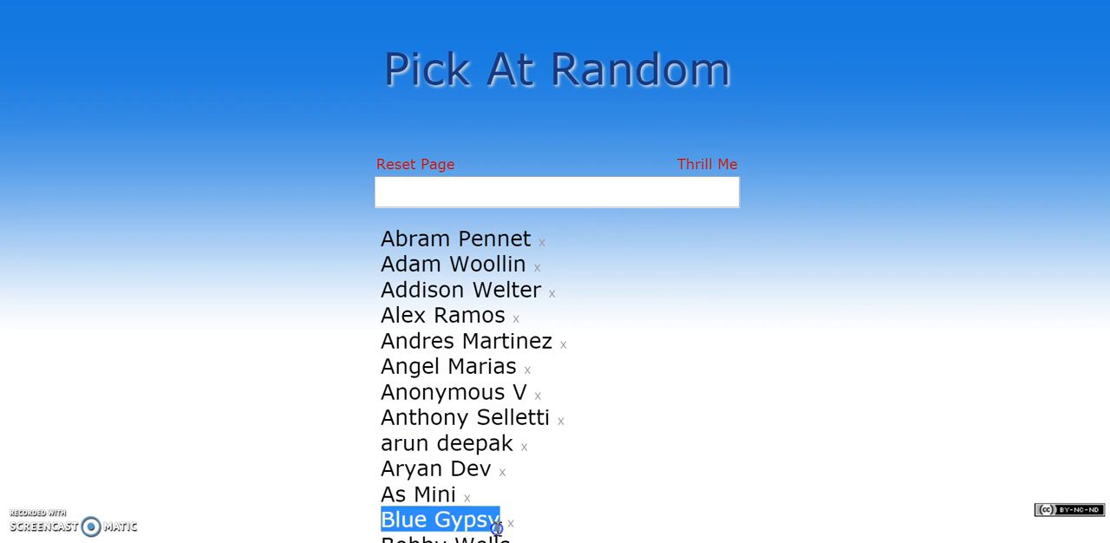
pyautogui.moveTo(623, 464)
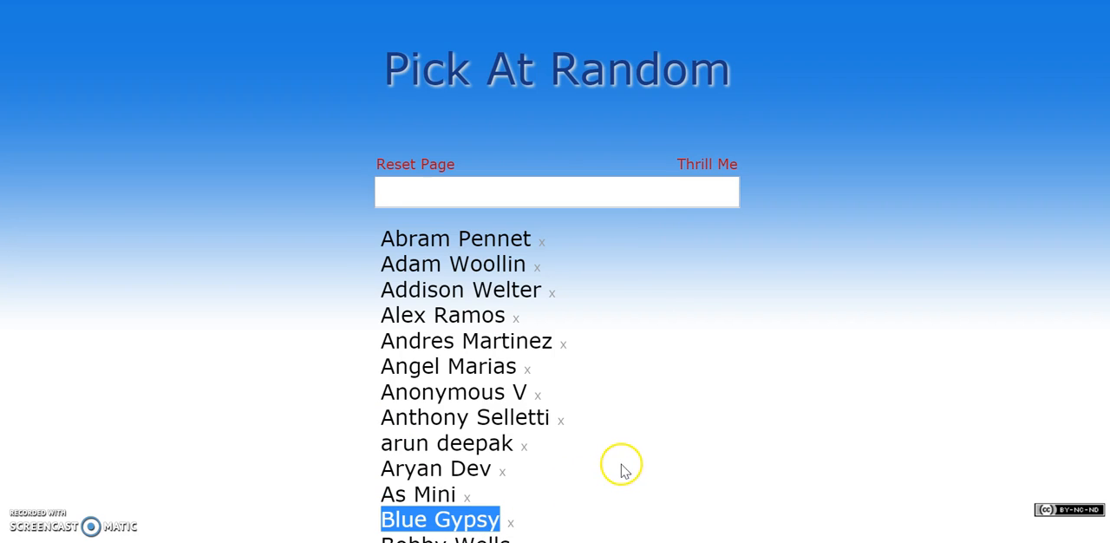
pyautogui.moveTo(684, 366)
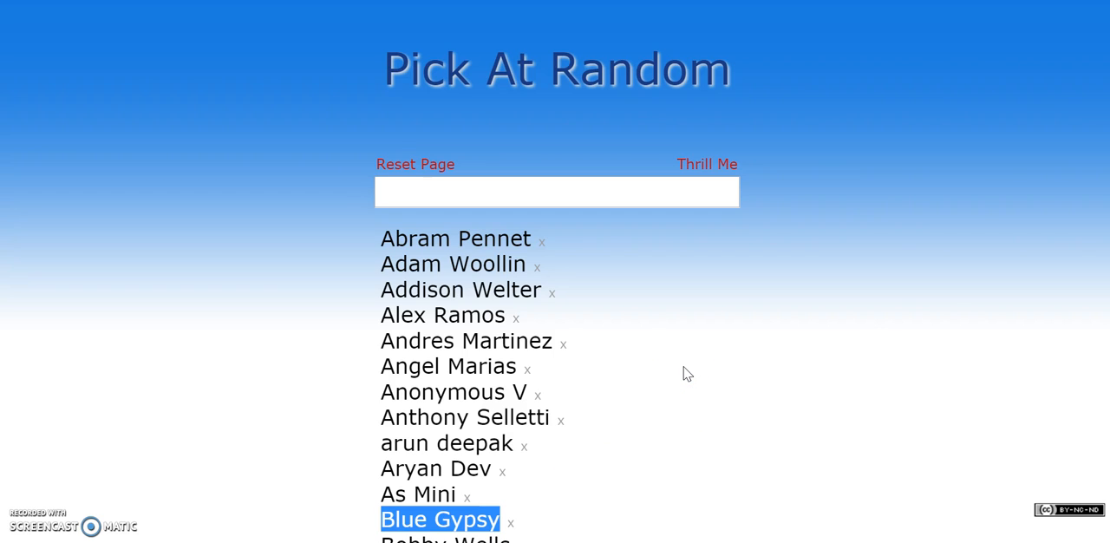
pyautogui.moveTo(707, 164)
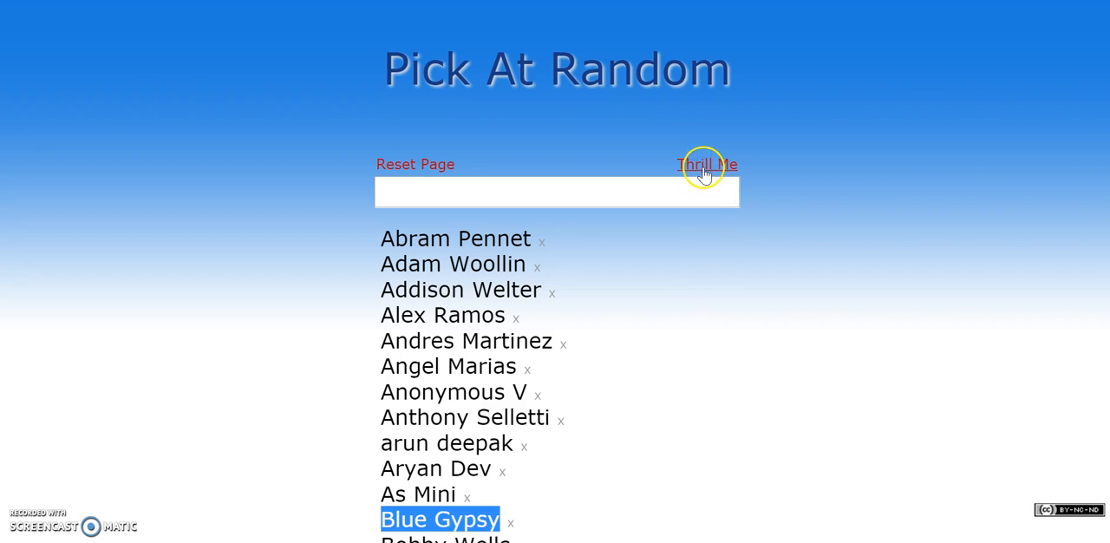
pyautogui.click(705, 164)
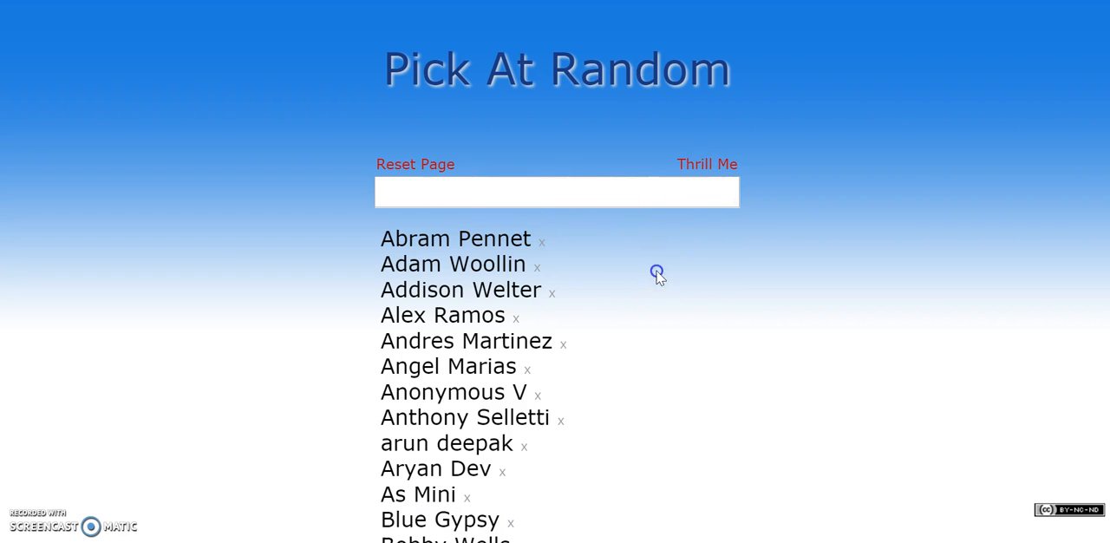
pyautogui.moveTo(382, 265)
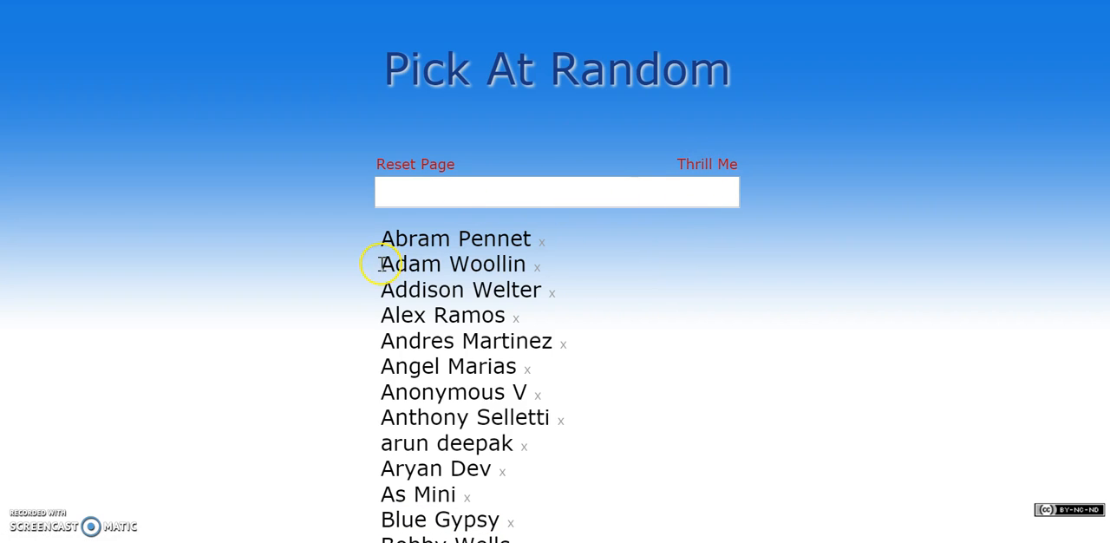
pyautogui.doubleClick(452, 264)
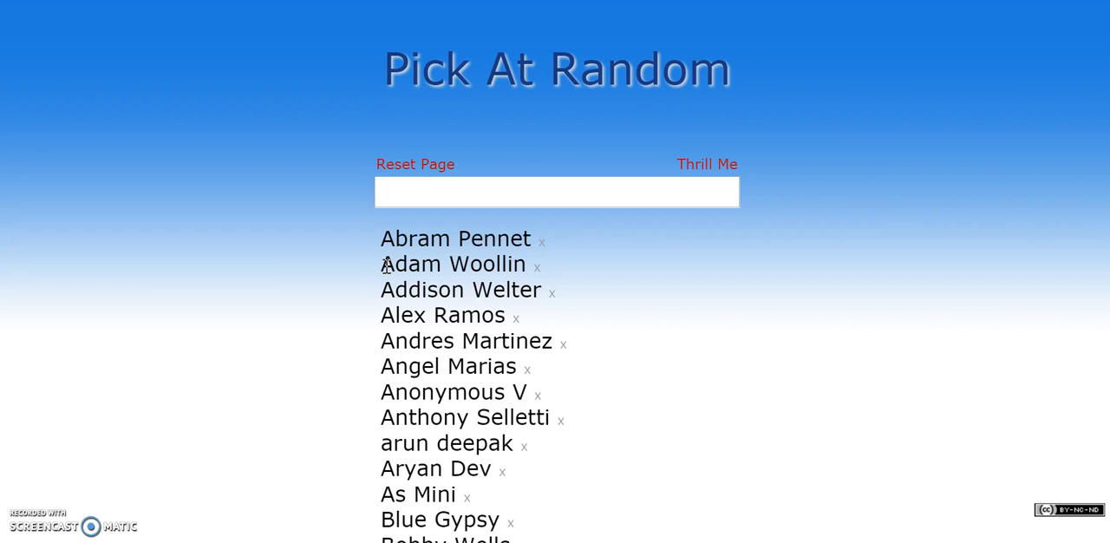
pyautogui.moveTo(722, 152)
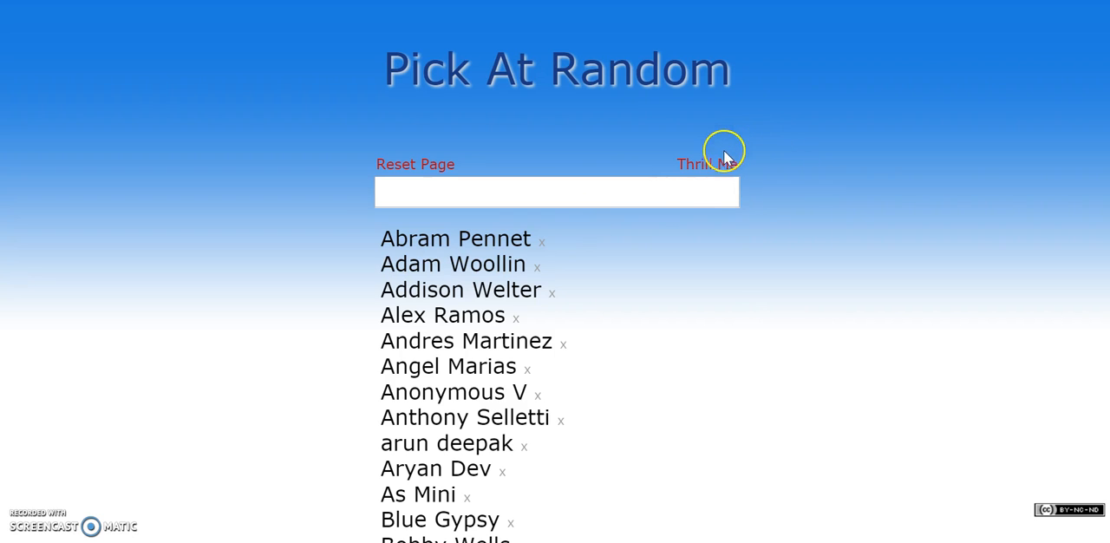
pyautogui.click(707, 164)
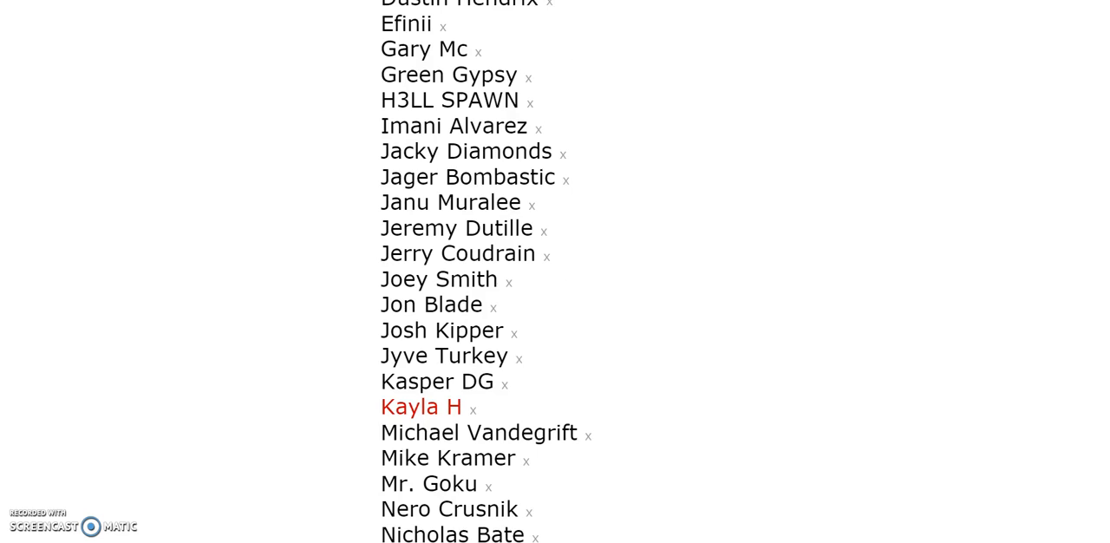
pyautogui.scroll(-3)
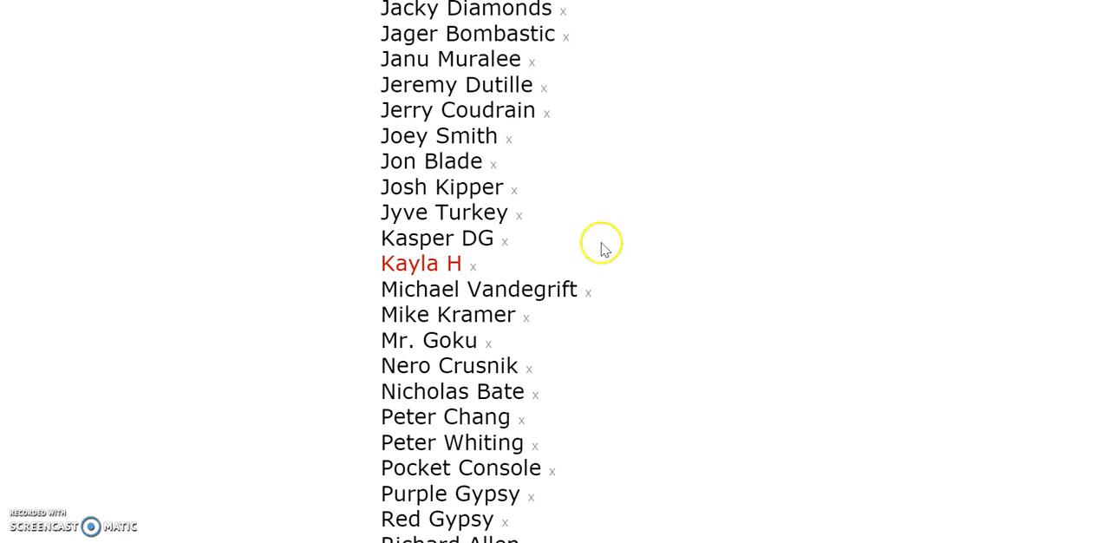
pyautogui.click(473, 265)
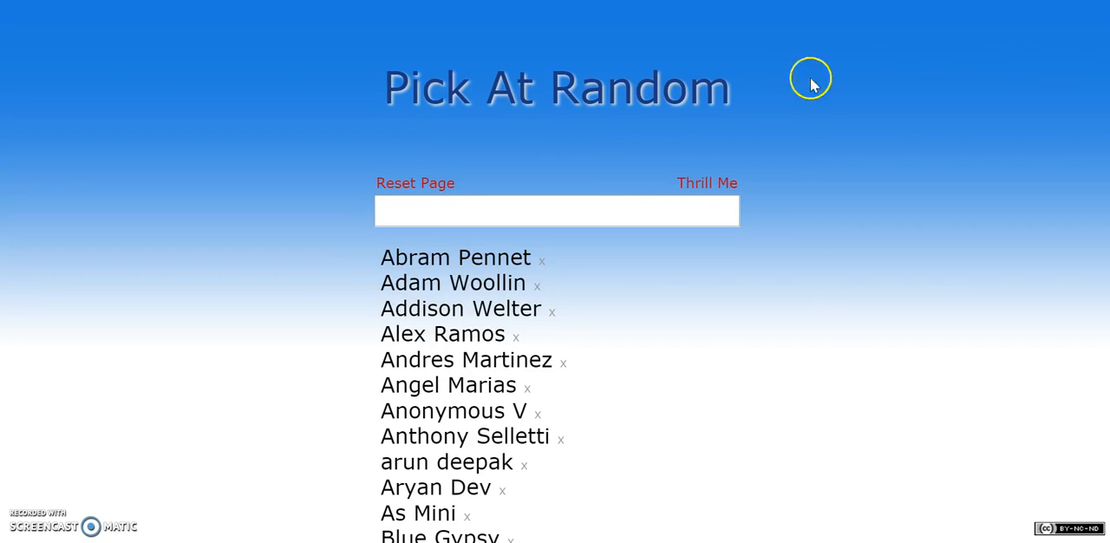
pyautogui.click(707, 183)
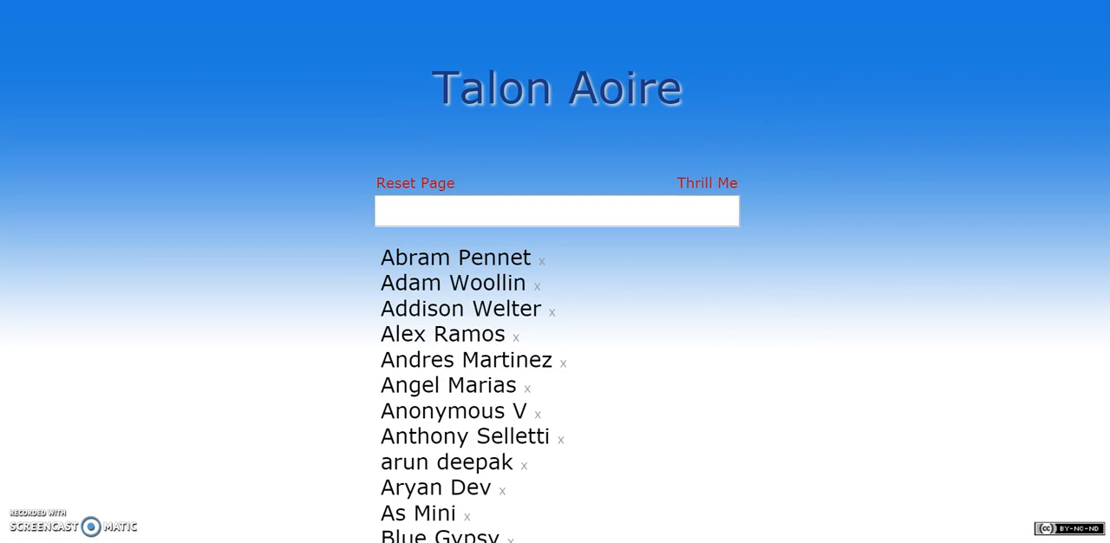
pyautogui.scroll(-3)
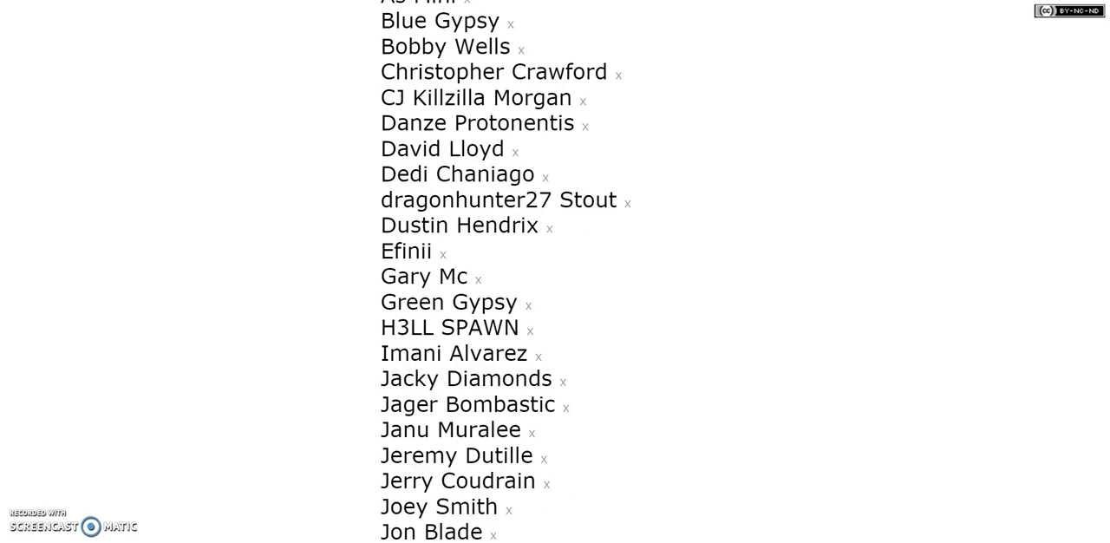
pyautogui.scroll(-3)
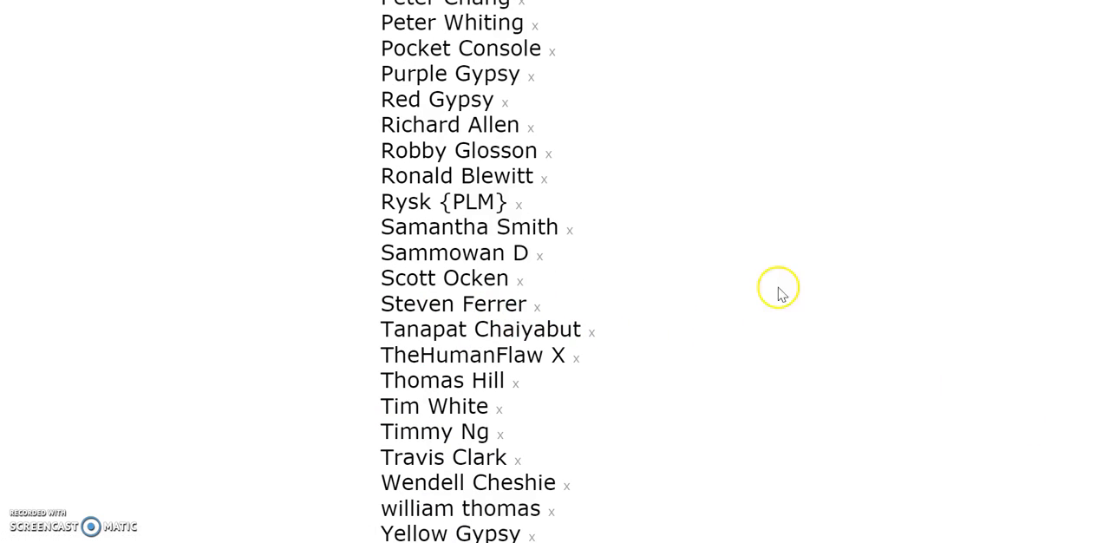
pyautogui.scroll(3)
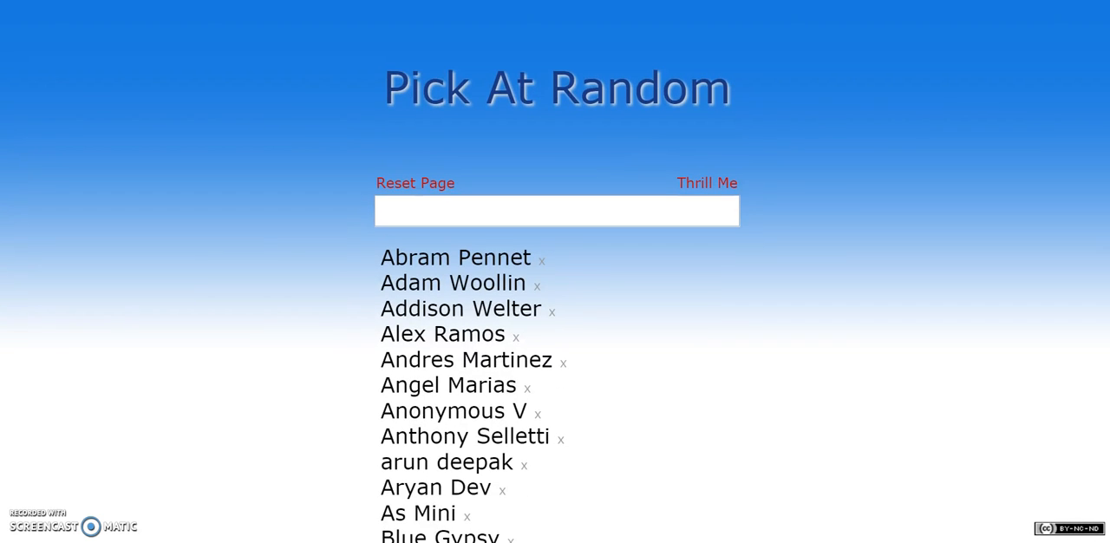
pyautogui.click(706, 183)
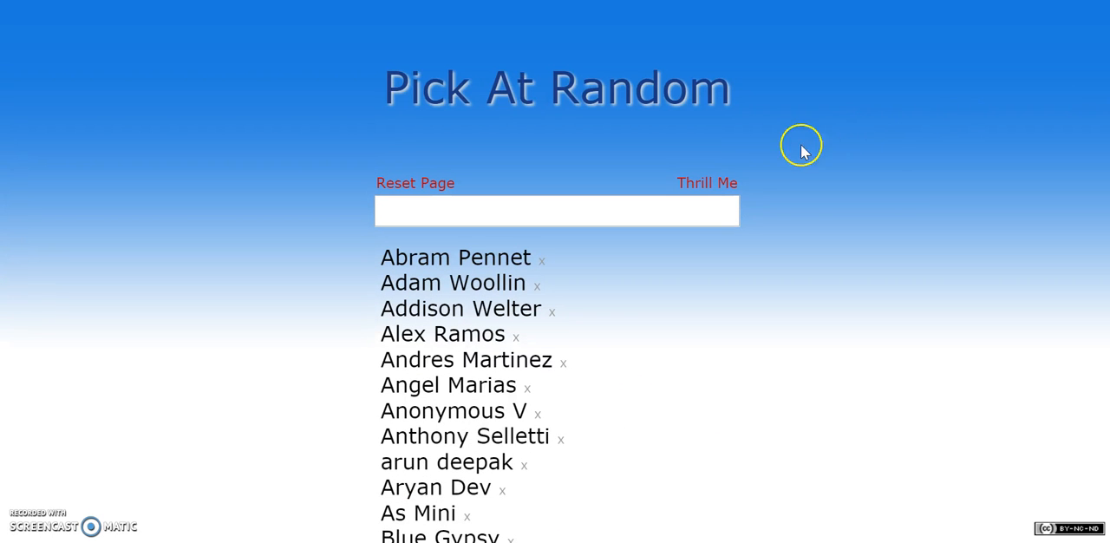
pyautogui.scroll(-3)
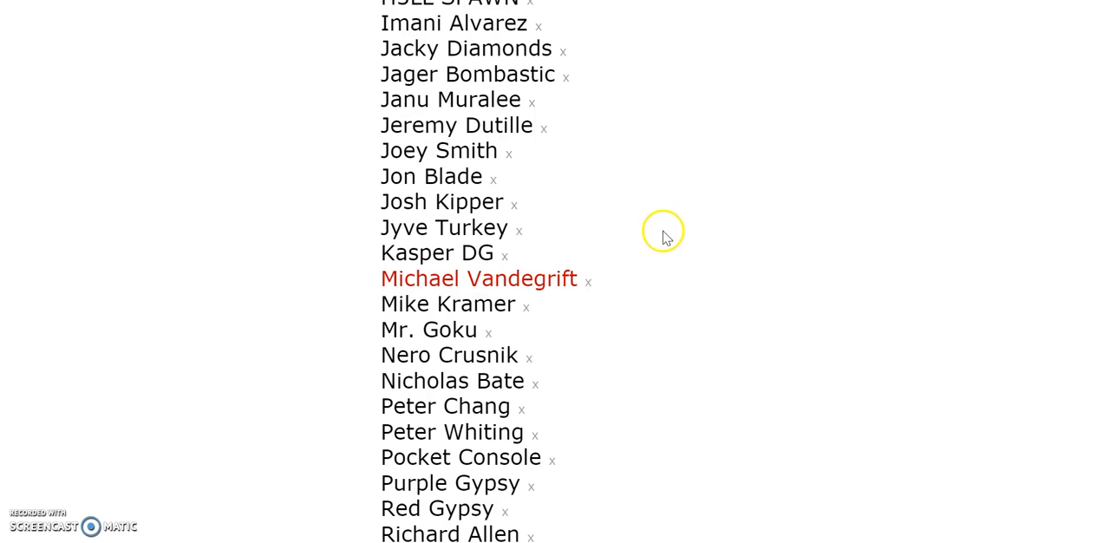
pyautogui.click(587, 279)
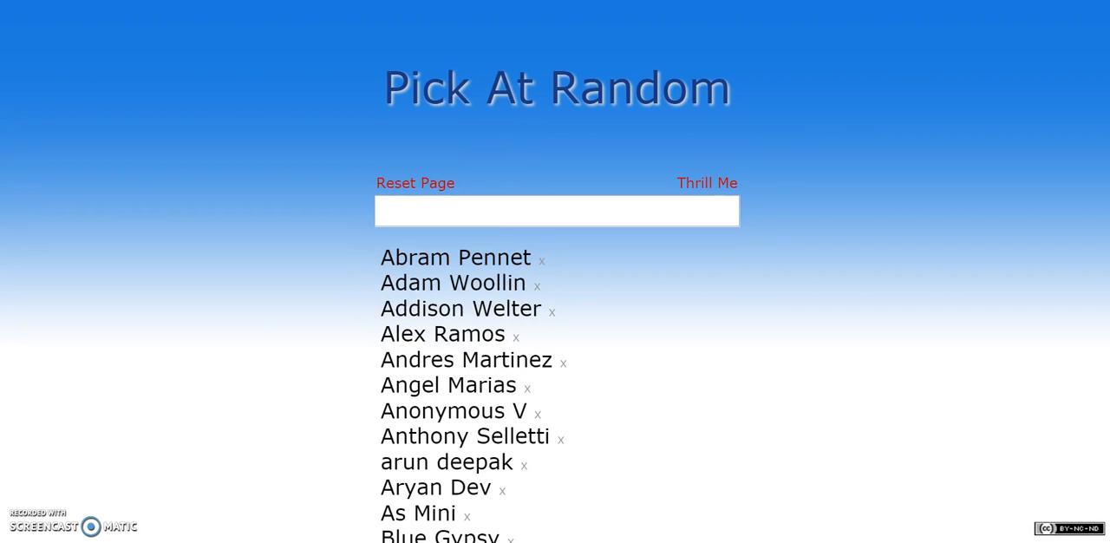
pyautogui.moveTo(707, 183)
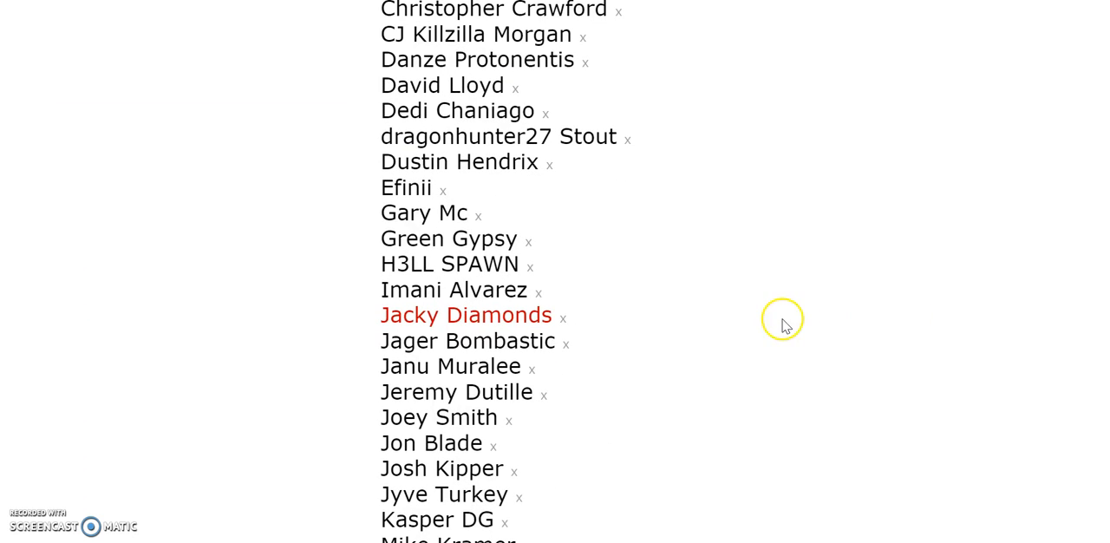
pyautogui.moveTo(564, 319)
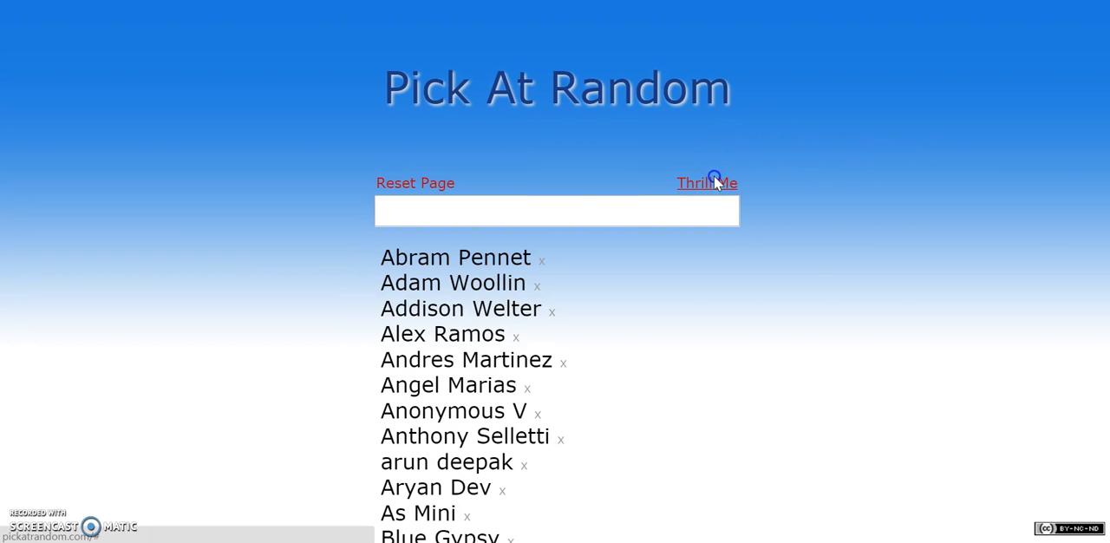
pyautogui.scroll(-3)
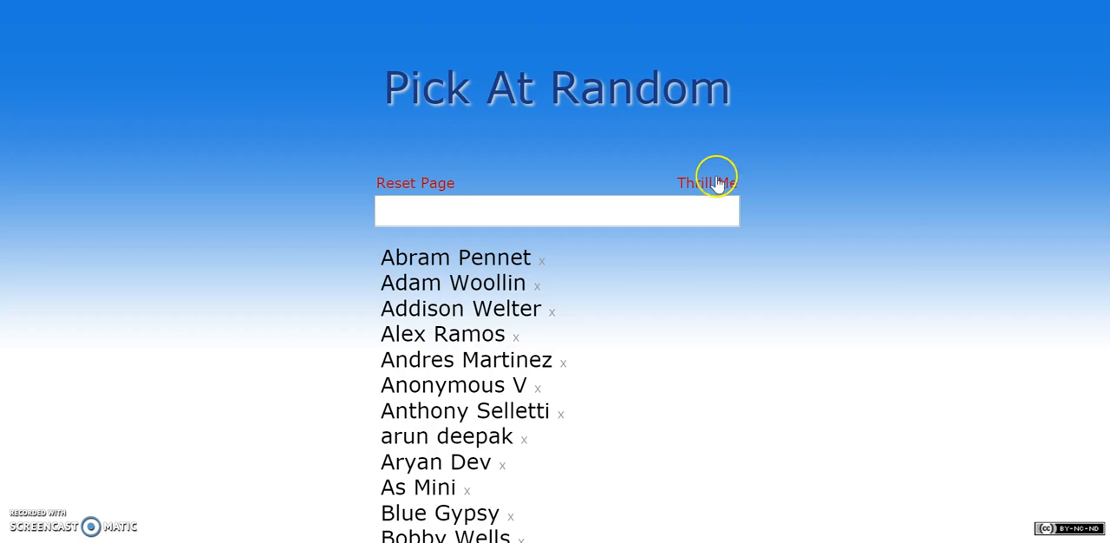
pyautogui.scroll(-3)
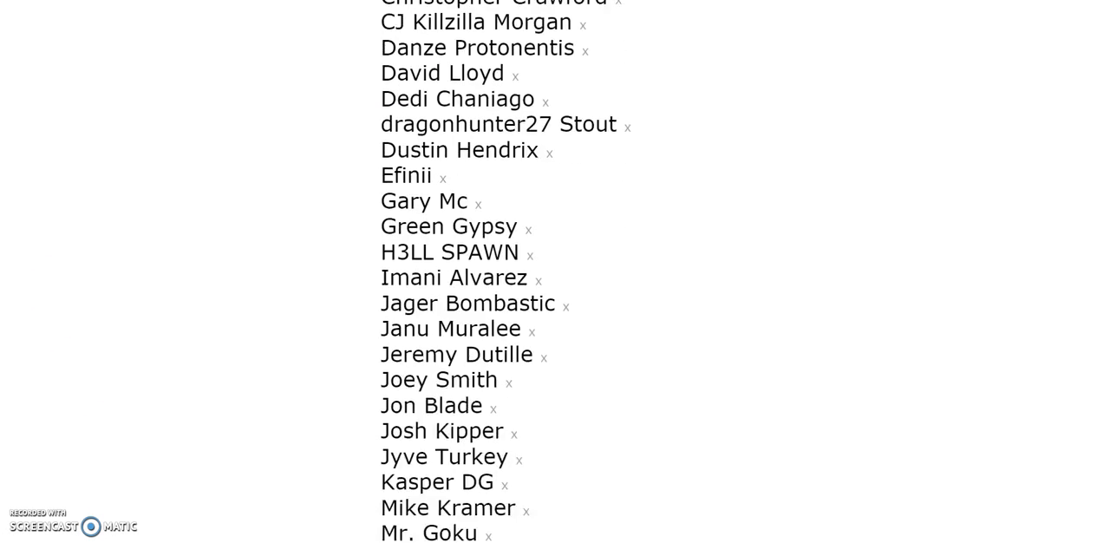
pyautogui.scroll(-3)
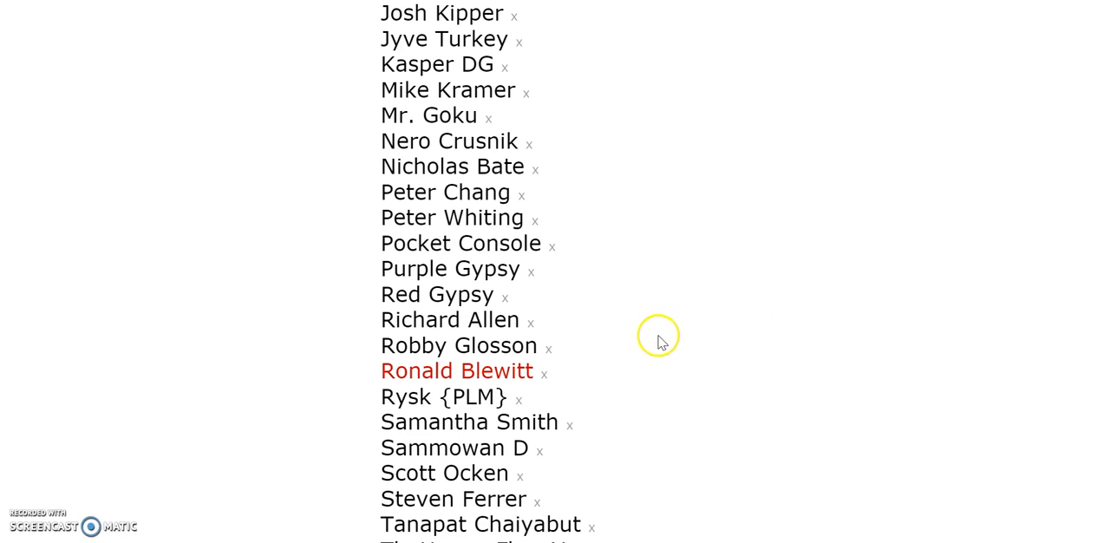
pyautogui.moveTo(610, 363)
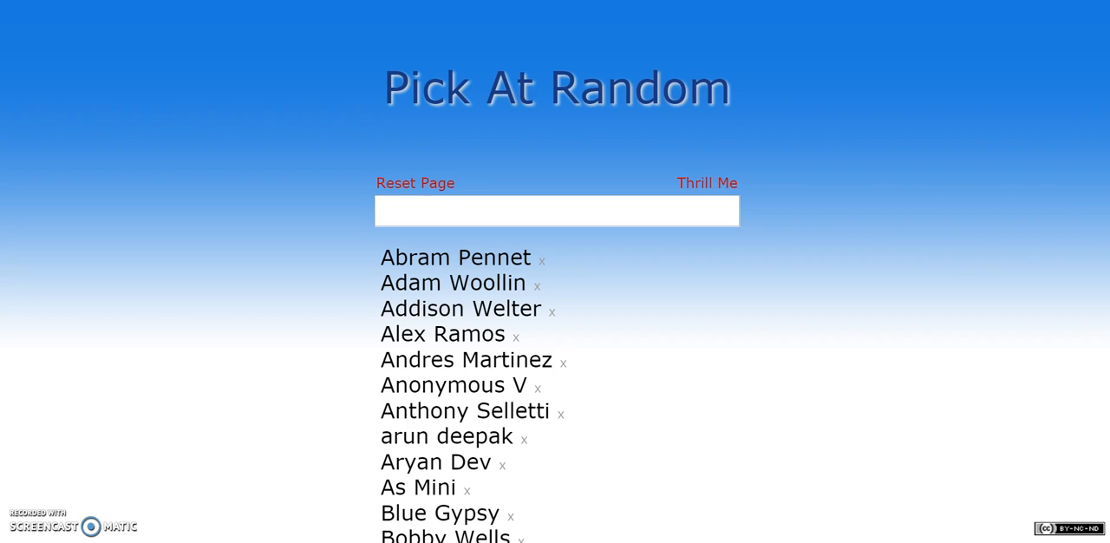
pyautogui.moveTo(863, 91)
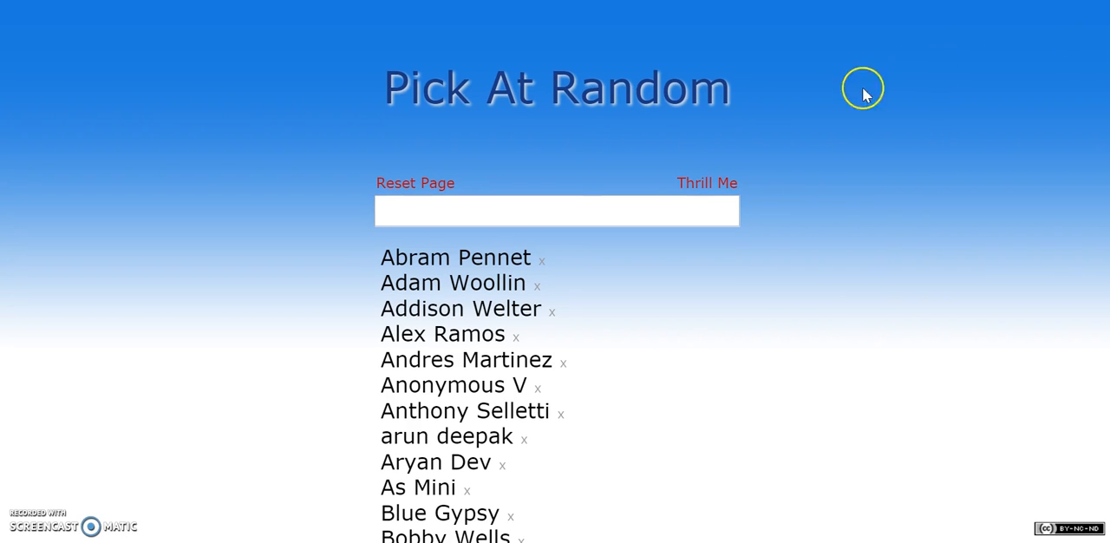
pyautogui.scroll(-3)
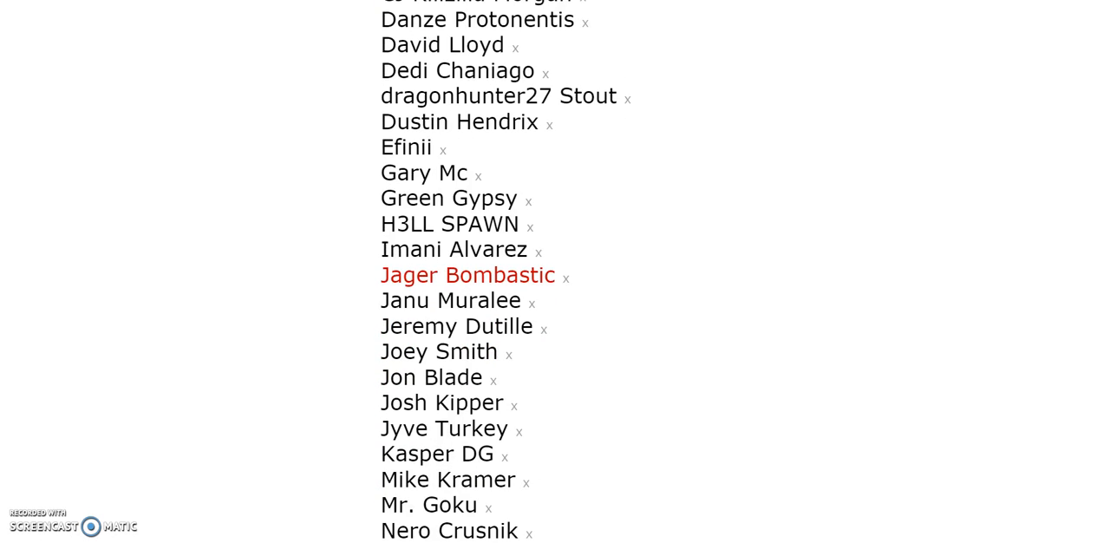
pyautogui.moveTo(569, 279)
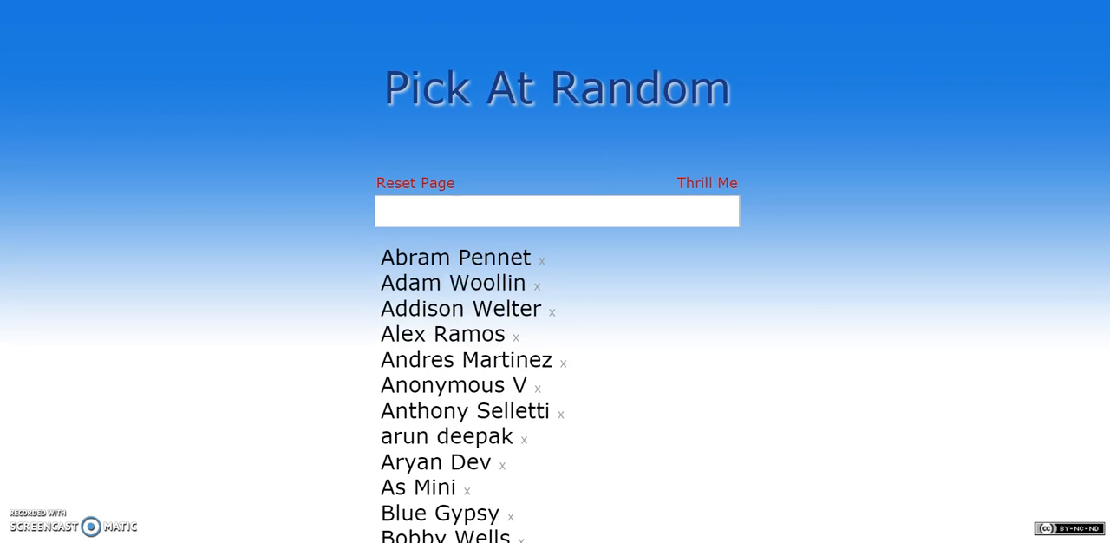
pyautogui.click(707, 183)
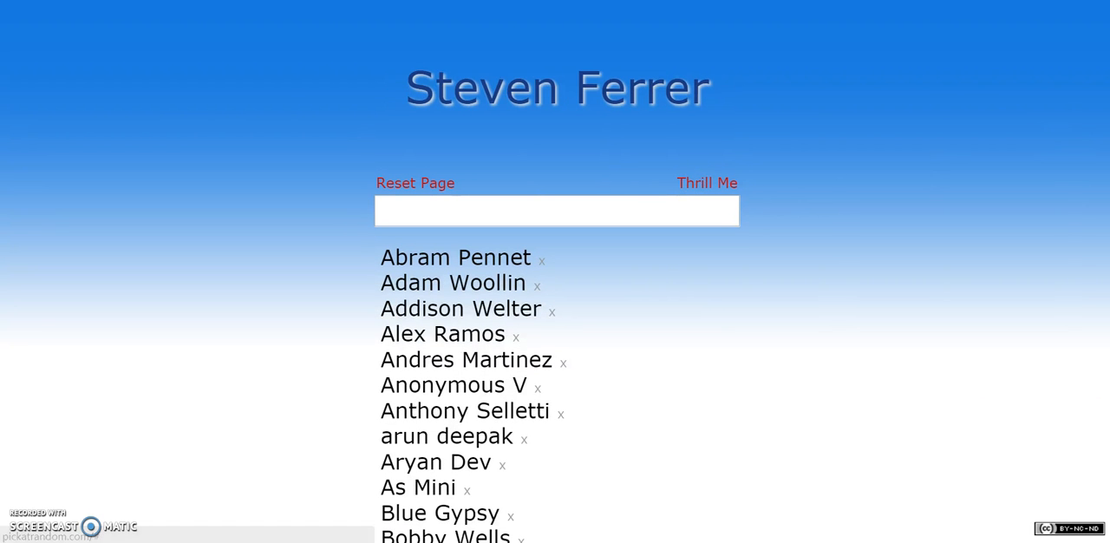
pyautogui.scroll(-3)
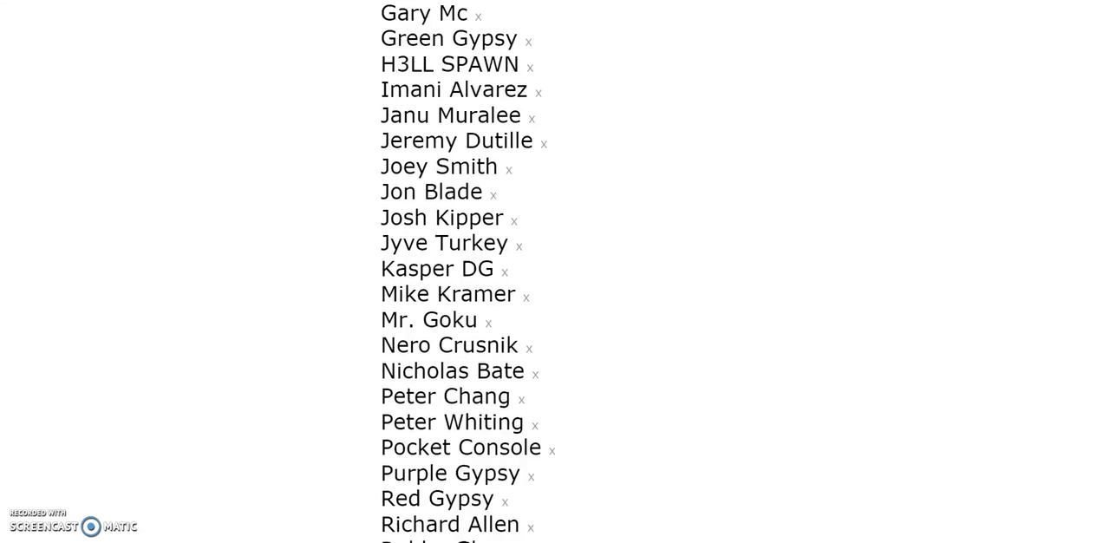
pyautogui.scroll(-3)
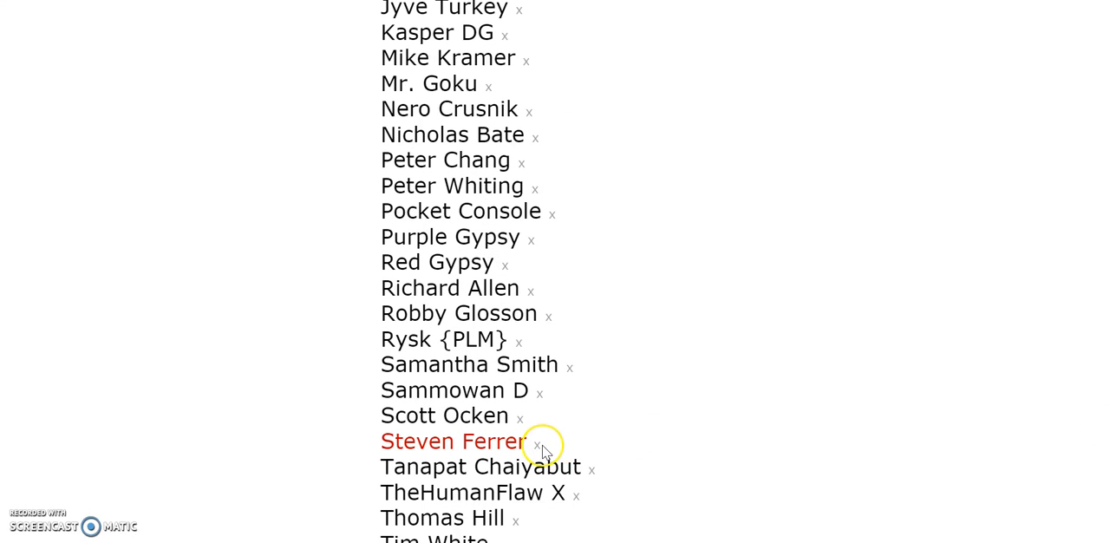
pyautogui.click(707, 183)
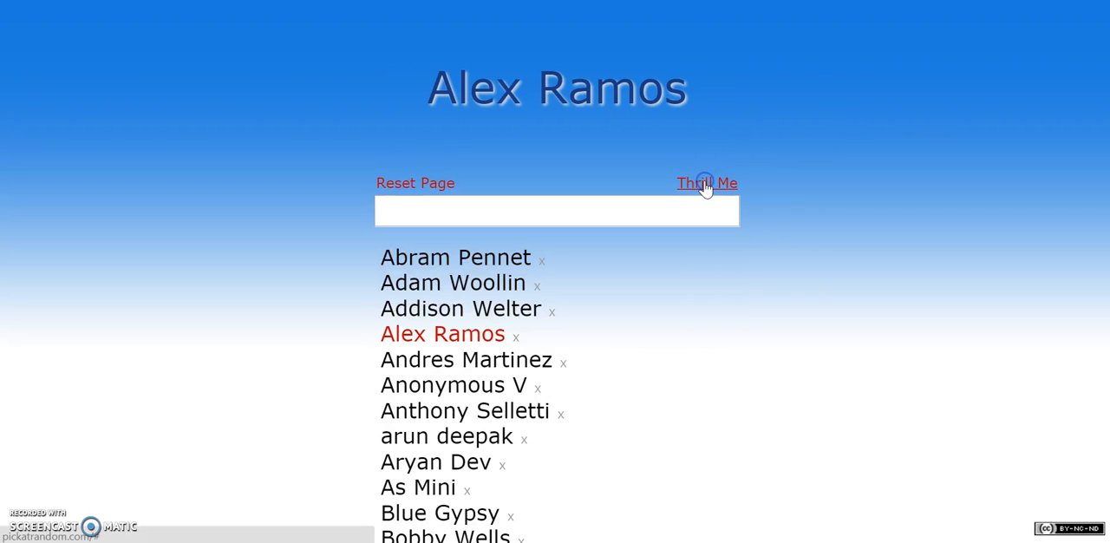
pyautogui.click(707, 183)
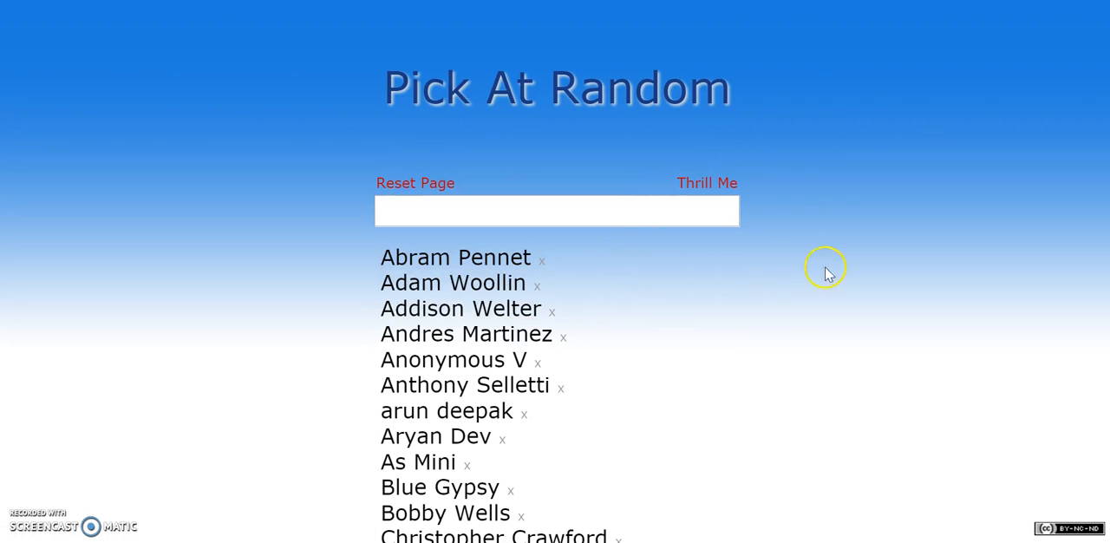
pyautogui.moveTo(702, 169)
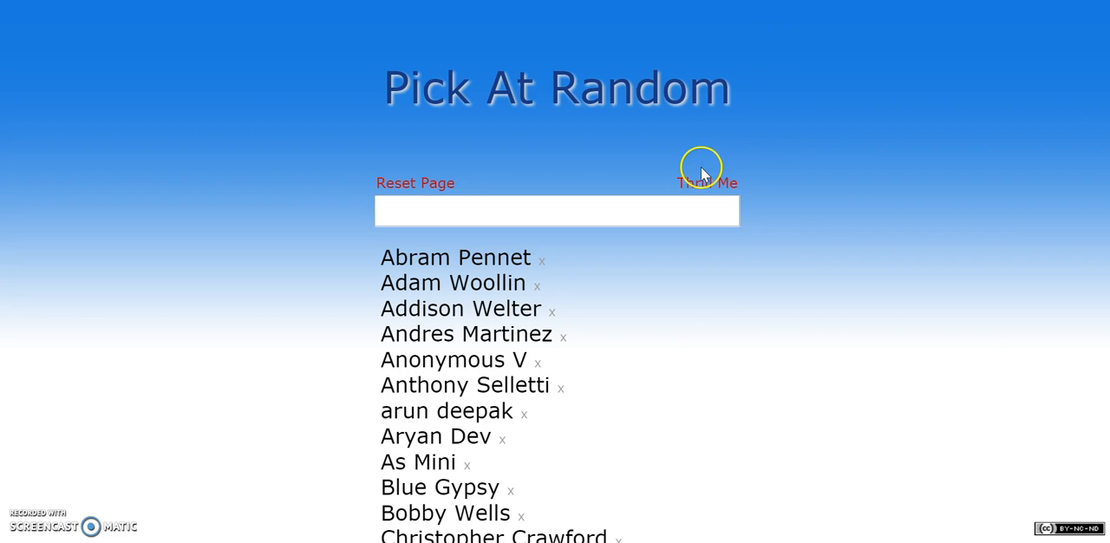
pyautogui.click(706, 183)
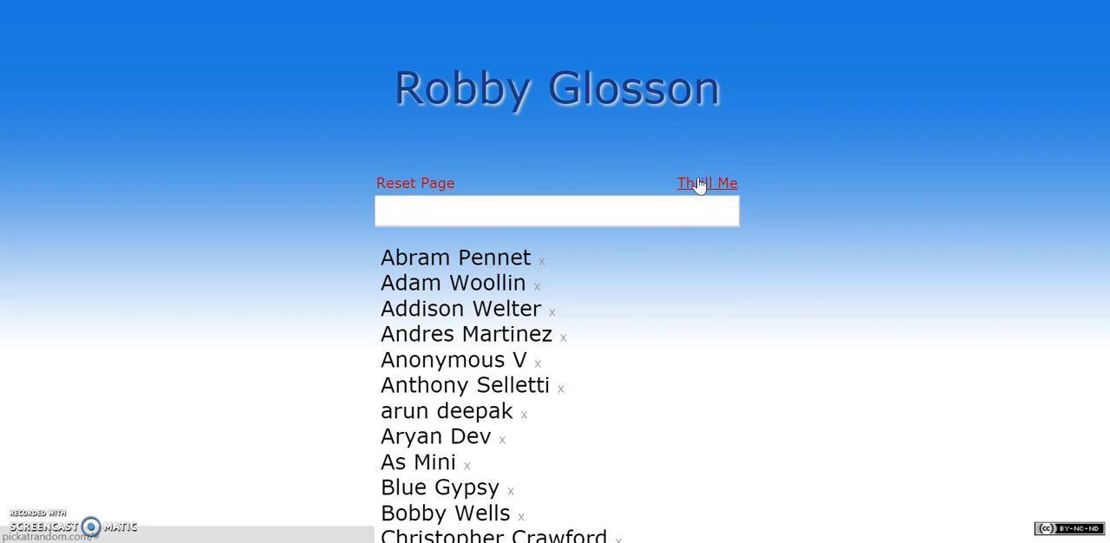
pyautogui.scroll(-3)
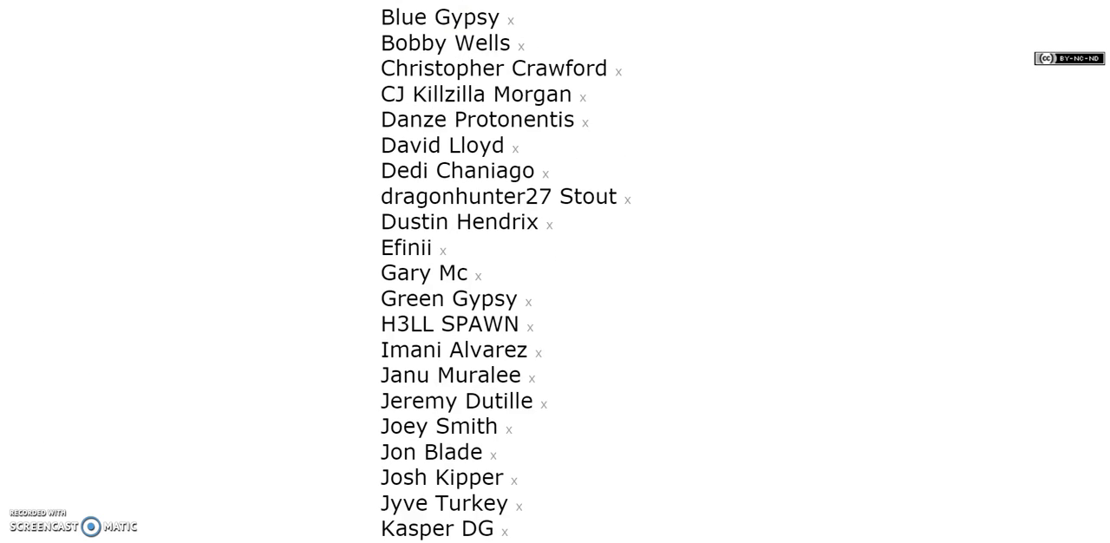
pyautogui.scroll(-3)
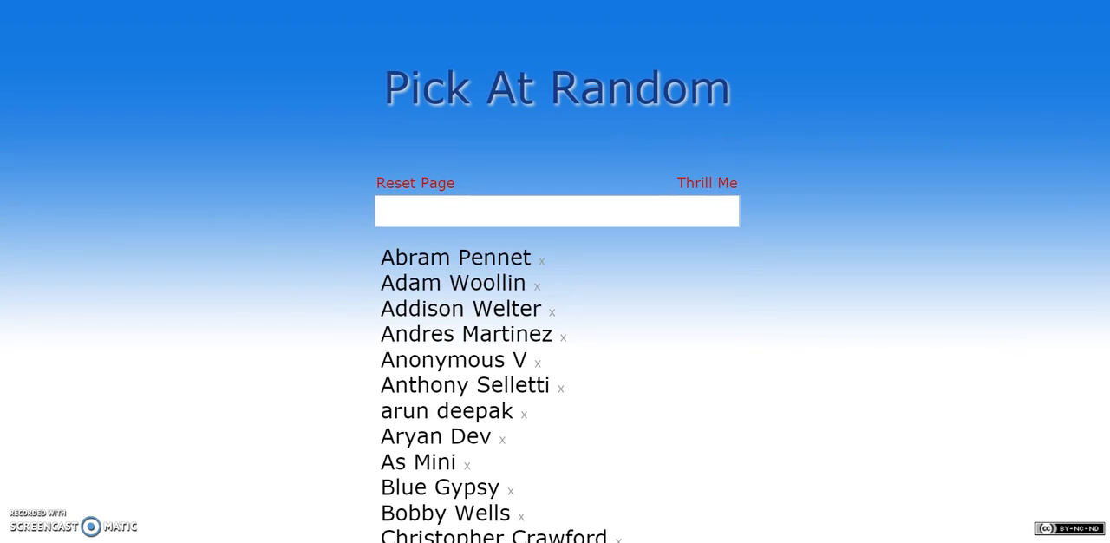
pyautogui.moveTo(932, 119)
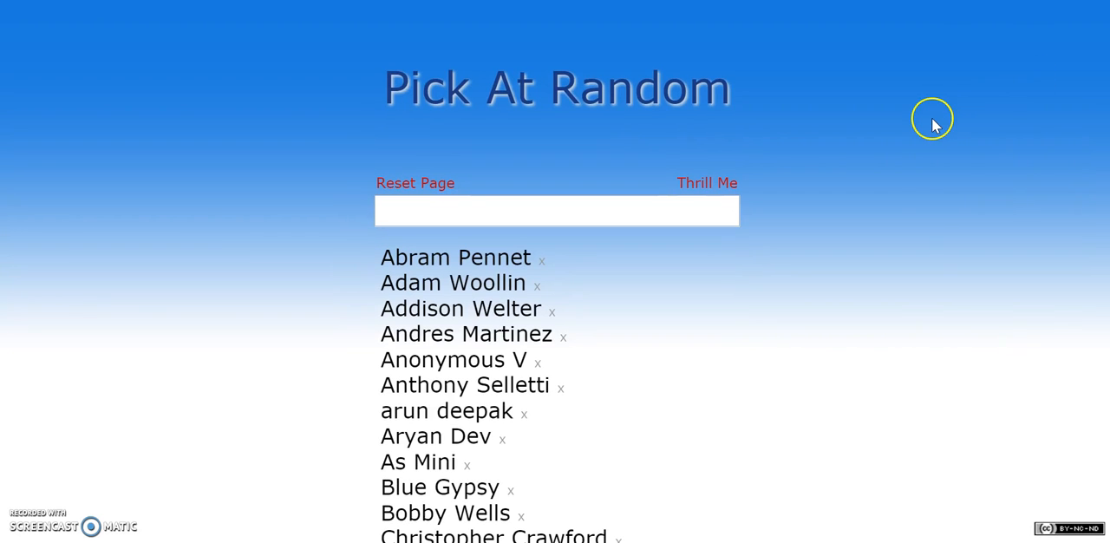
pyautogui.moveTo(935, 127)
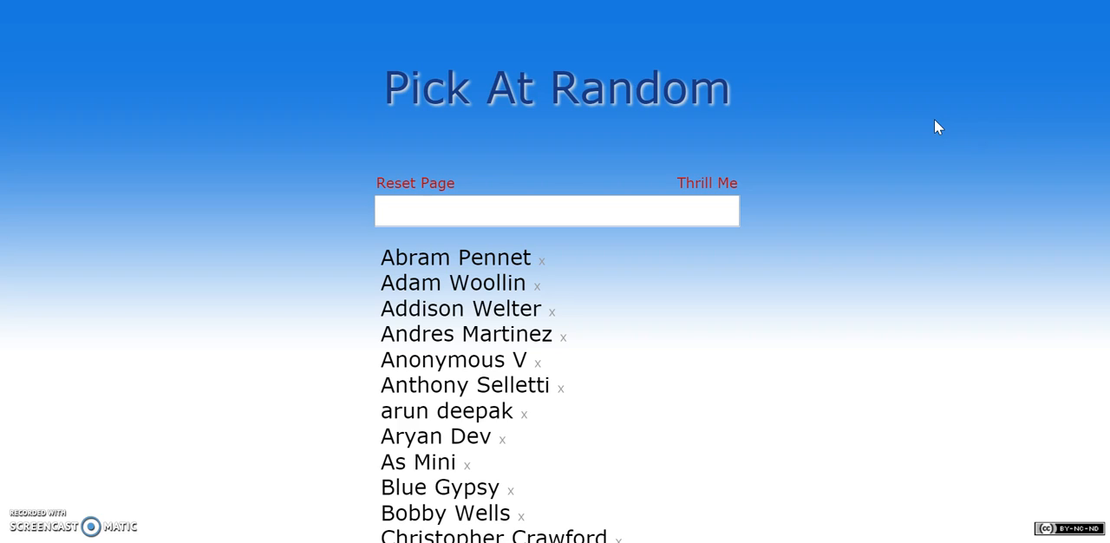
pyautogui.scroll(-3)
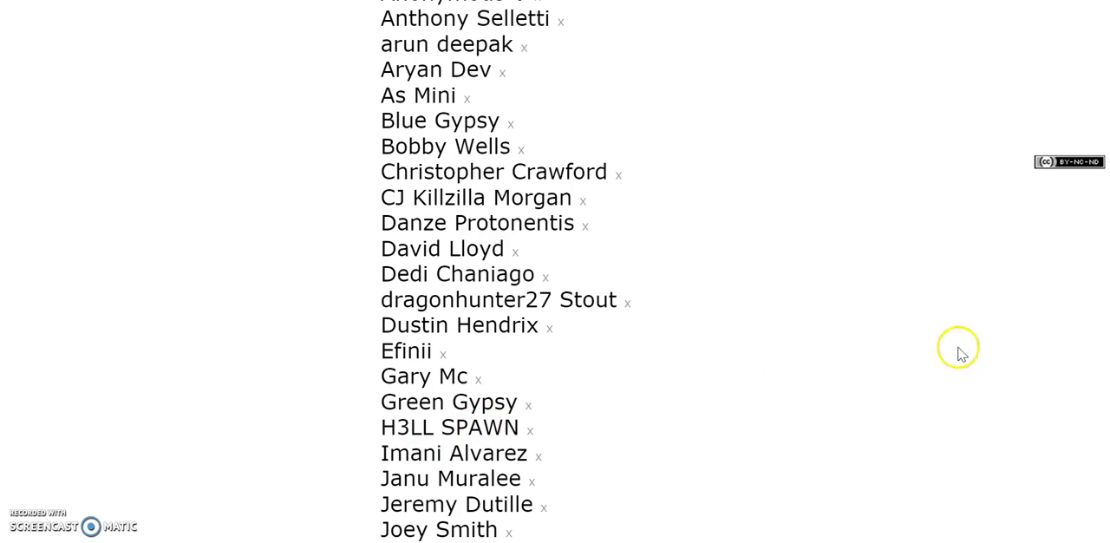
pyautogui.scroll(3)
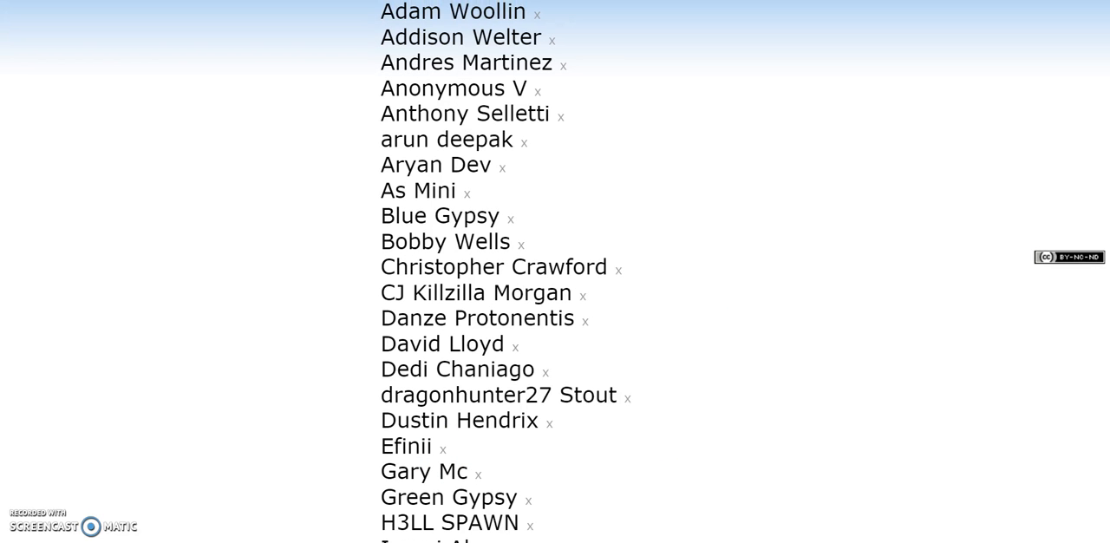
pyautogui.scroll(3)
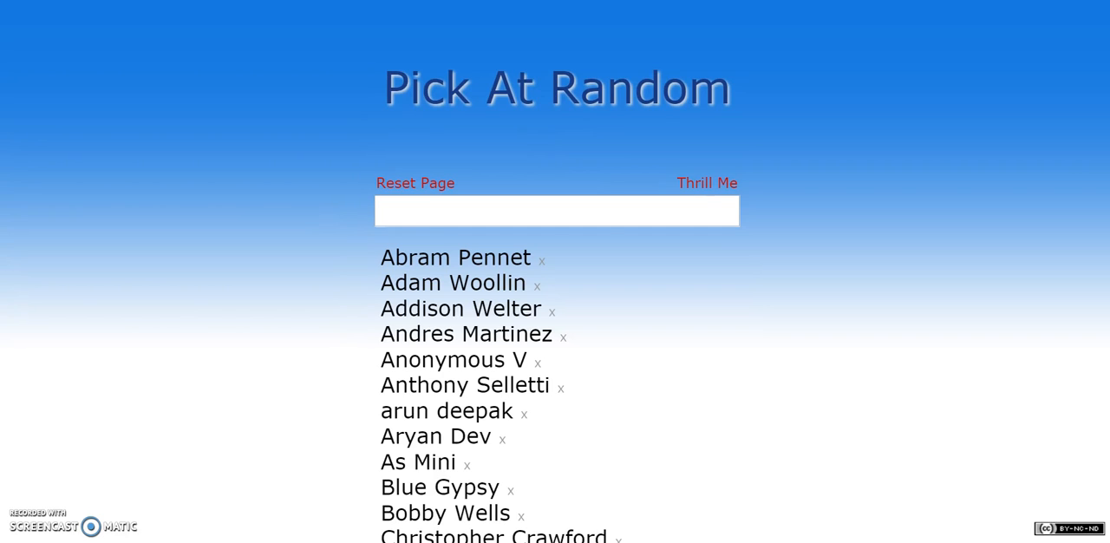
pyautogui.moveTo(943, 86)
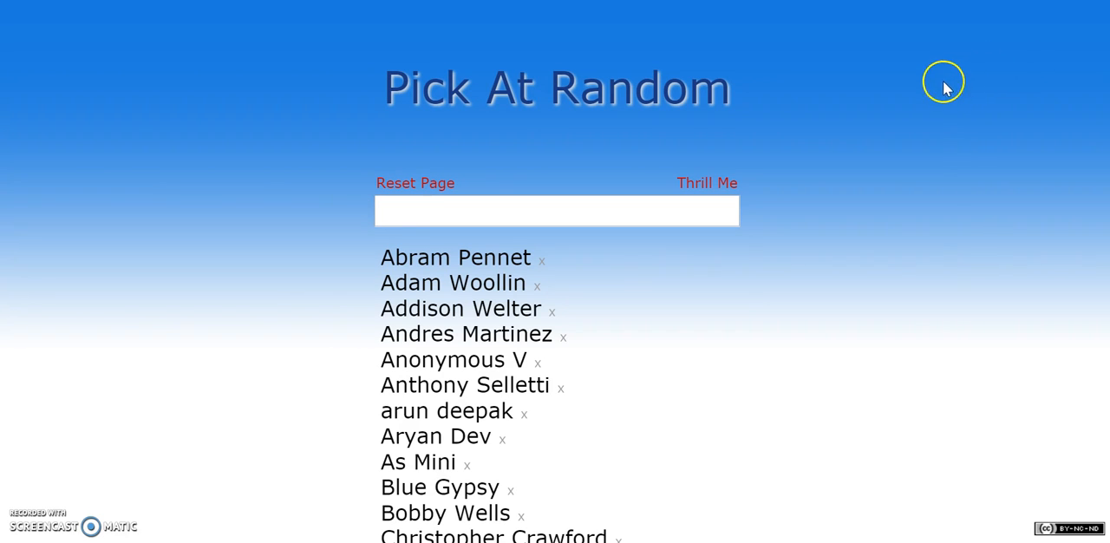
pyautogui.moveTo(1002, 94)
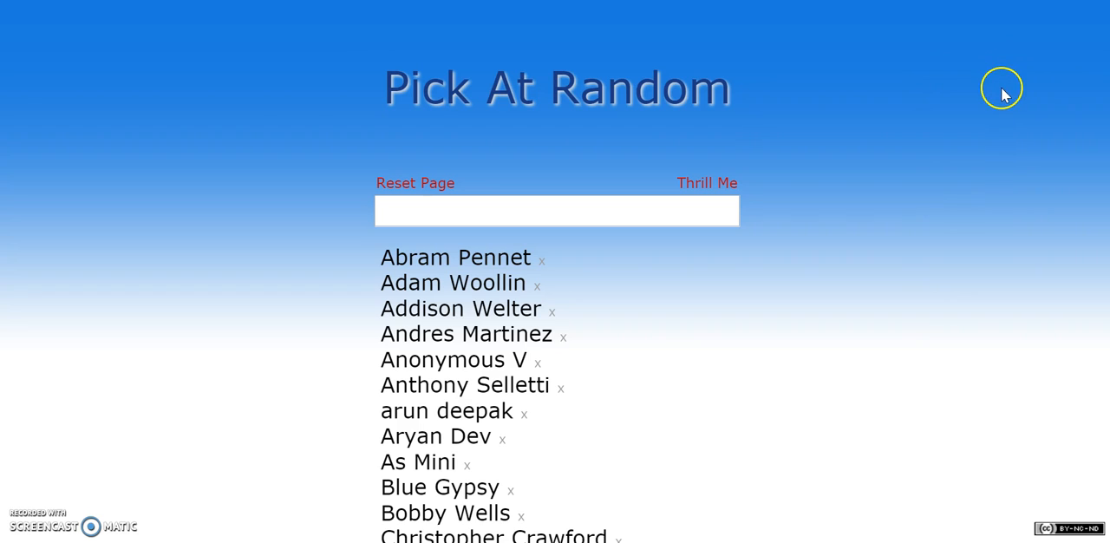
pyautogui.moveTo(943, 136)
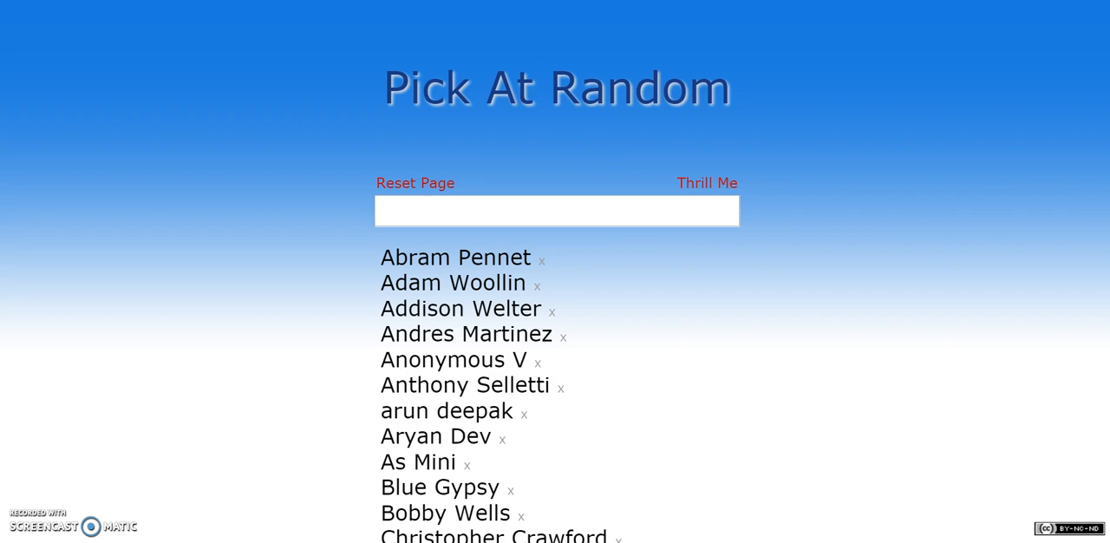
pyautogui.moveTo(707, 183)
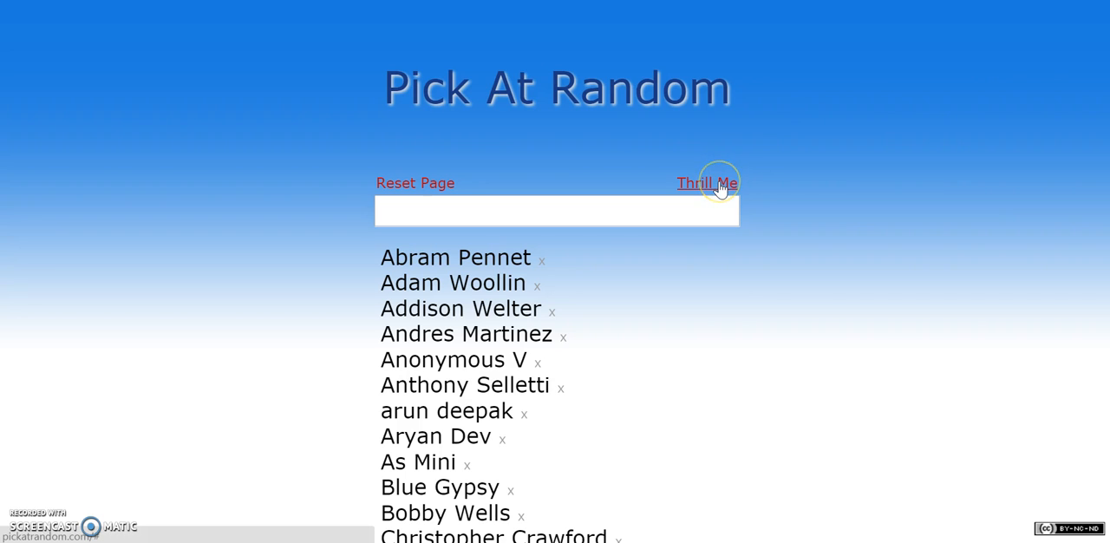
pyautogui.click(707, 183)
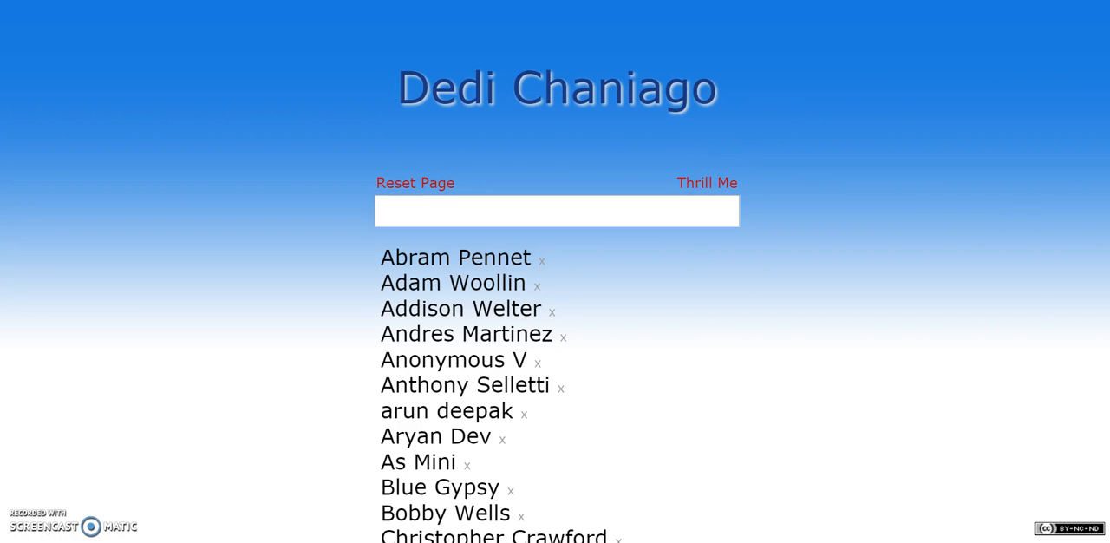
pyautogui.scroll(-3)
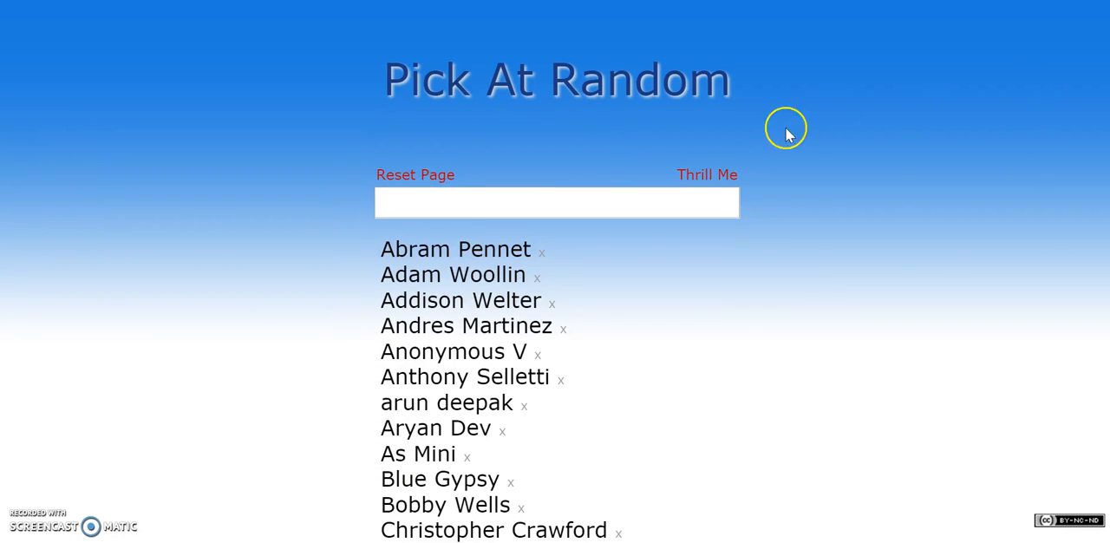
pyautogui.click(707, 174)
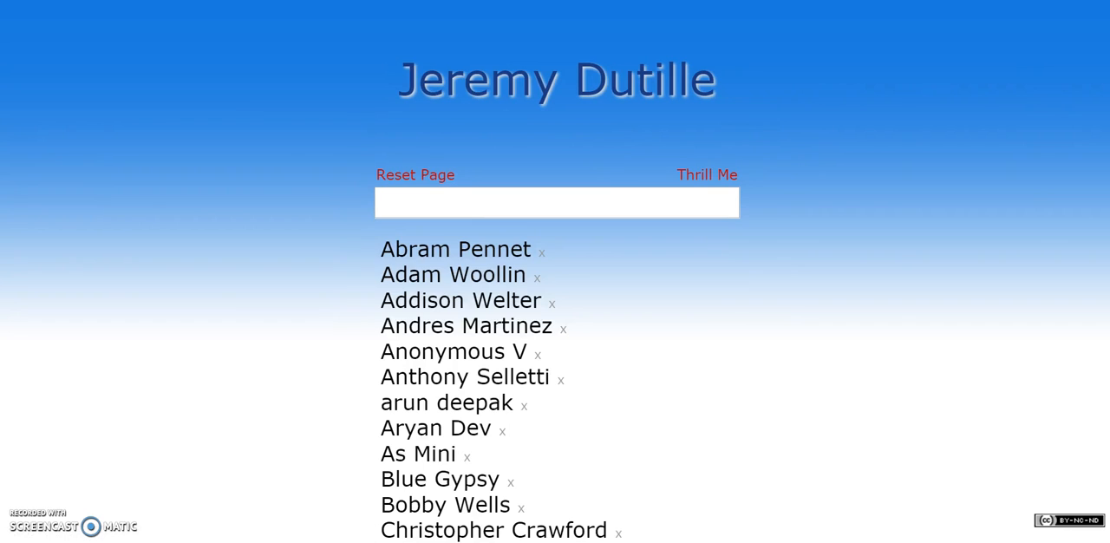
pyautogui.scroll(-3)
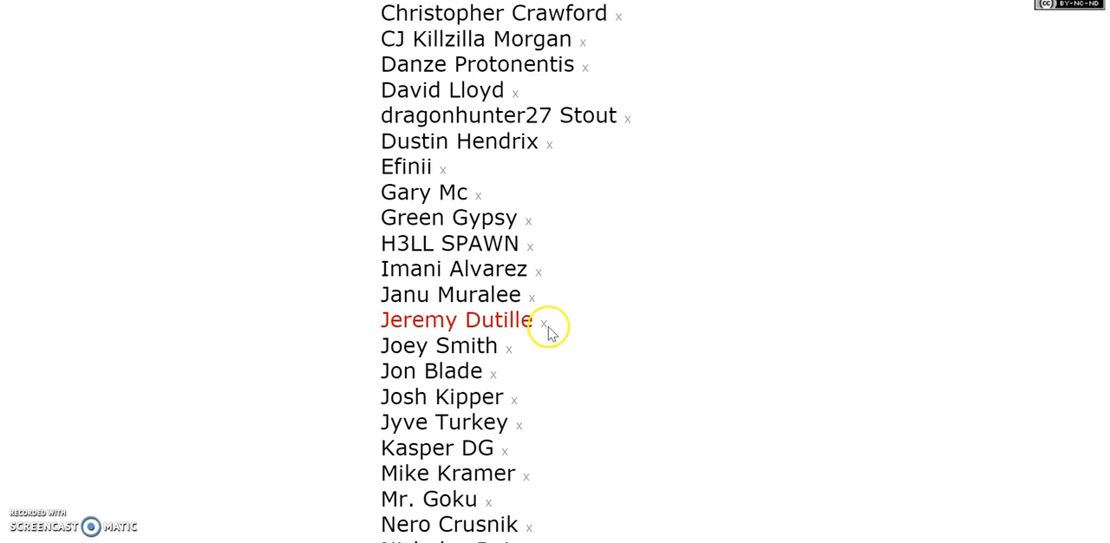
pyautogui.scroll(3)
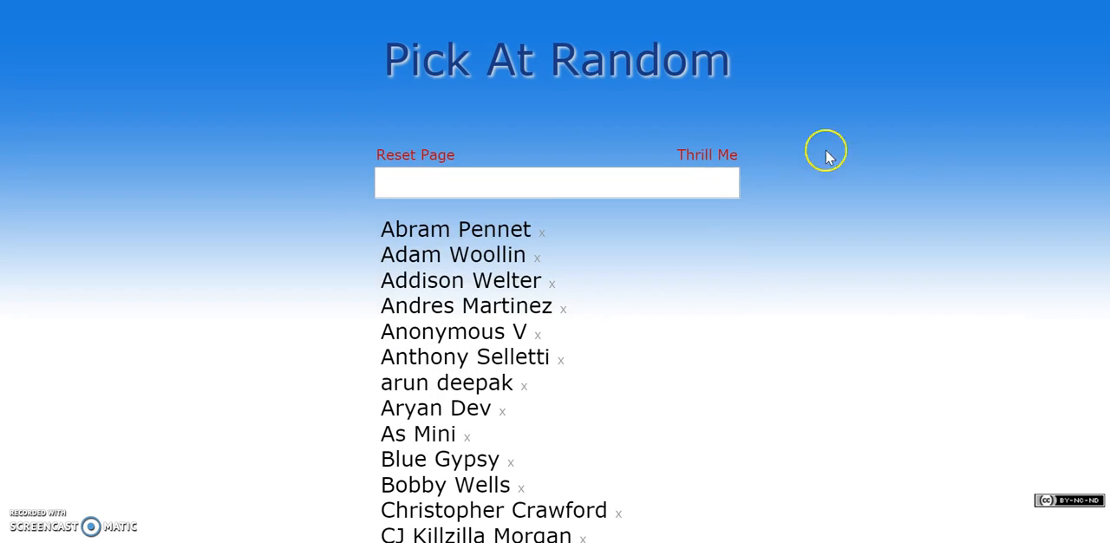
pyautogui.scroll(-3)
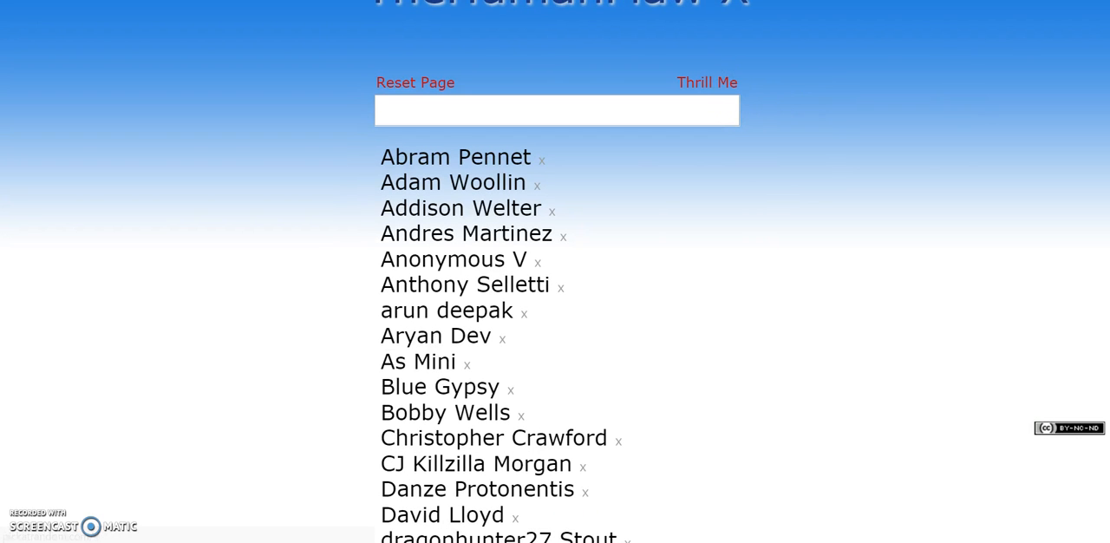
pyautogui.scroll(-3)
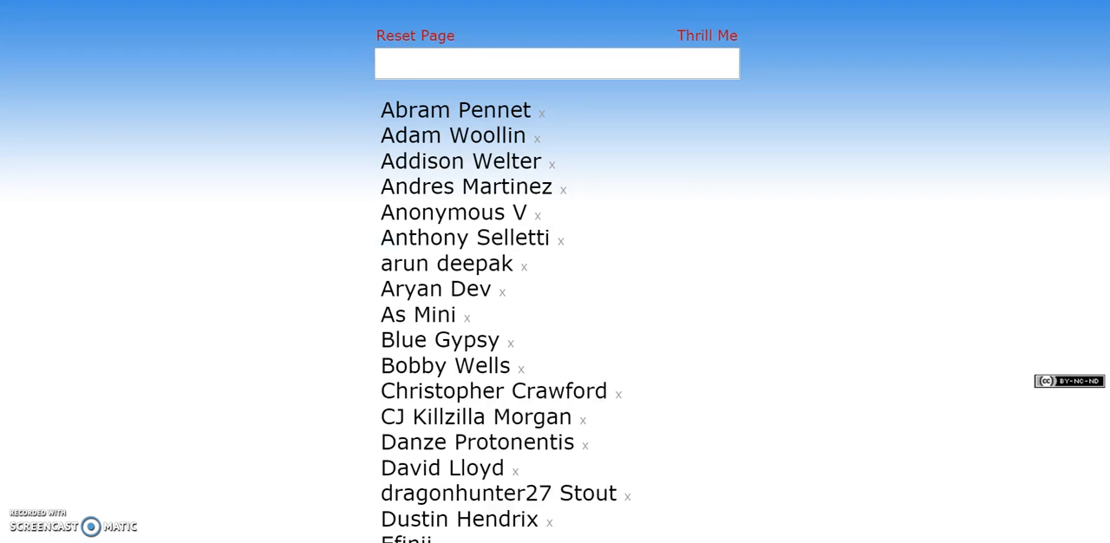
pyautogui.scroll(-3)
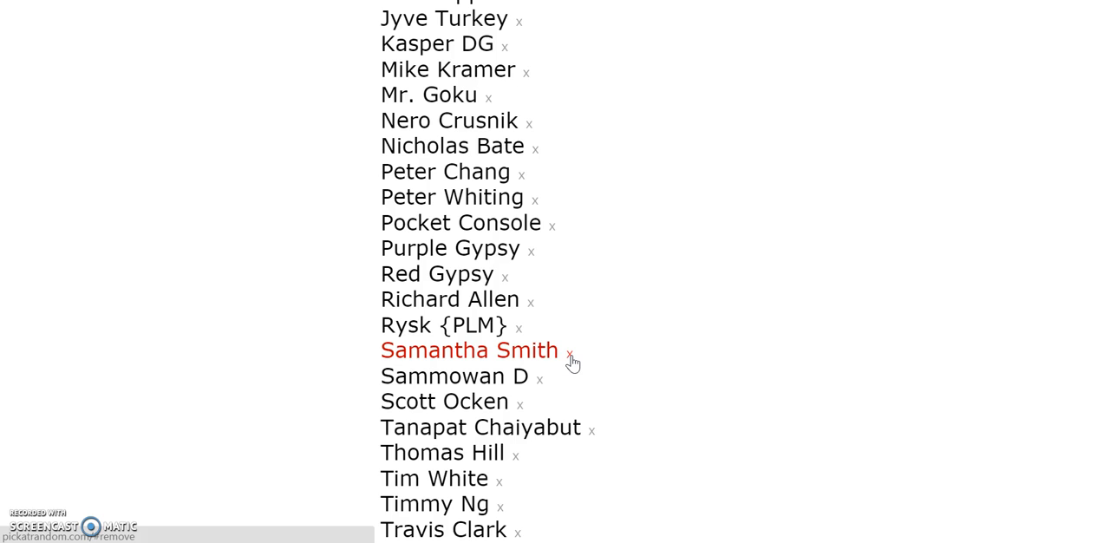
pyautogui.scroll(3)
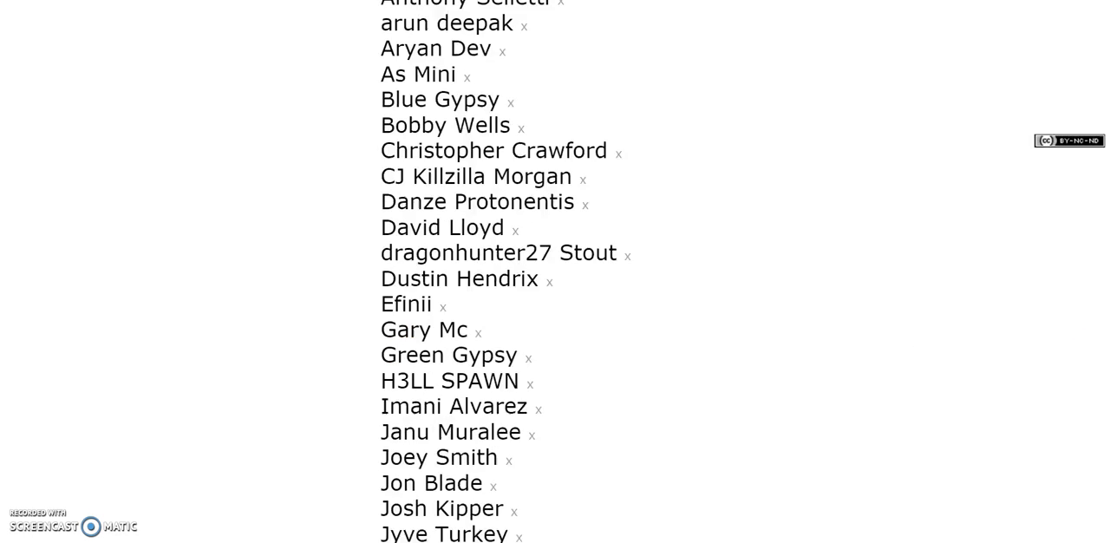
pyautogui.scroll(3)
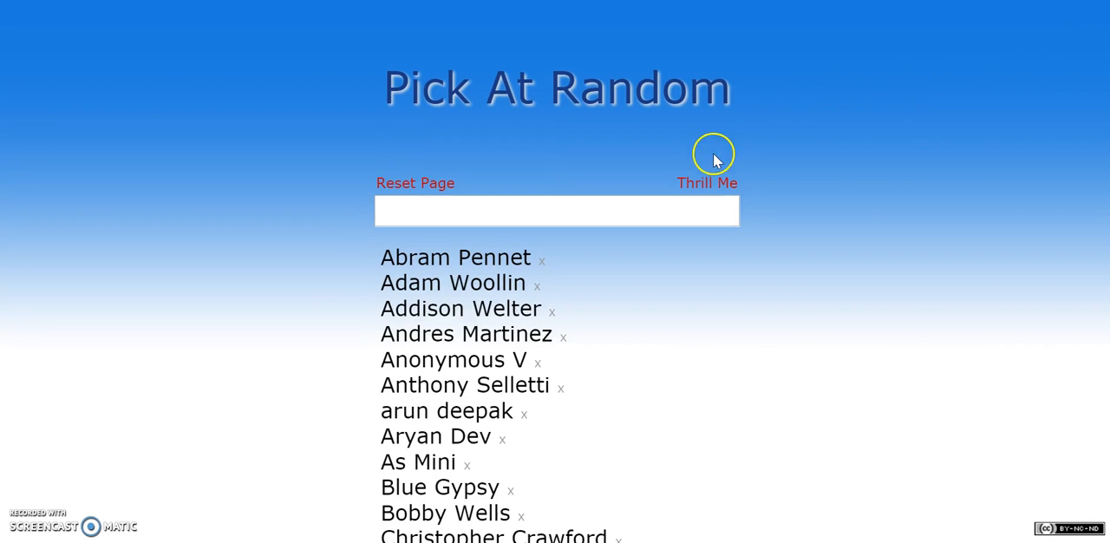
pyautogui.click(706, 182)
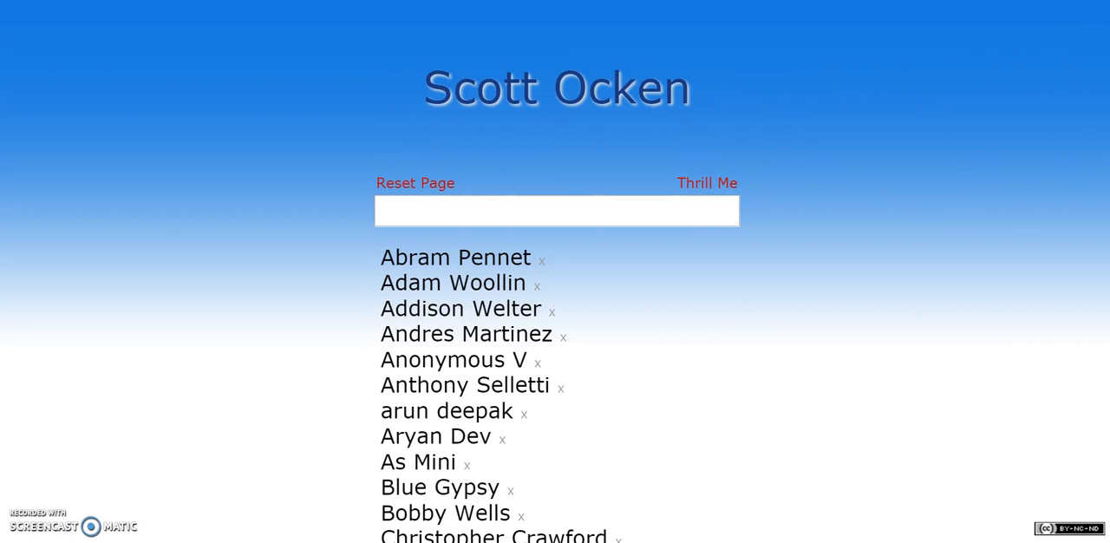
pyautogui.scroll(-3)
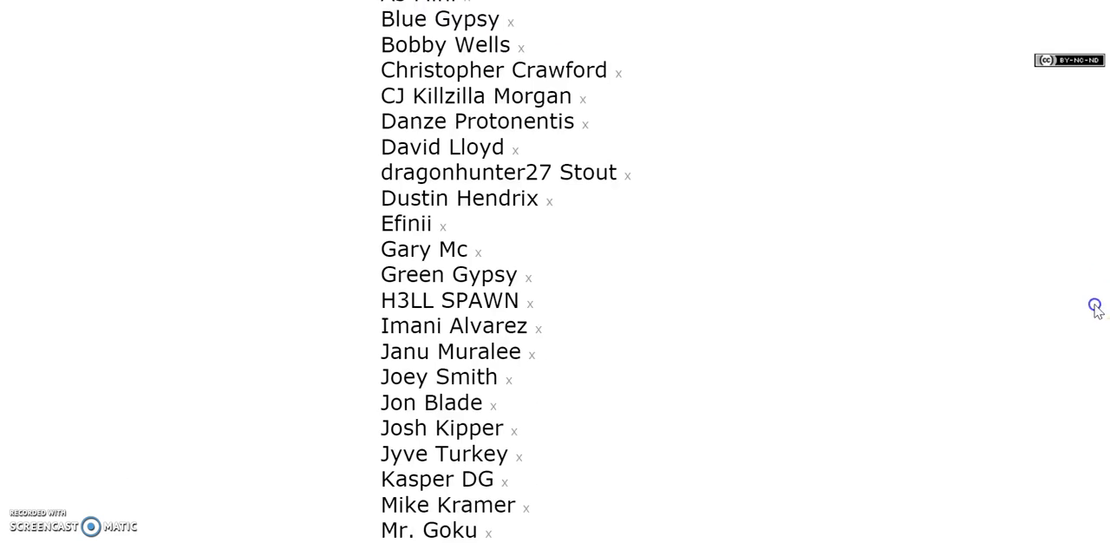
pyautogui.scroll(-3)
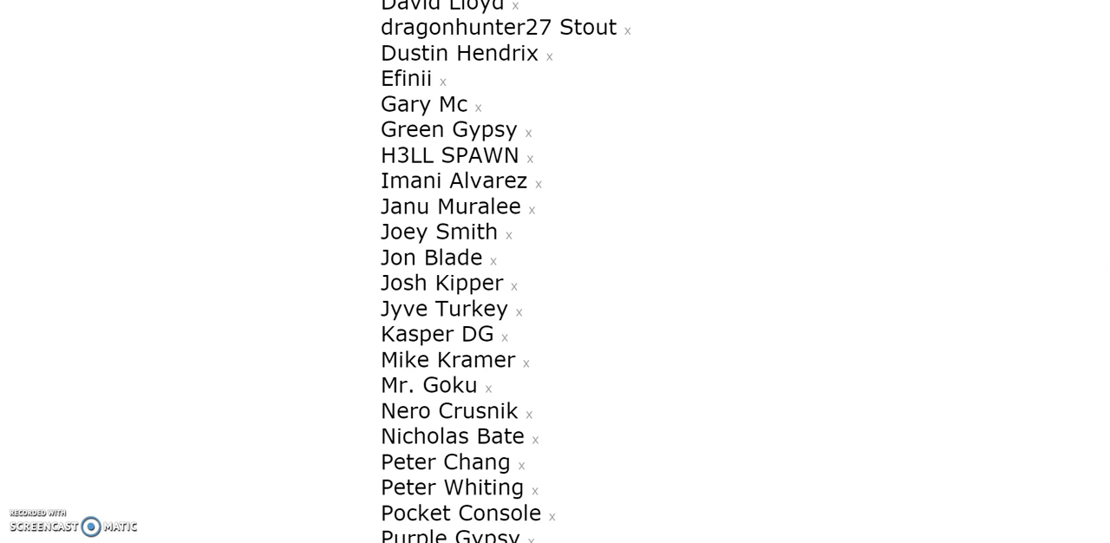
pyautogui.scroll(-3)
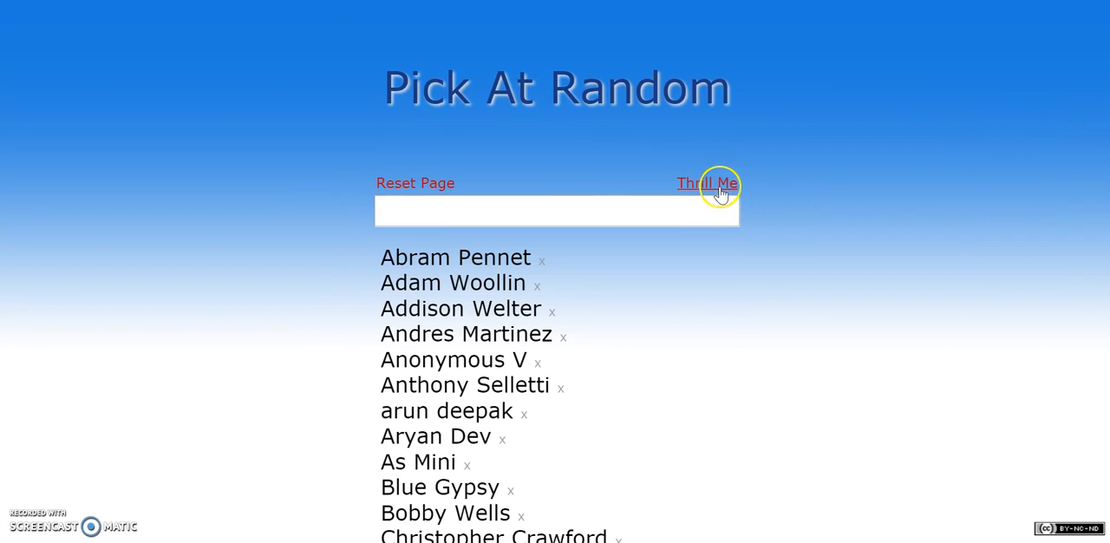
pyautogui.click(707, 183)
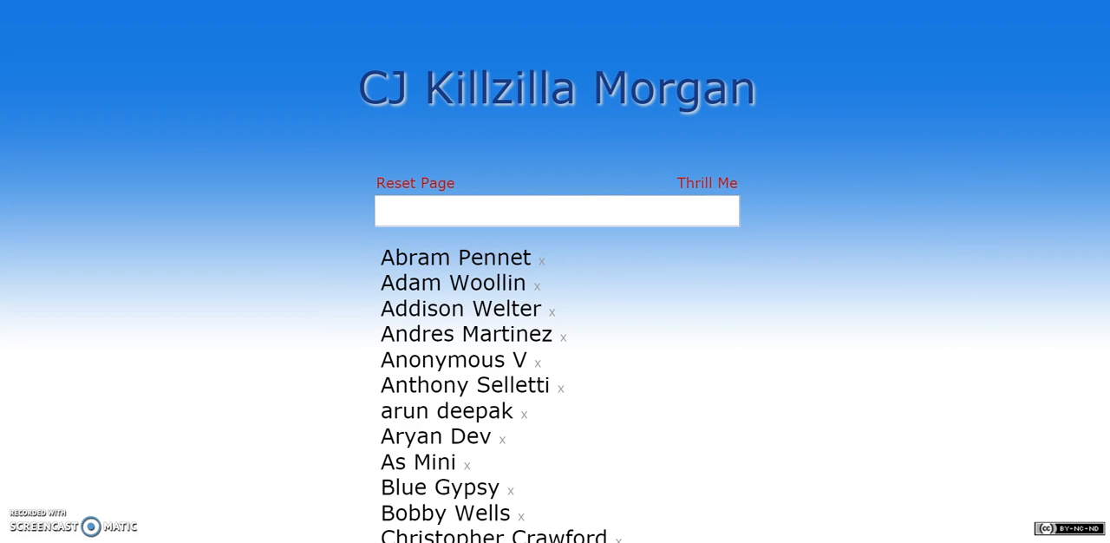
pyautogui.scroll(-3)
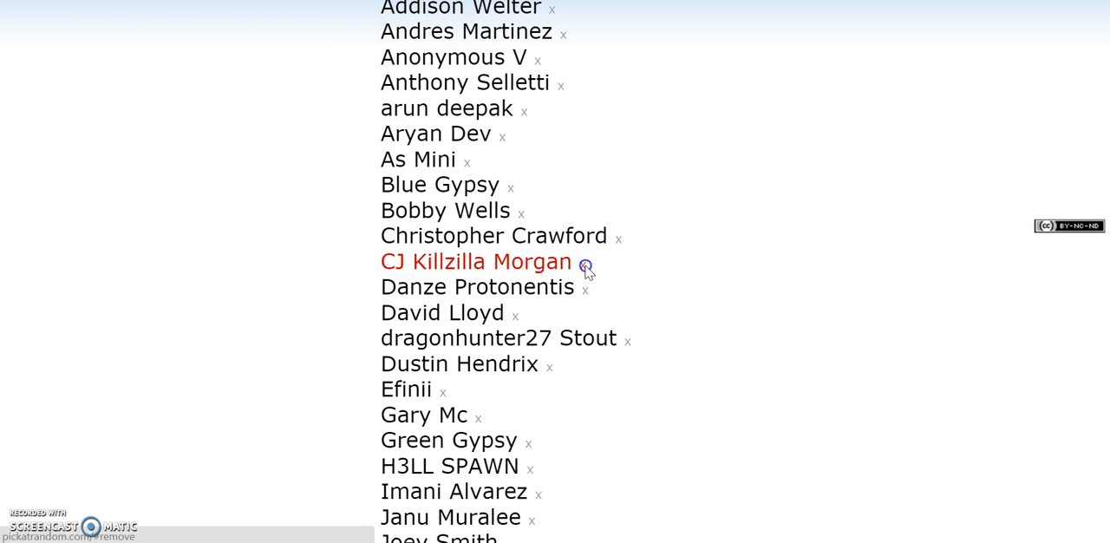
pyautogui.scroll(3)
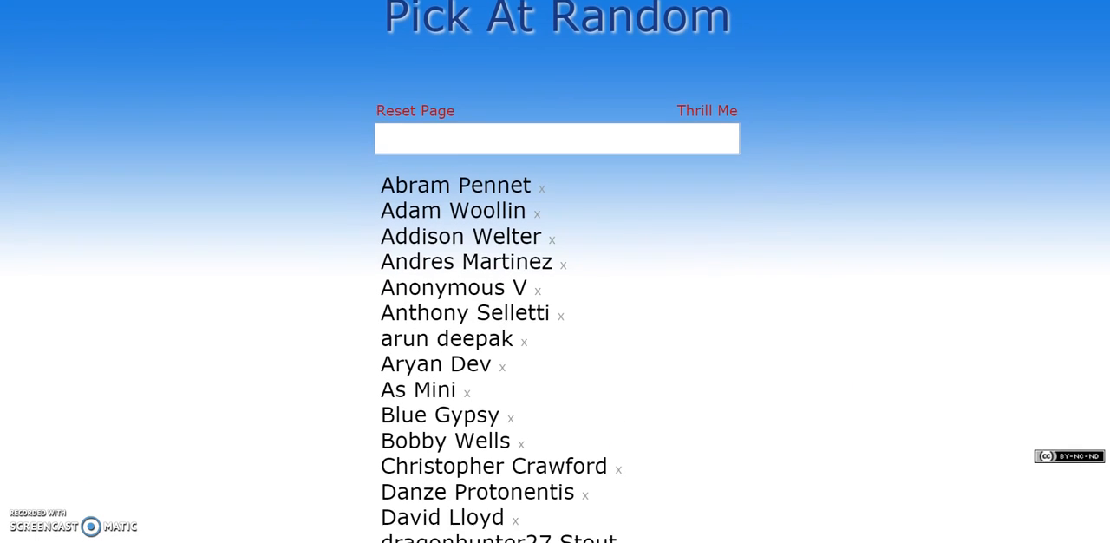
pyautogui.scroll(3)
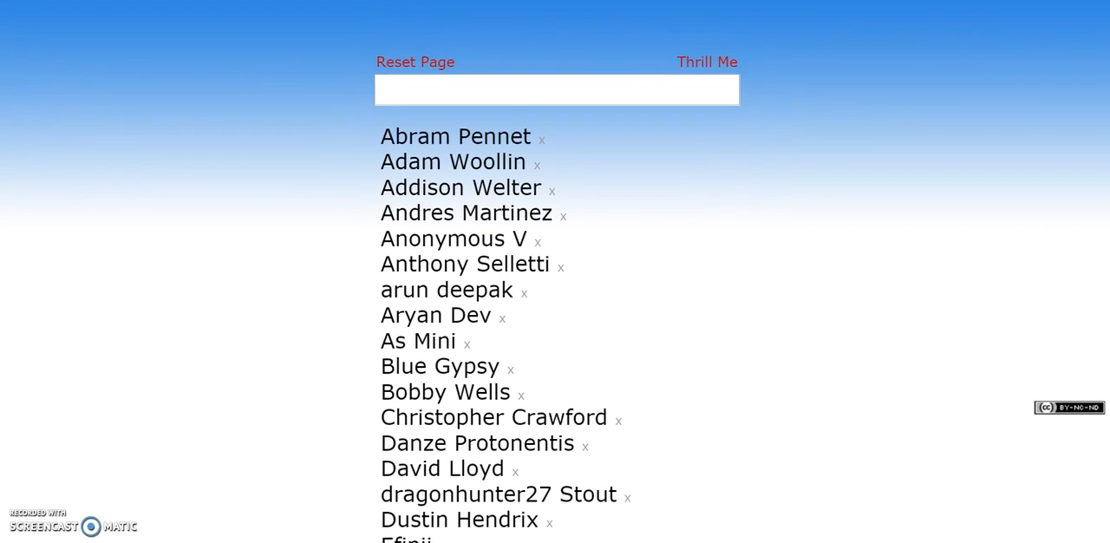
pyautogui.scroll(-3)
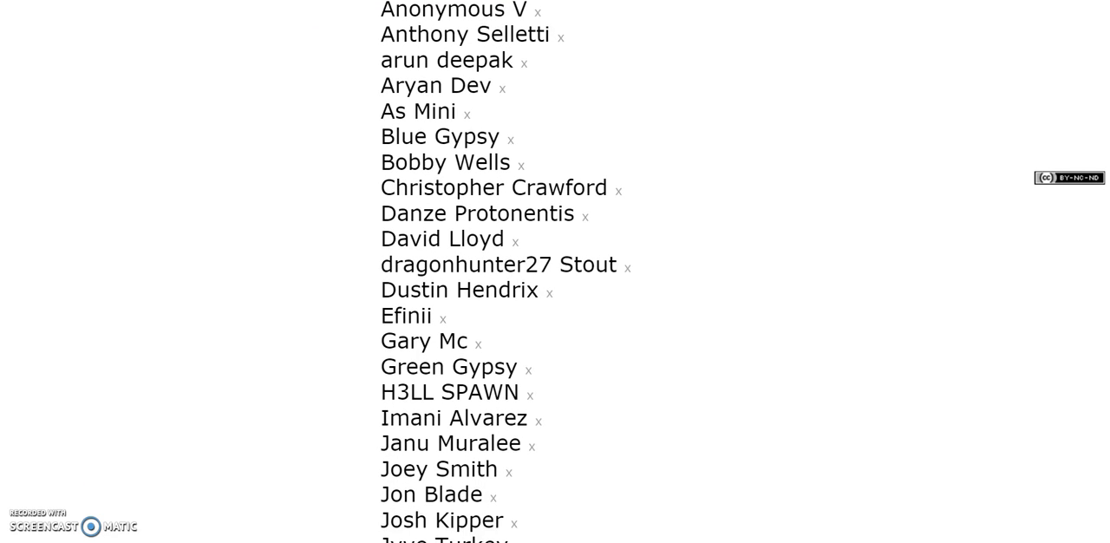
pyautogui.scroll(-3)
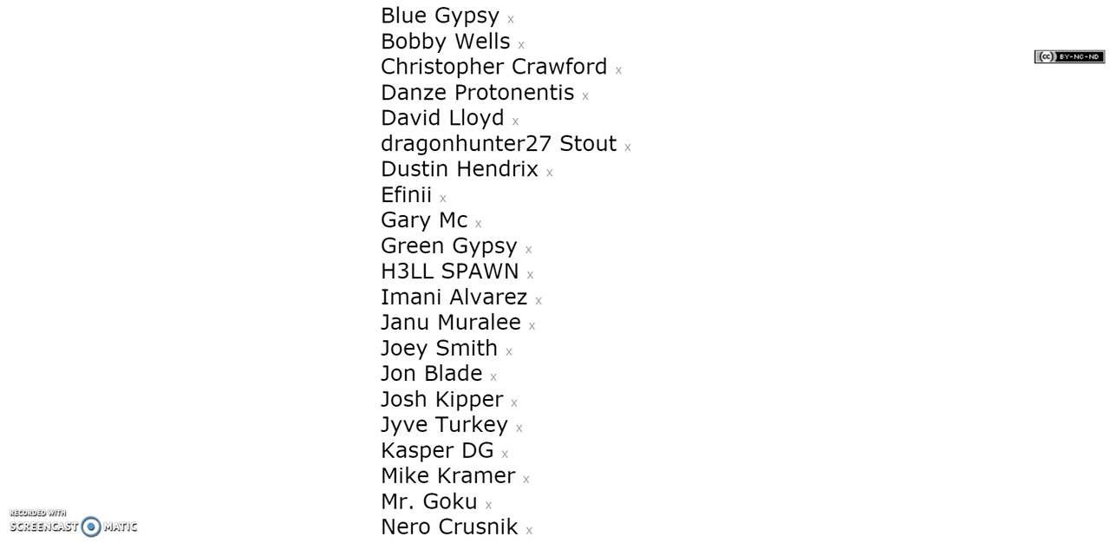
pyautogui.scroll(-3)
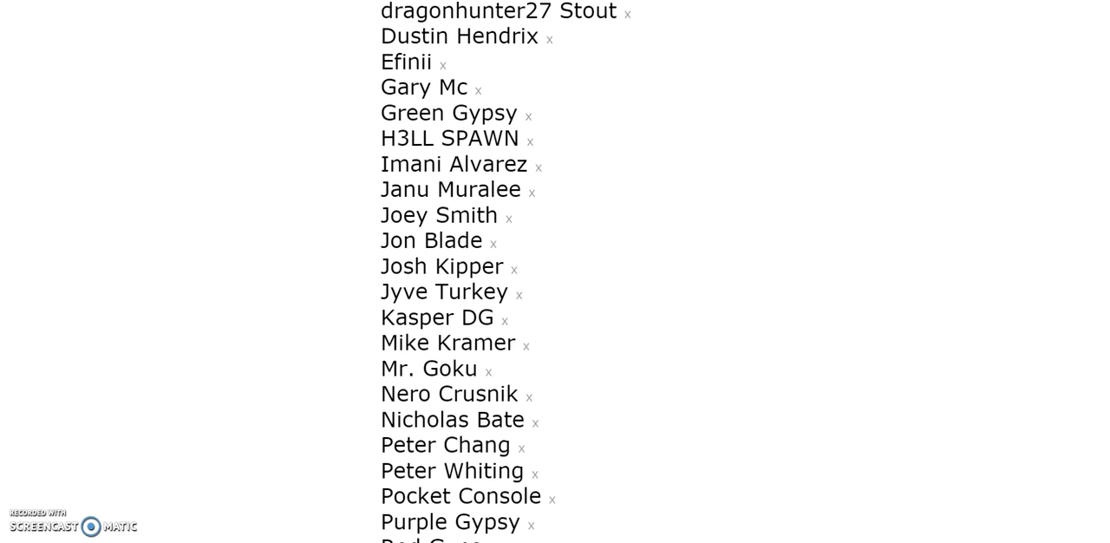
pyautogui.scroll(-3)
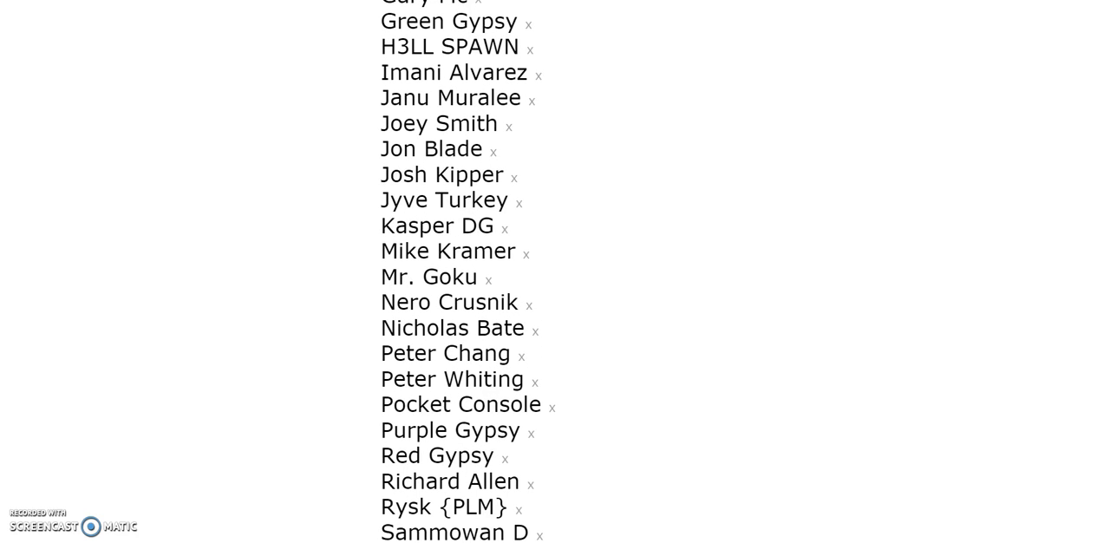
pyautogui.scroll(-3)
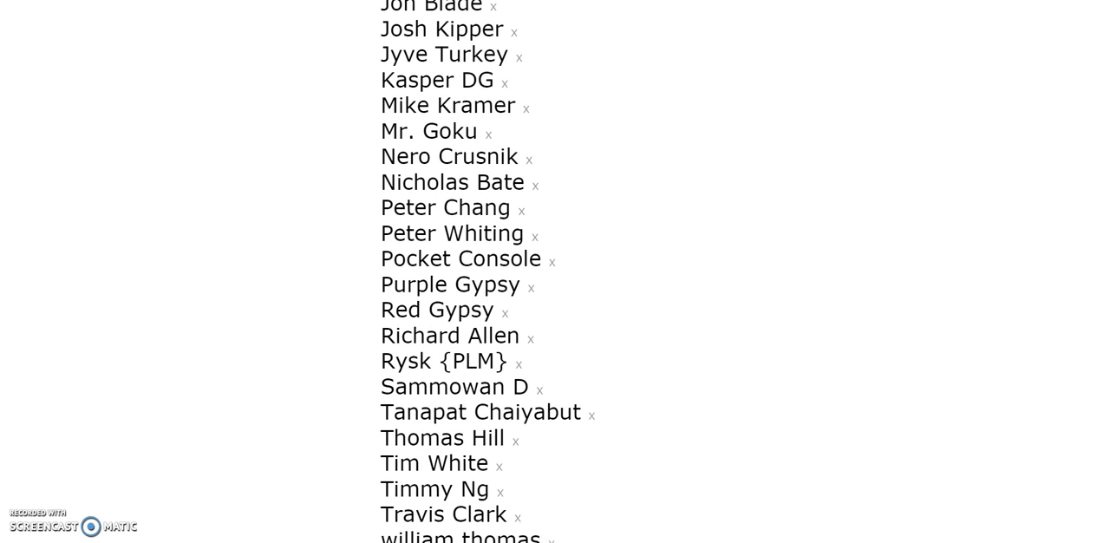
pyautogui.scroll(-3)
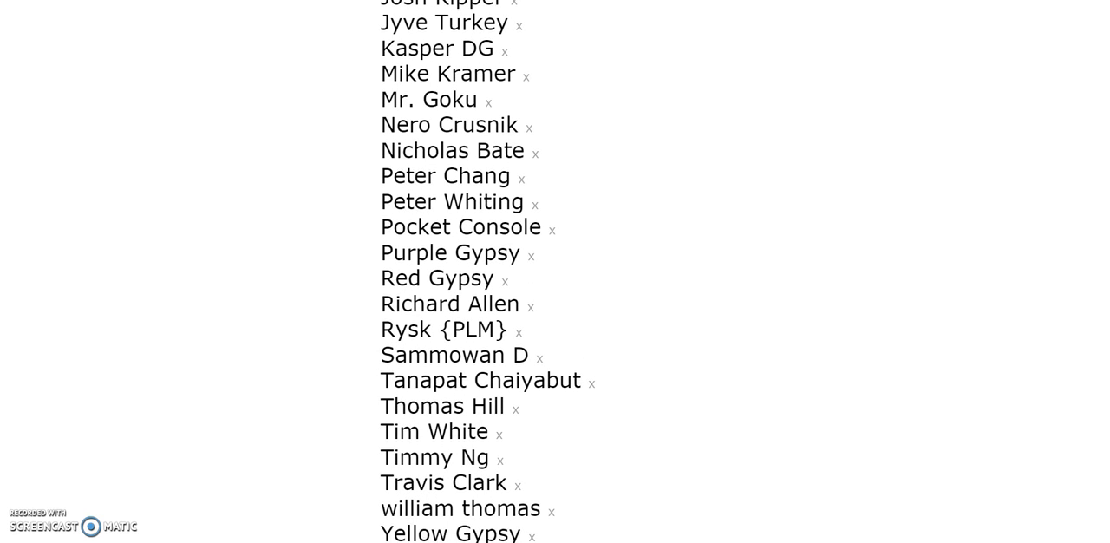
pyautogui.scroll(3)
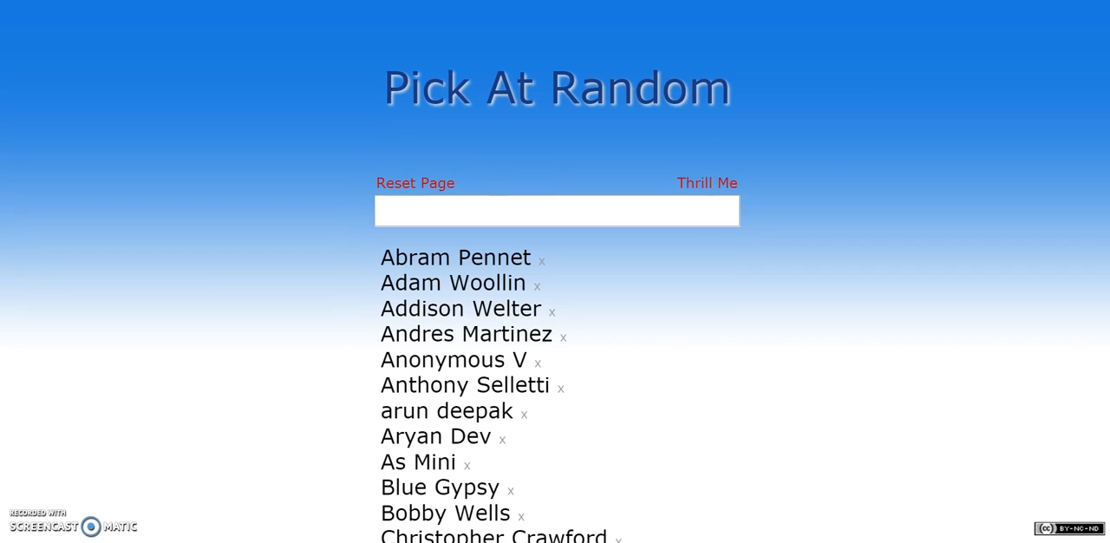
pyautogui.moveTo(681, 154)
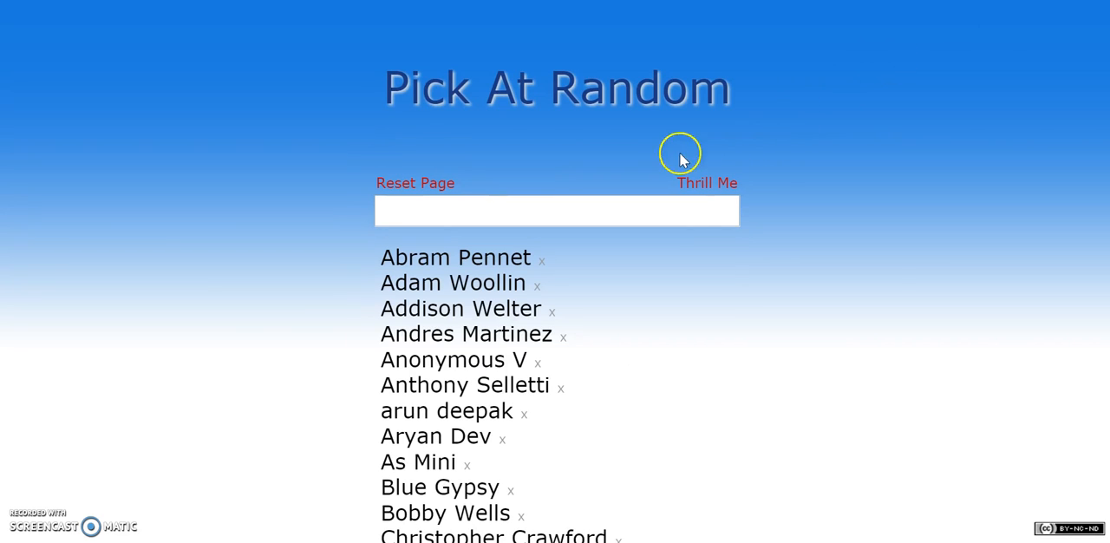
pyautogui.click(706, 183)
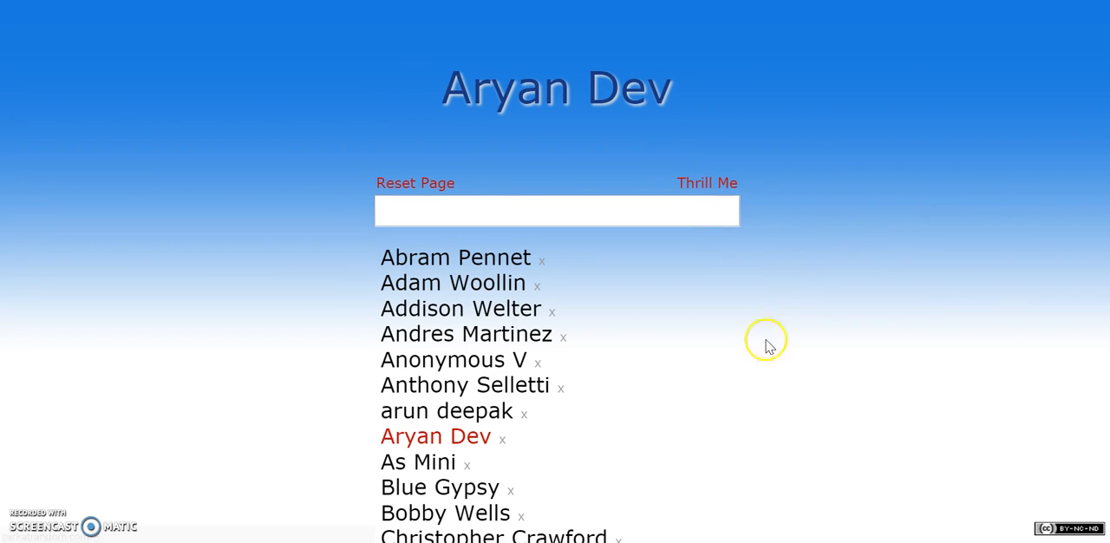
pyautogui.click(707, 182)
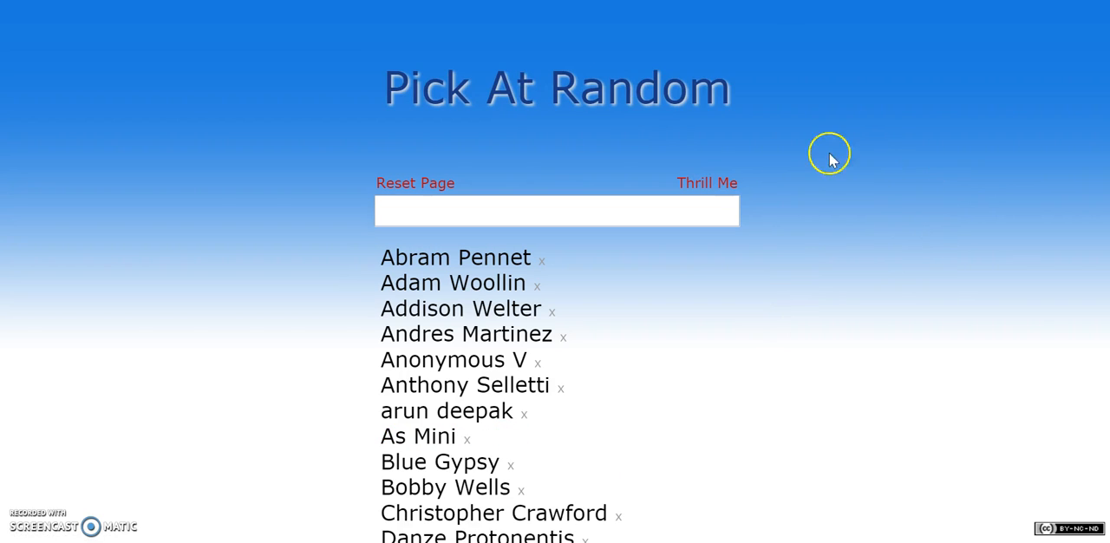
pyautogui.click(706, 183)
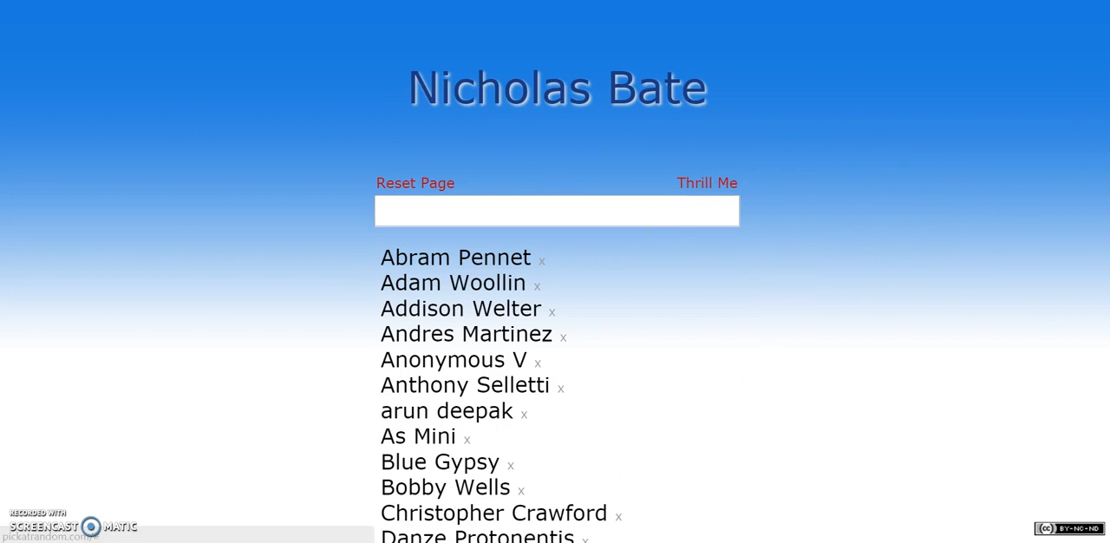
pyautogui.scroll(-3)
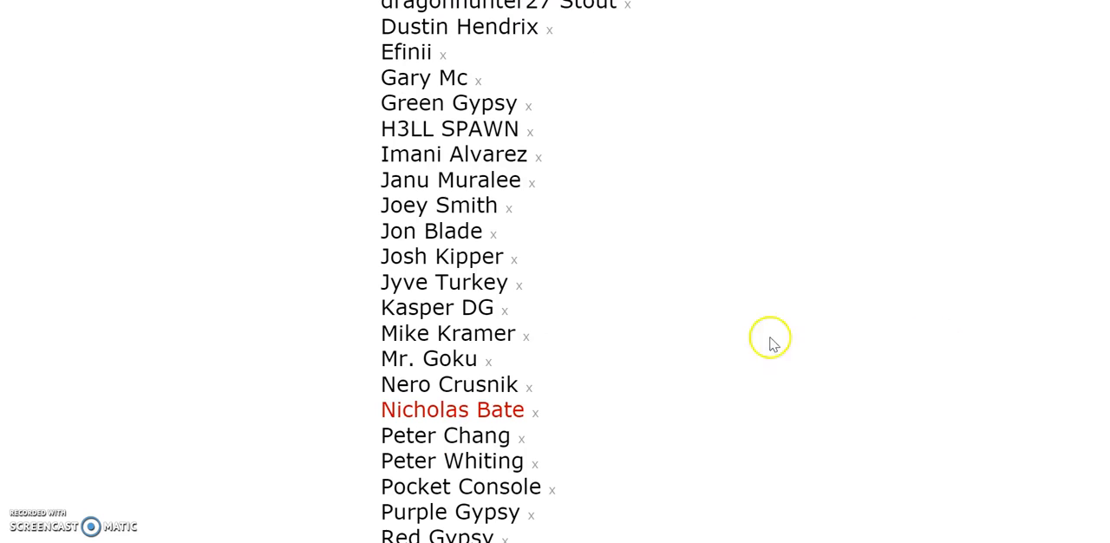
pyautogui.moveTo(535, 416)
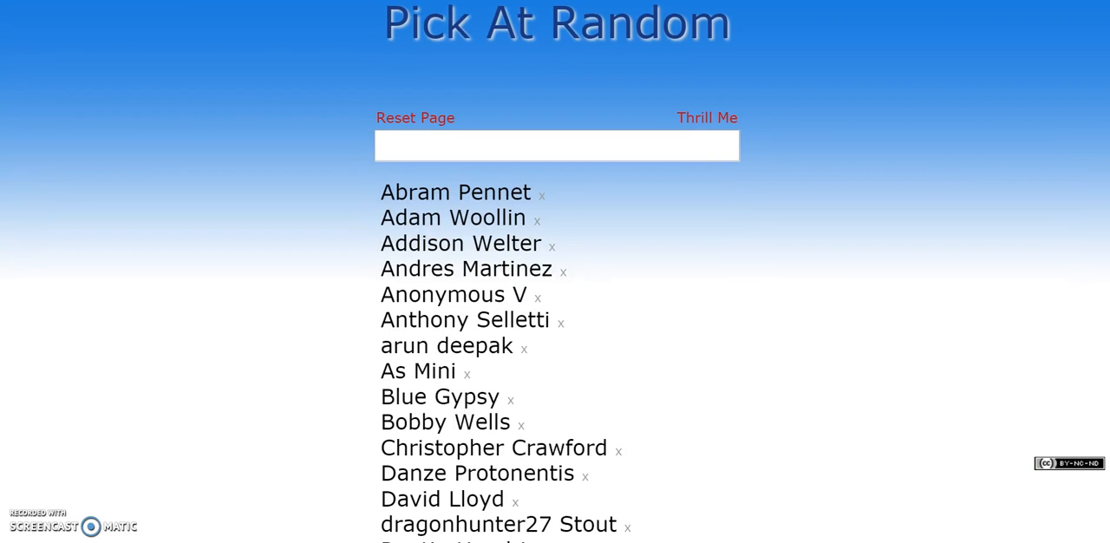
# Step: Draw and remove Mr. Goku, then start another draw
pyautogui.click(707, 117)
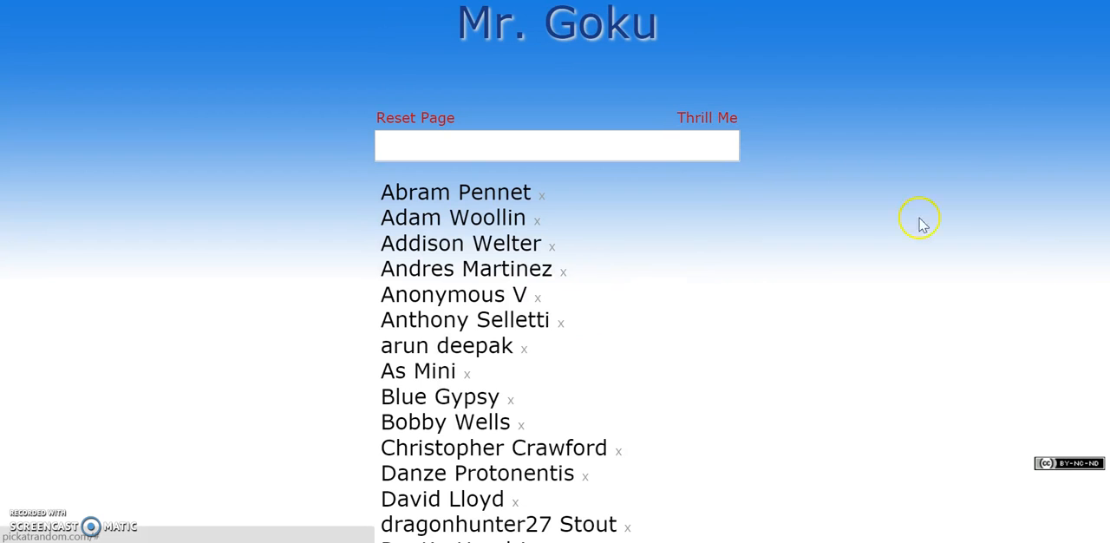
pyautogui.scroll(-3)
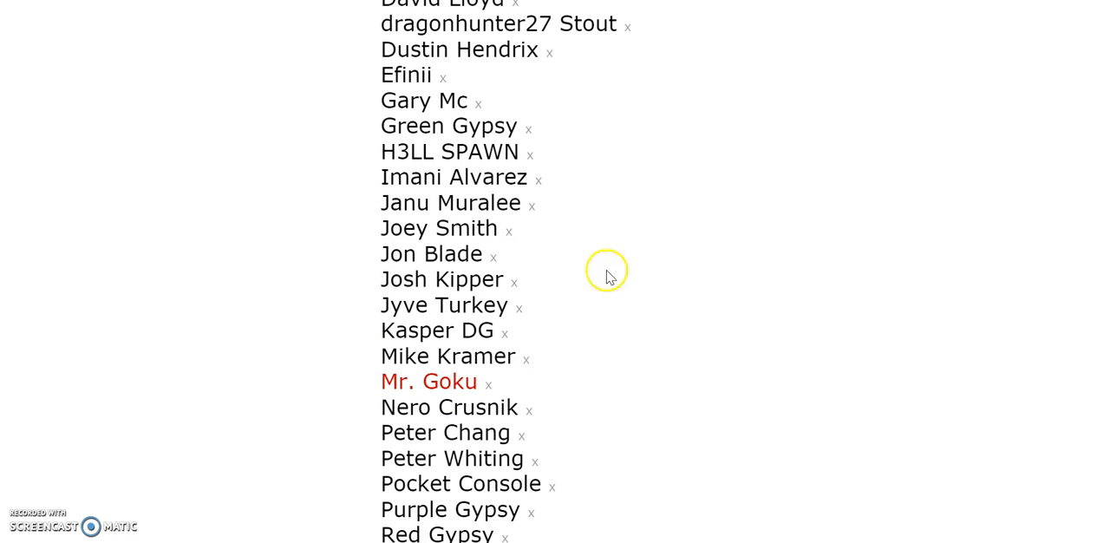
pyautogui.click(488, 381)
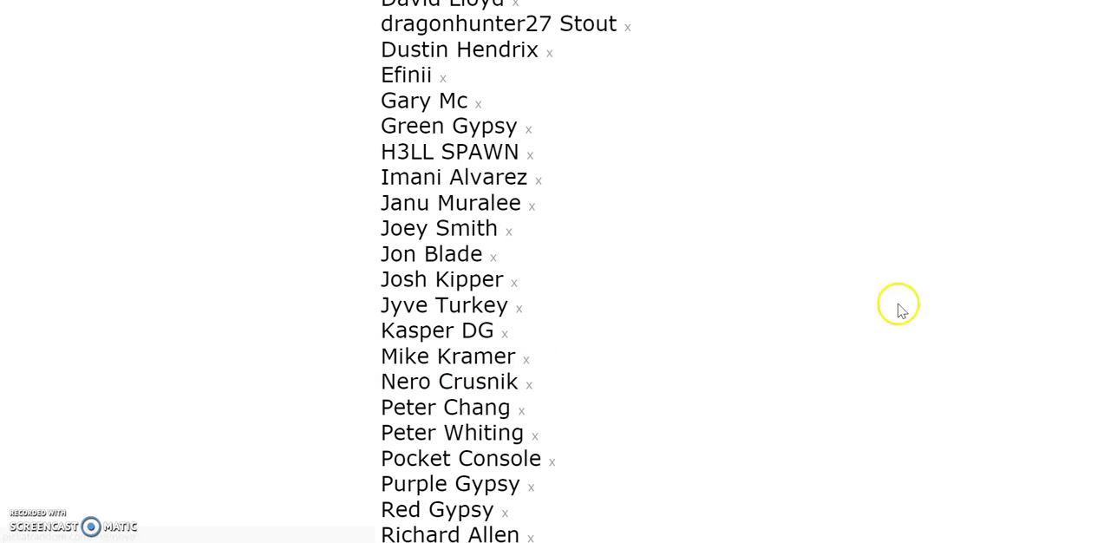
pyautogui.scroll(3)
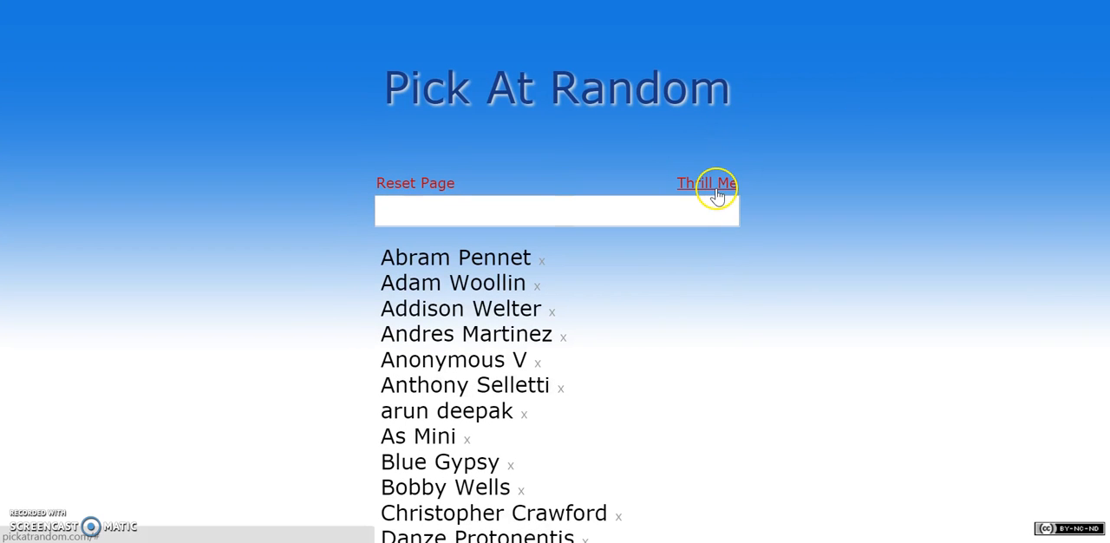
pyautogui.click(706, 183)
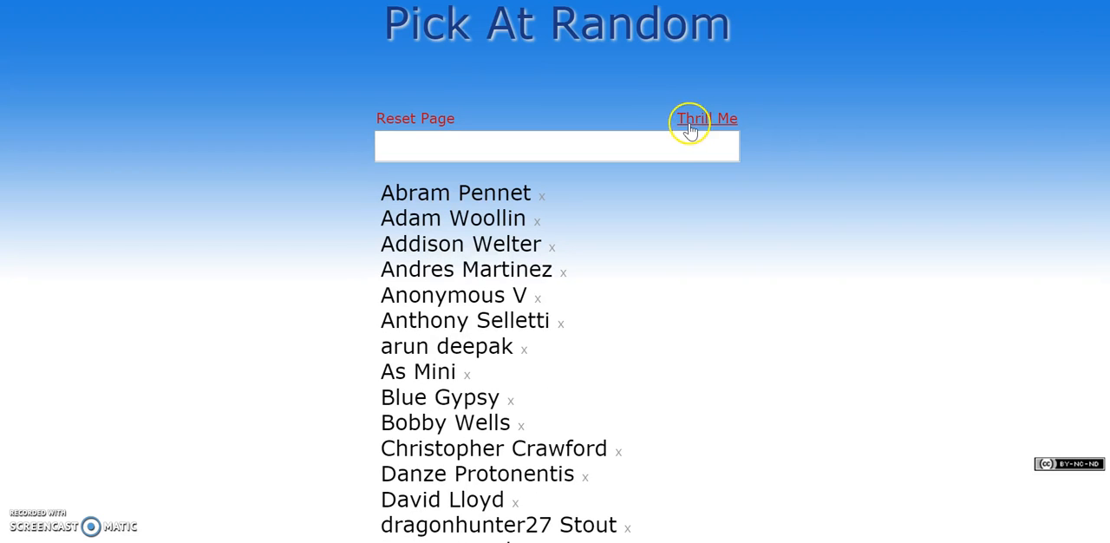
pyautogui.scroll(-3)
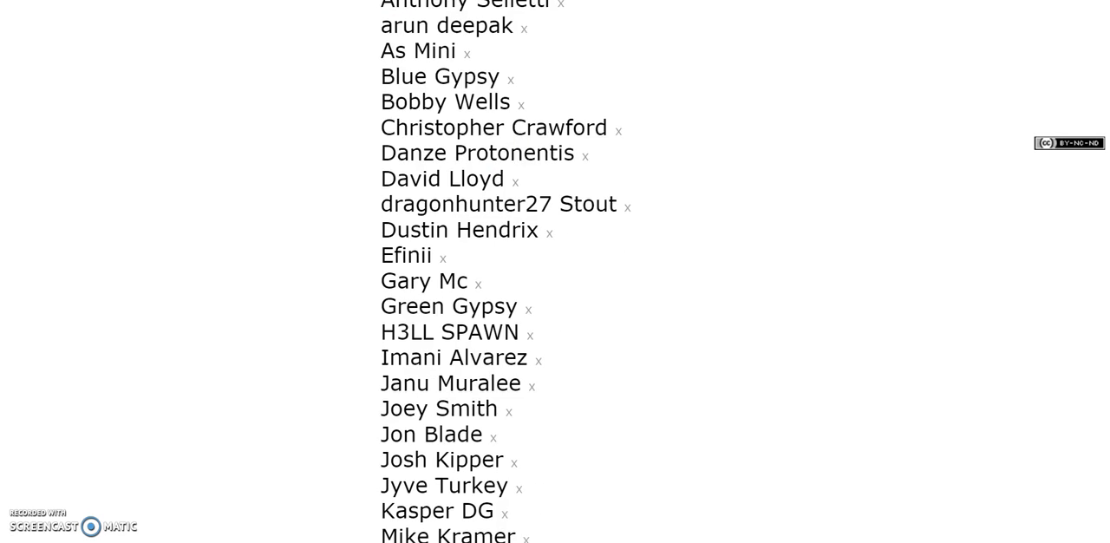
pyautogui.scroll(3)
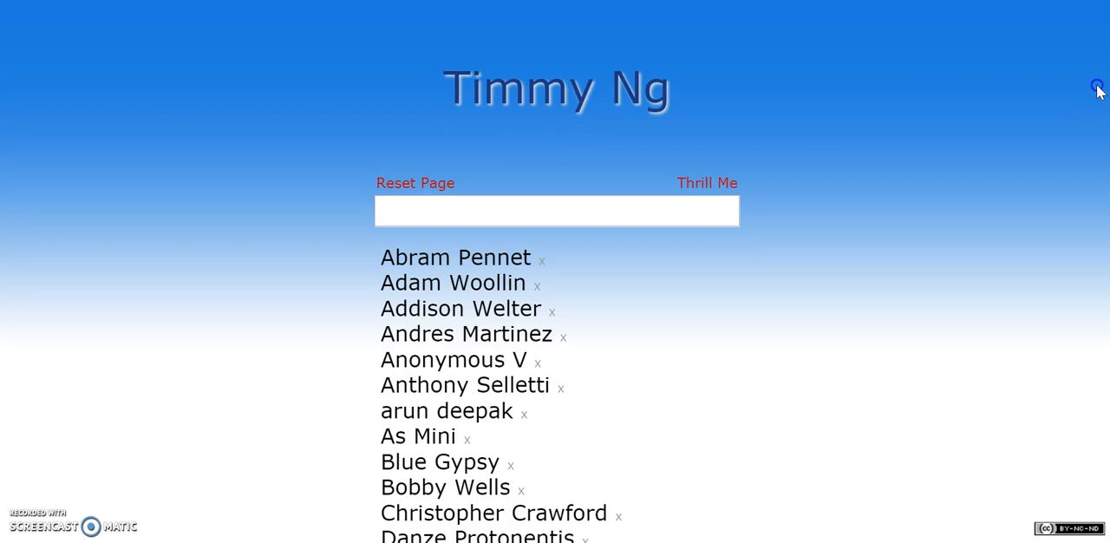
pyautogui.click(706, 183)
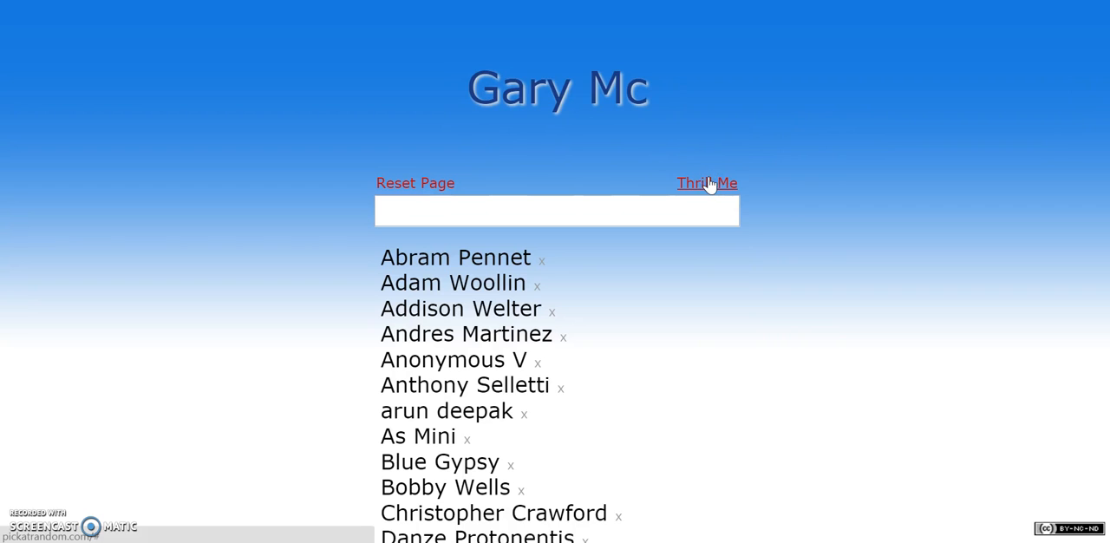
pyautogui.scroll(-3)
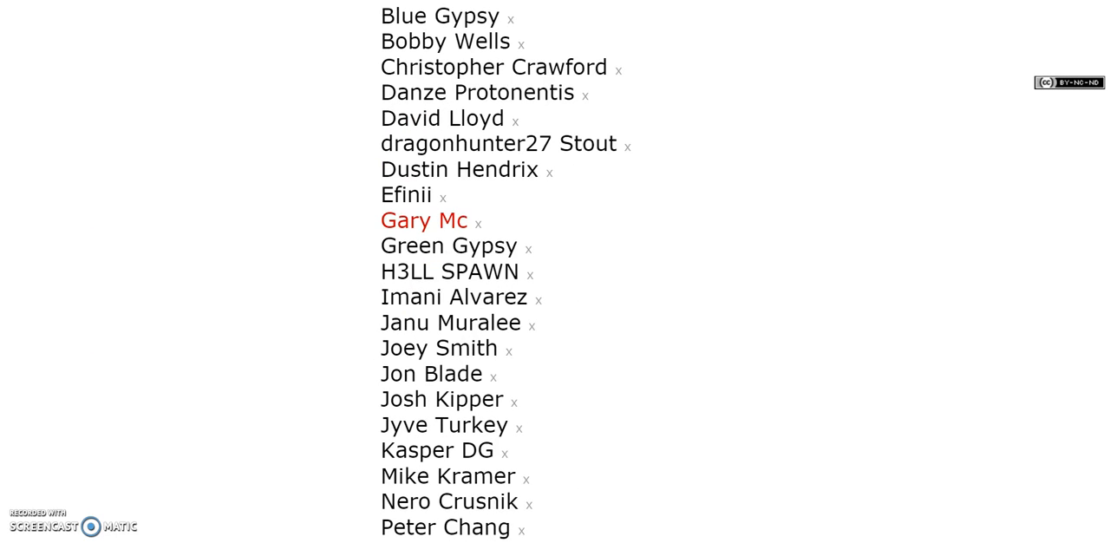
pyautogui.click(478, 223)
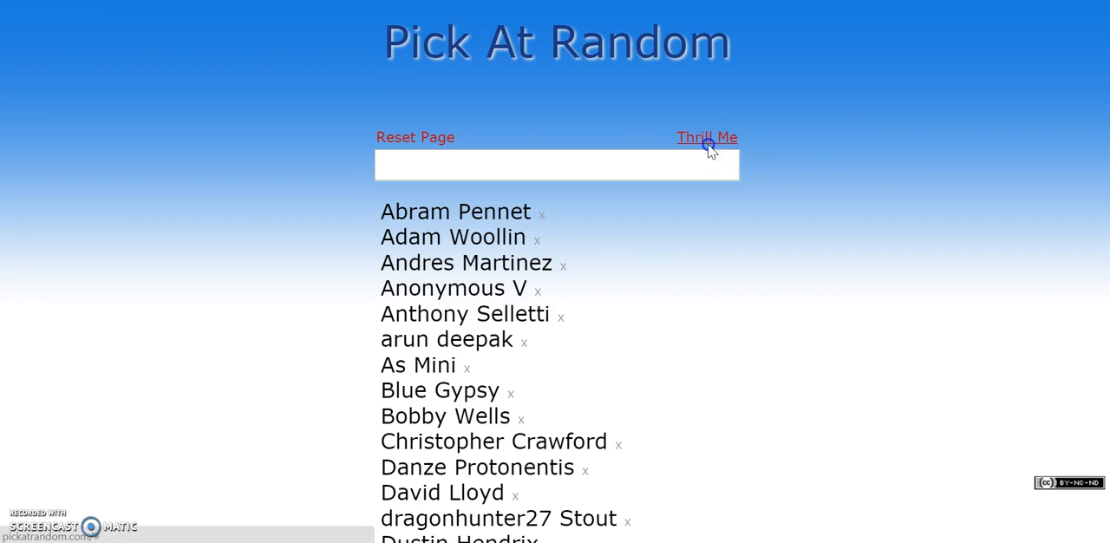
pyautogui.click(707, 137)
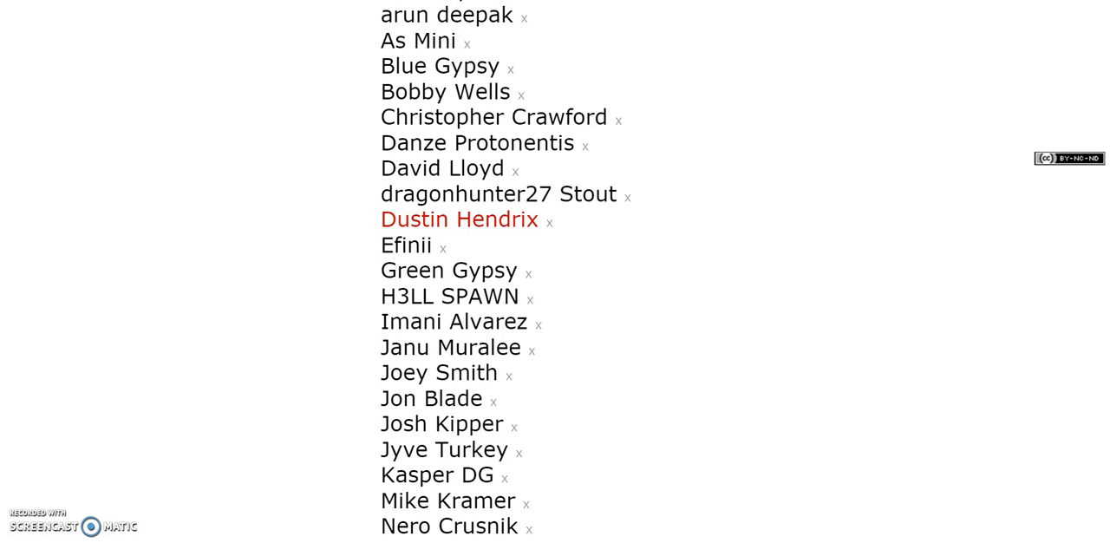
pyautogui.click(548, 221)
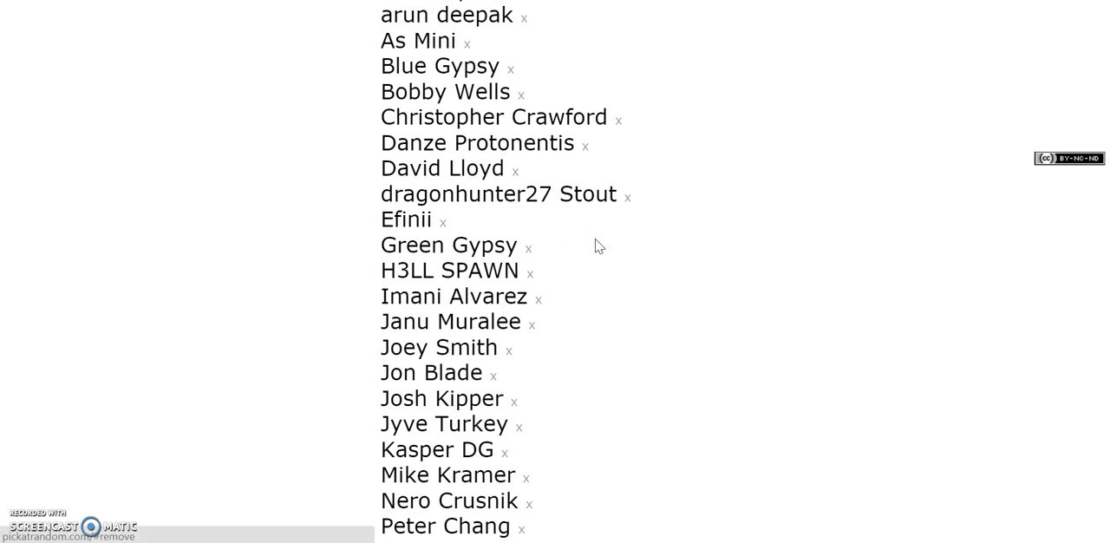
pyautogui.scroll(3)
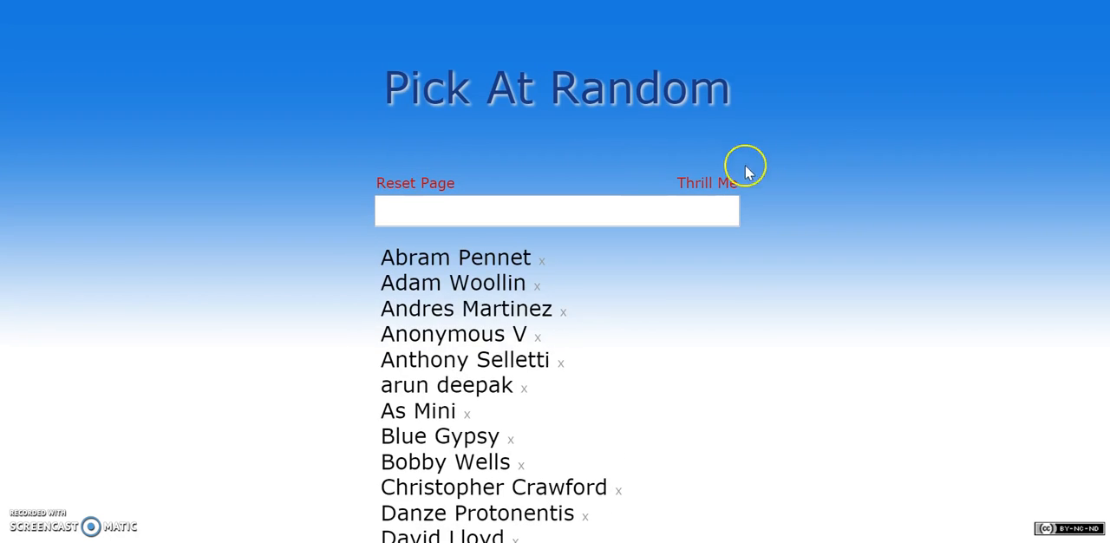
pyautogui.scroll(-3)
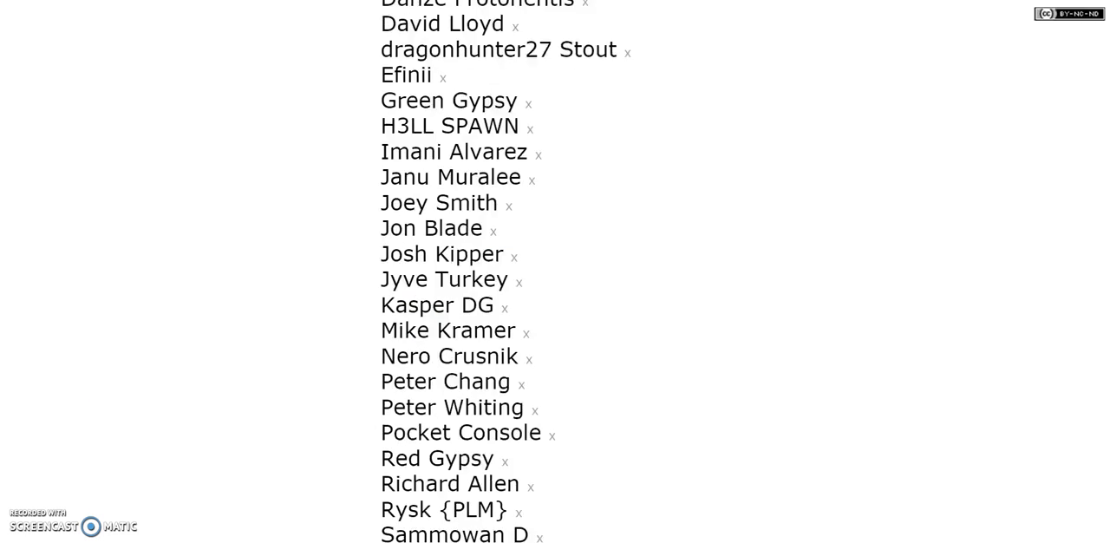
pyautogui.scroll(-3)
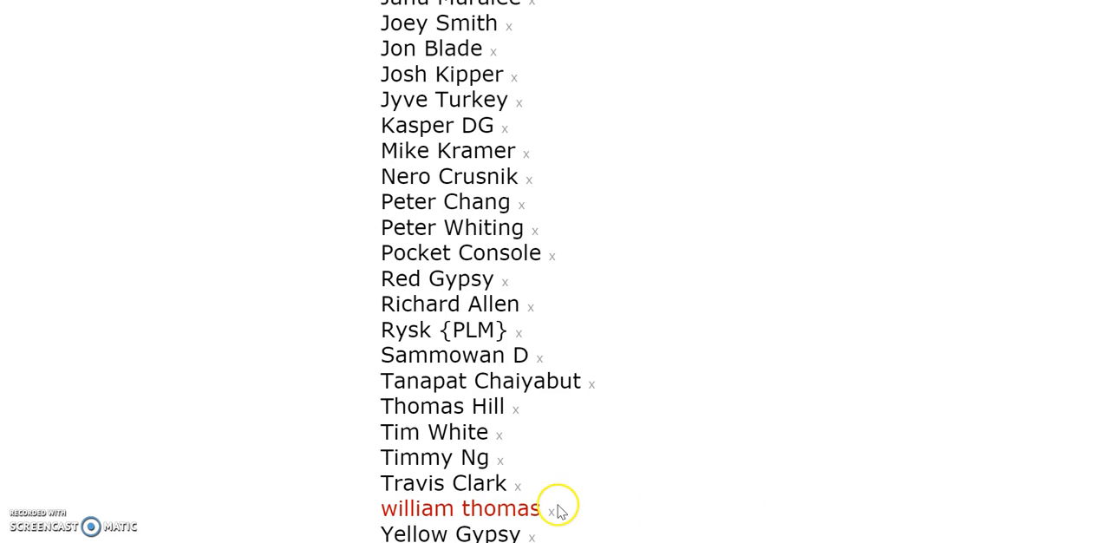
pyautogui.click(551, 509)
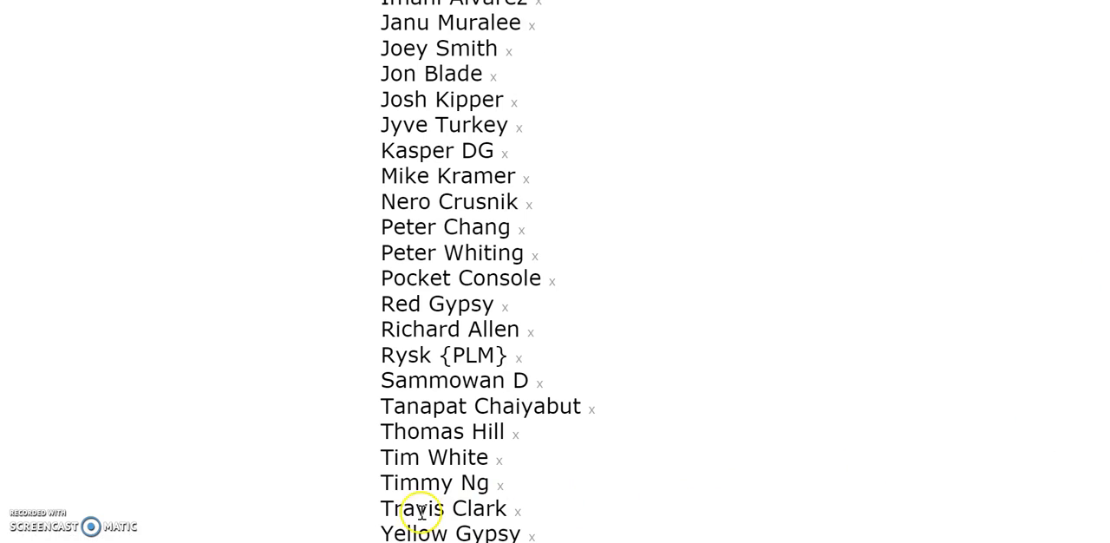
pyautogui.moveTo(410, 407)
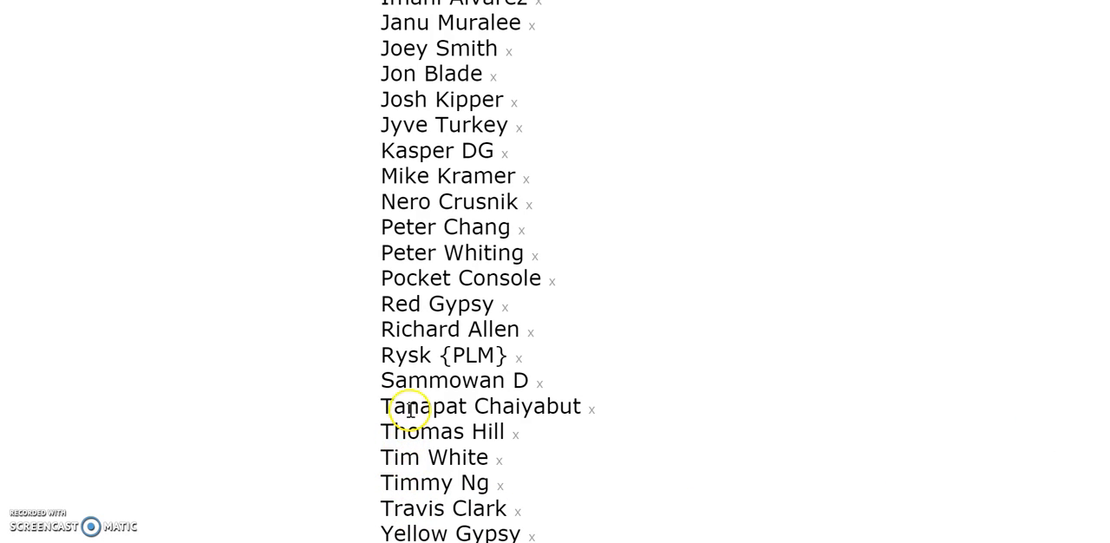
pyautogui.moveTo(366, 297)
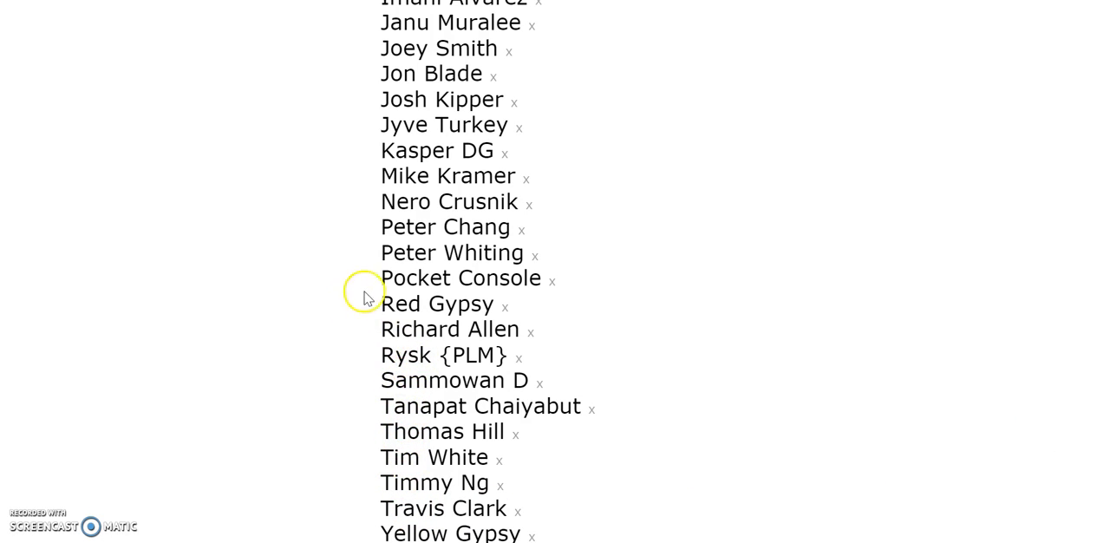
pyautogui.moveTo(399, 208)
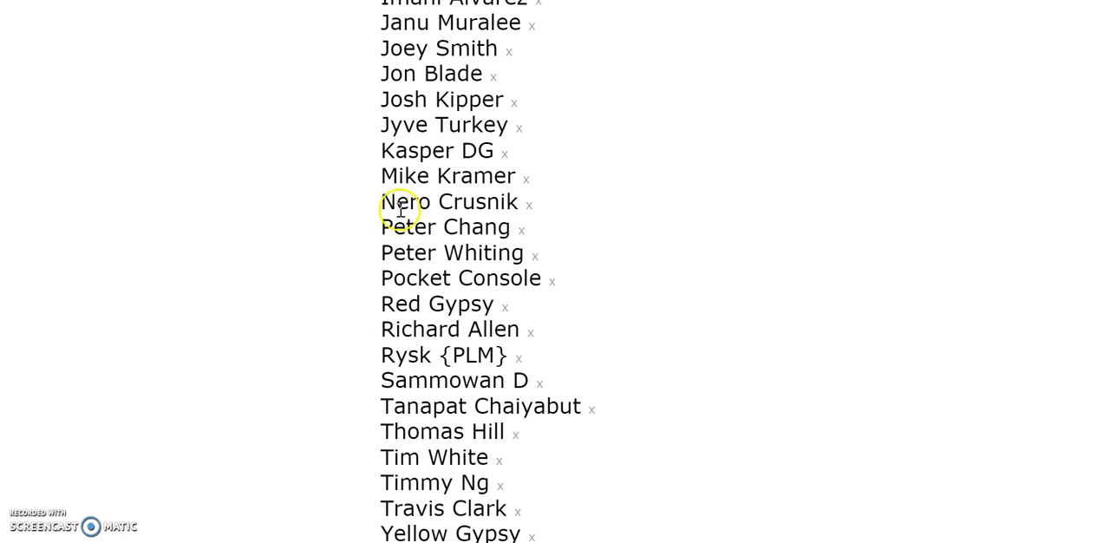
pyautogui.moveTo(406, 99)
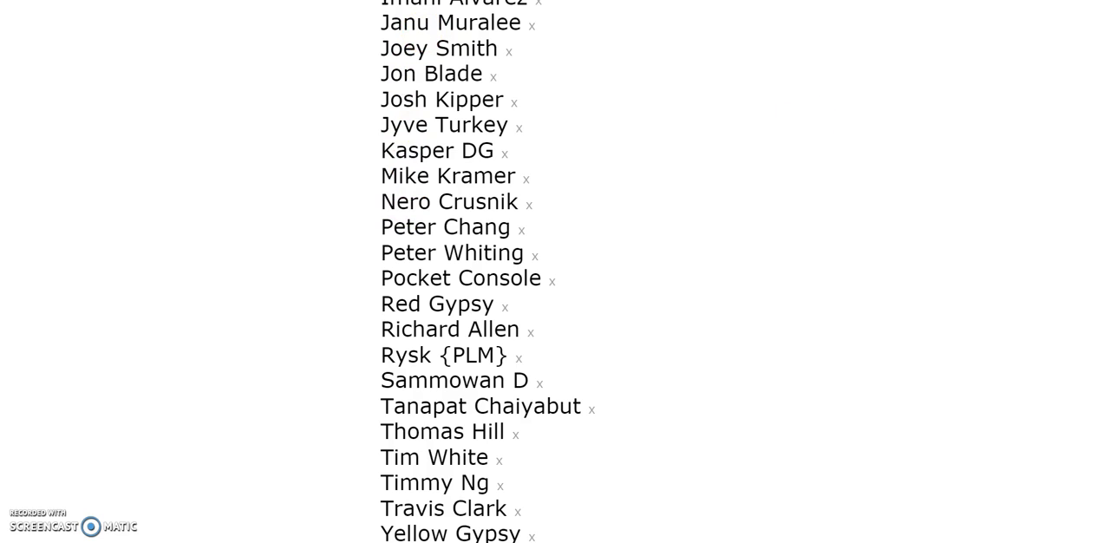
pyautogui.scroll(3)
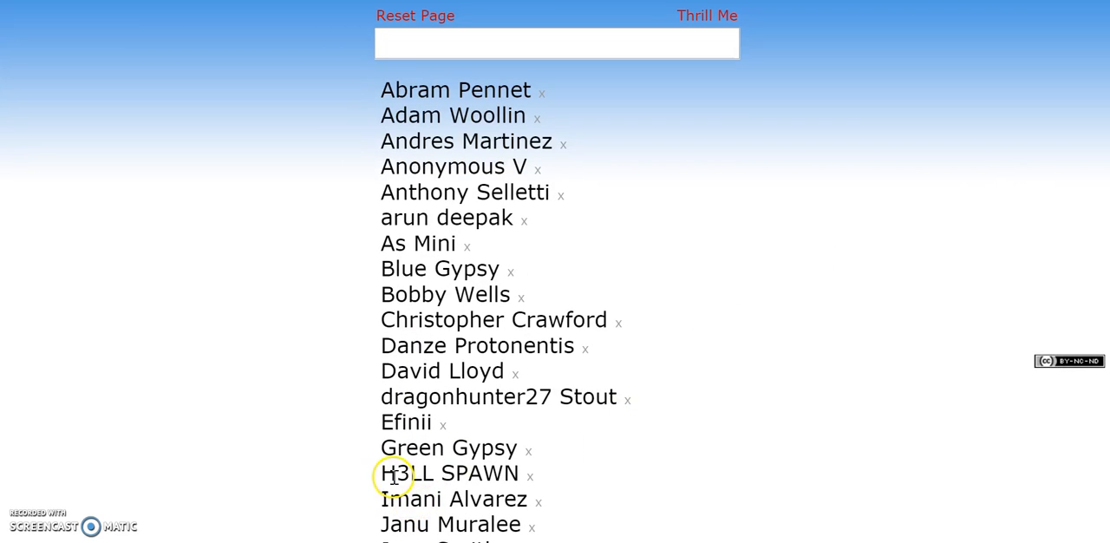
pyautogui.moveTo(407, 363)
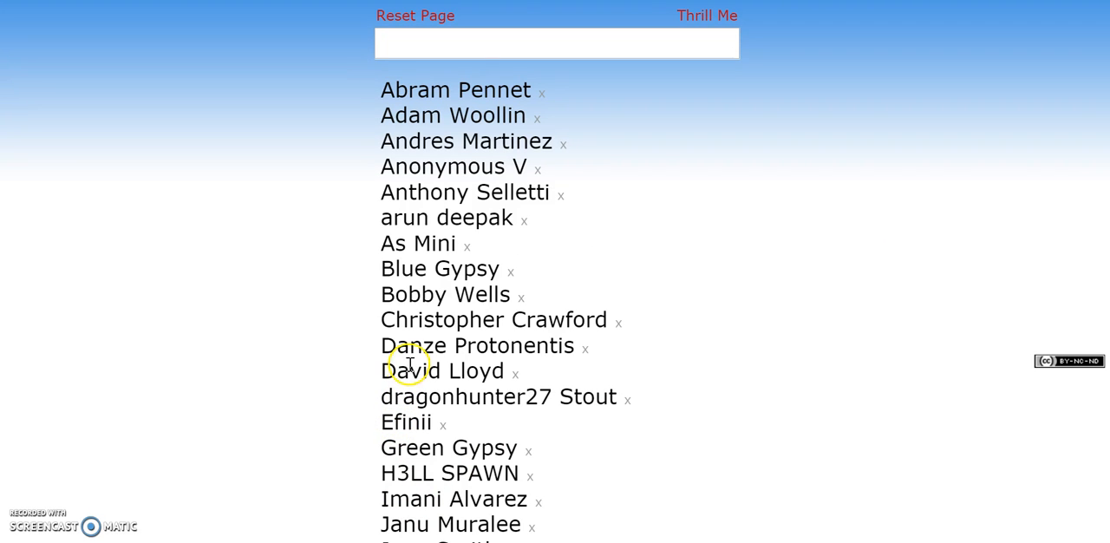
pyautogui.moveTo(364, 239)
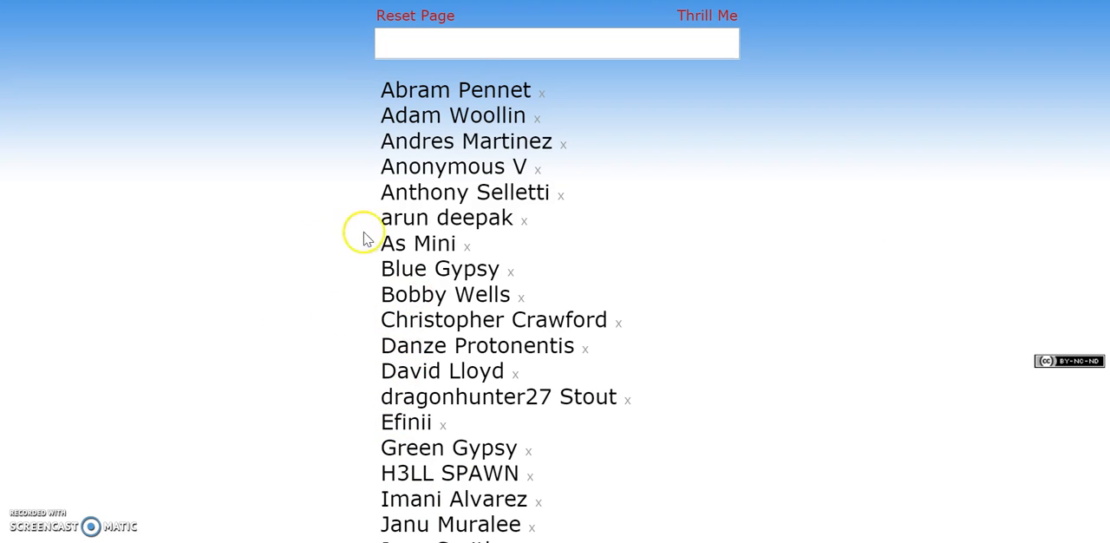
pyautogui.moveTo(412, 192)
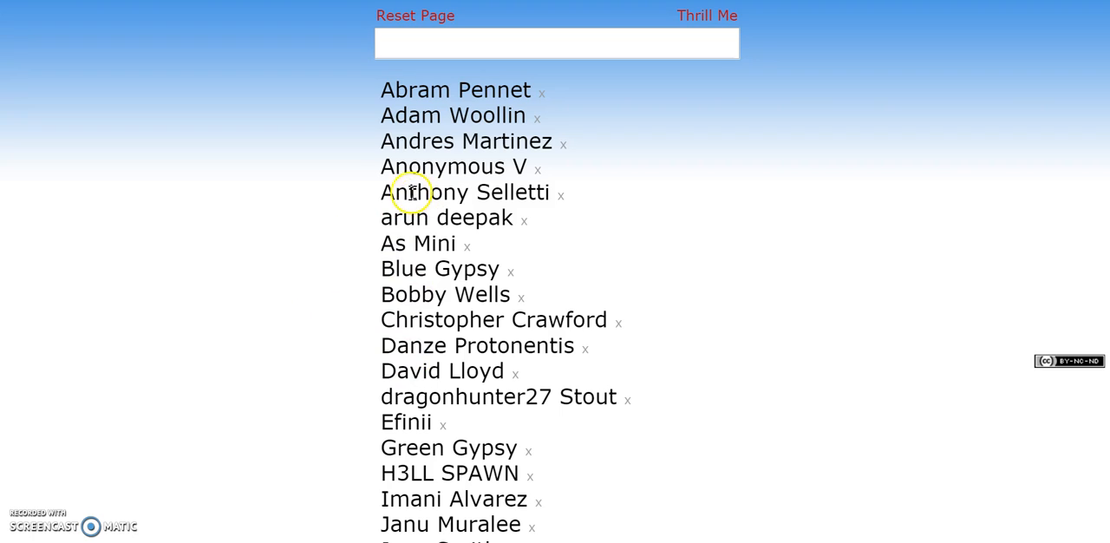
pyautogui.moveTo(412, 191)
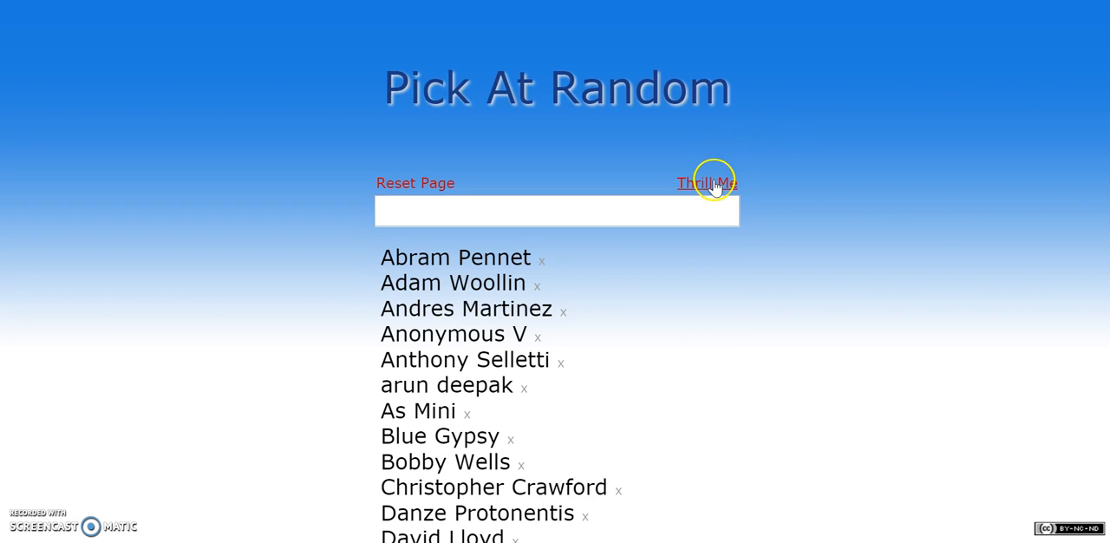
pyautogui.click(707, 183)
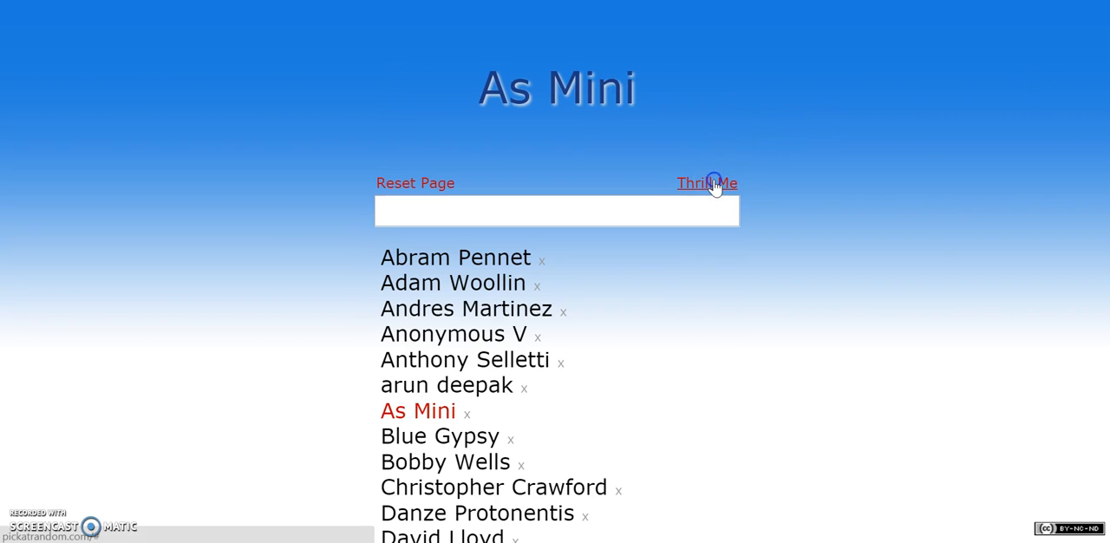
pyautogui.click(466, 412)
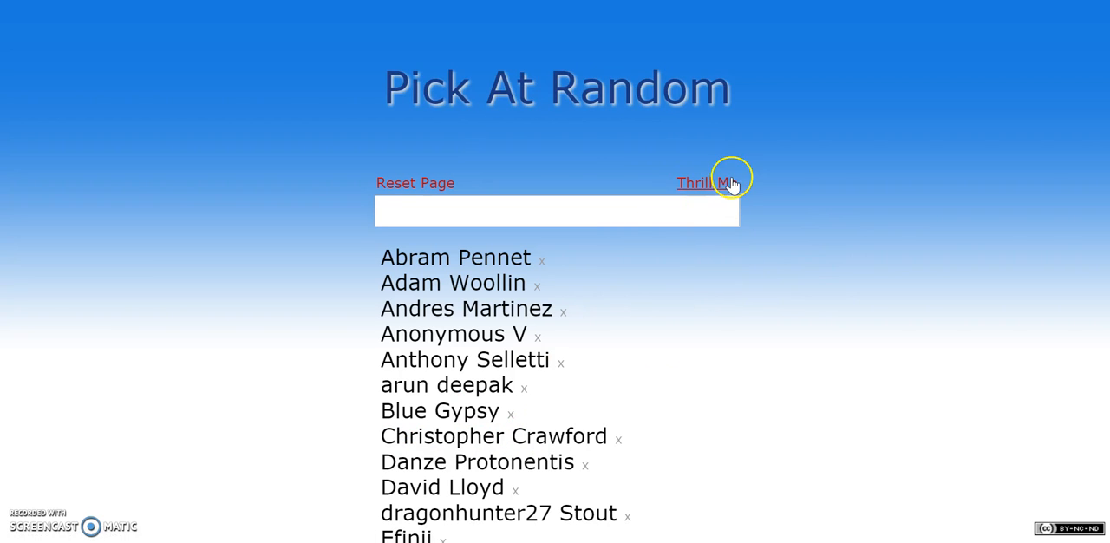
pyautogui.click(707, 183)
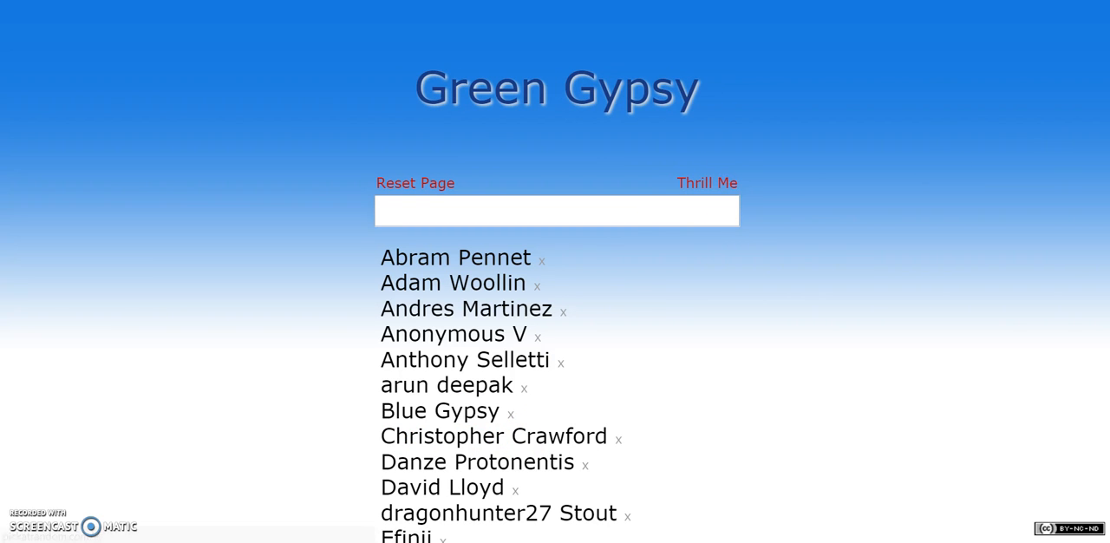
pyautogui.scroll(-3)
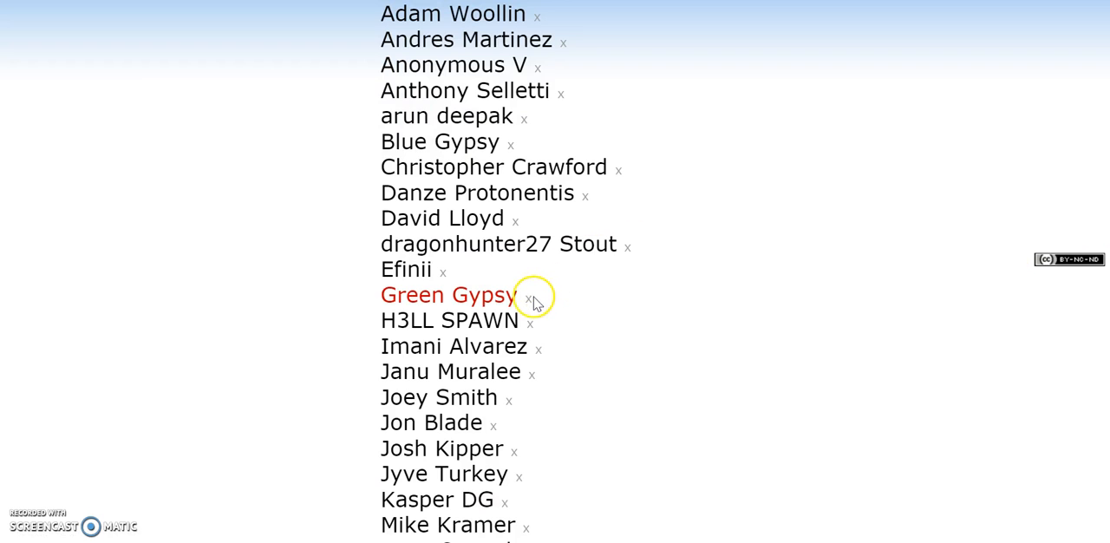
pyautogui.click(529, 295)
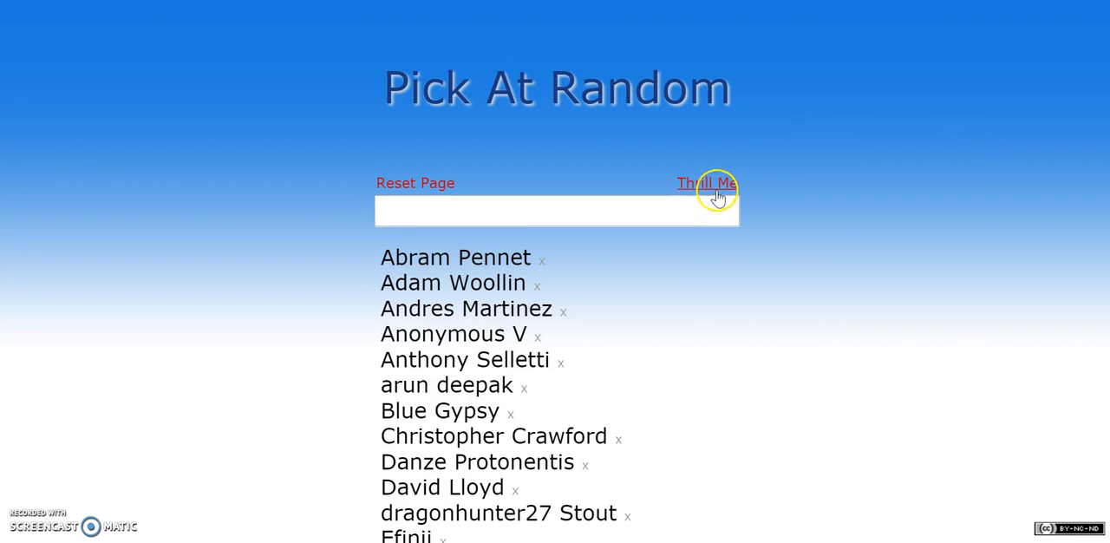
pyautogui.click(706, 183)
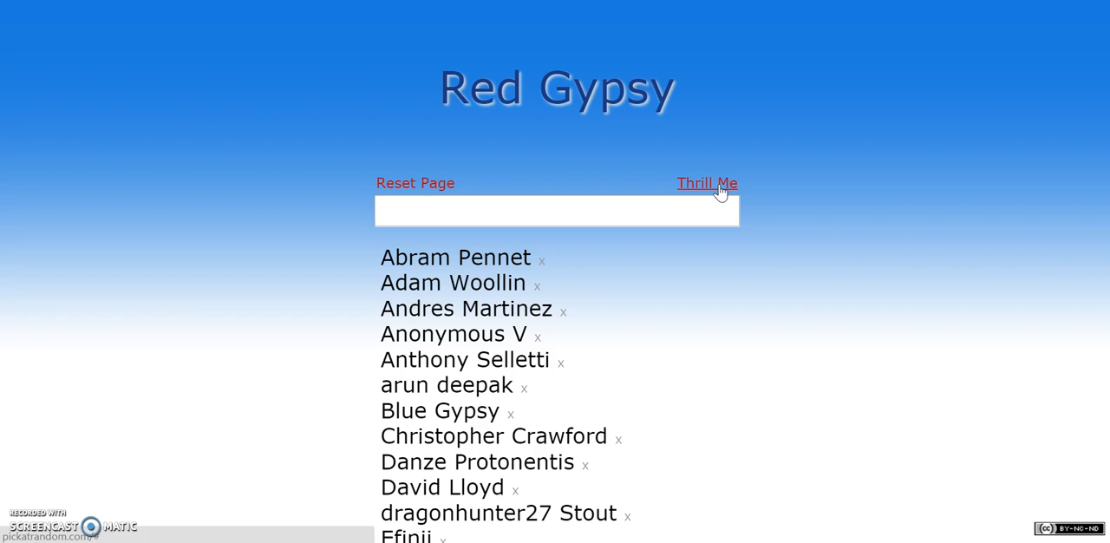
pyautogui.scroll(-3)
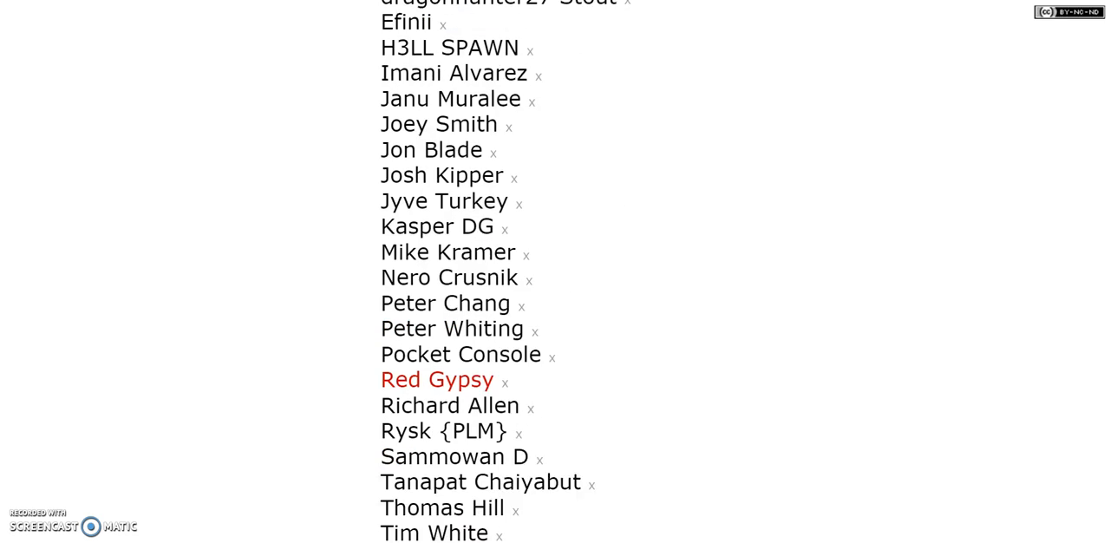
pyautogui.click(706, 183)
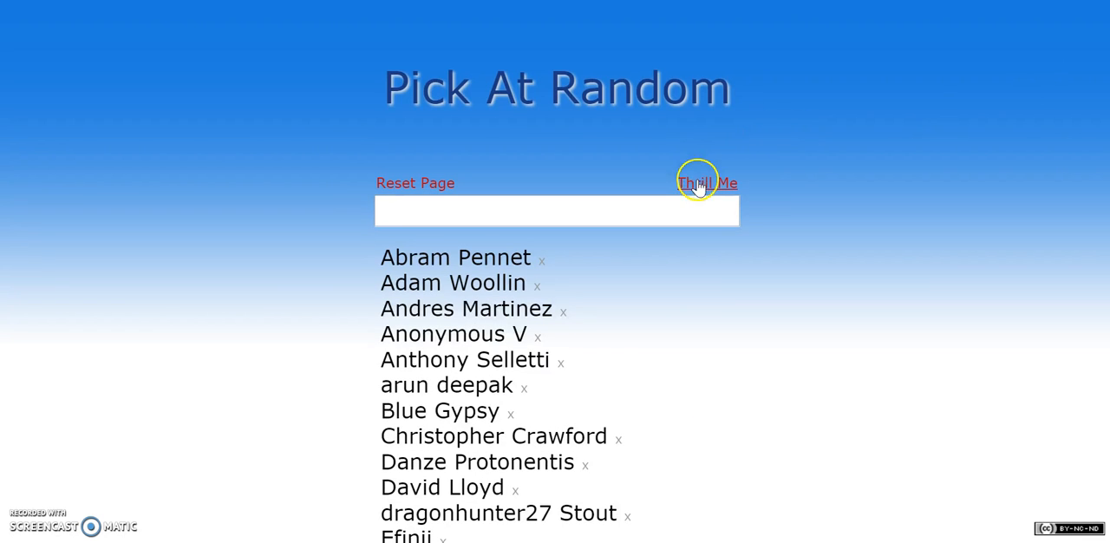
pyautogui.click(707, 183)
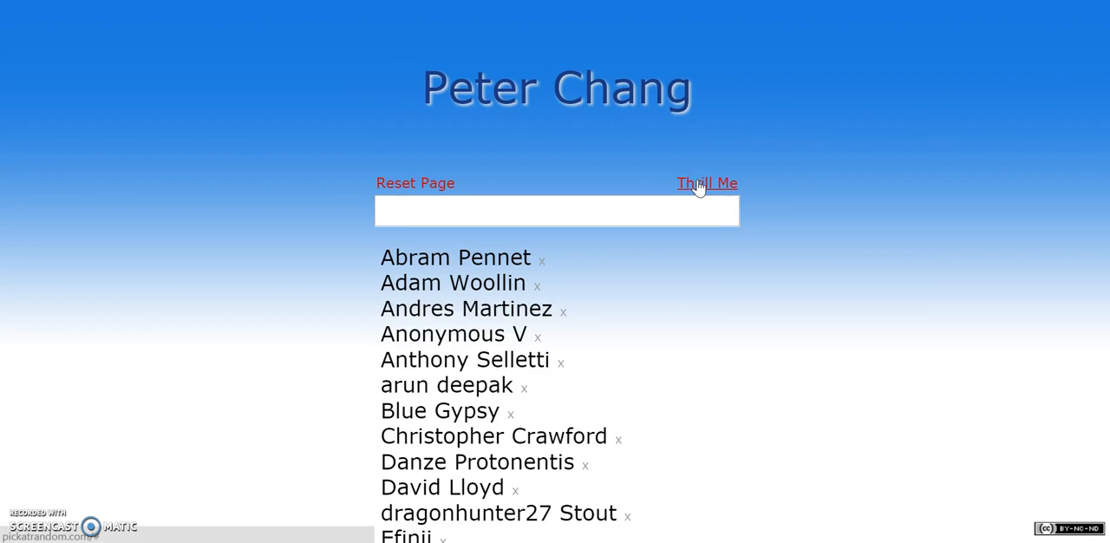
pyautogui.click(707, 183)
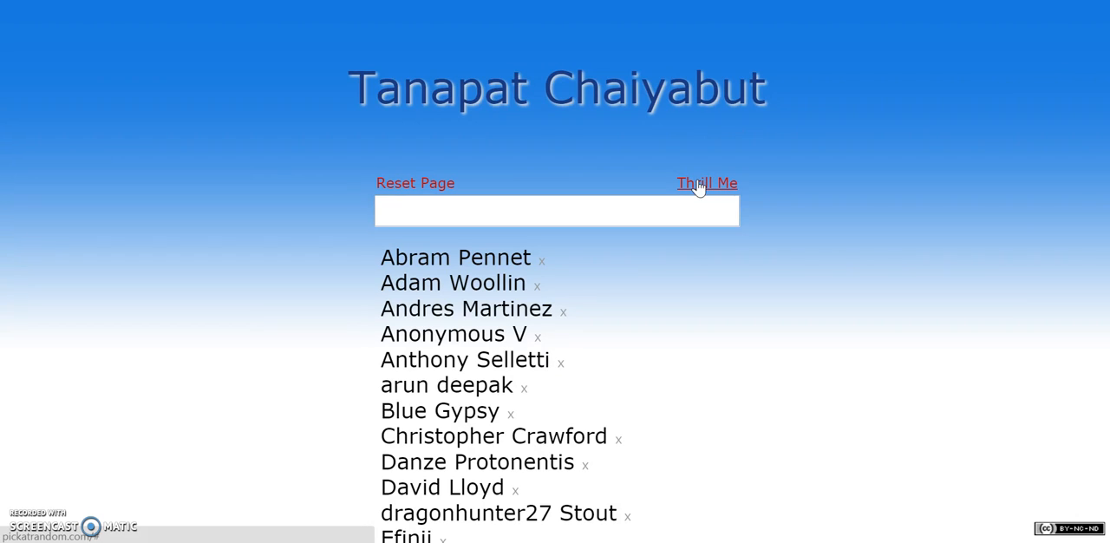
pyautogui.click(707, 183)
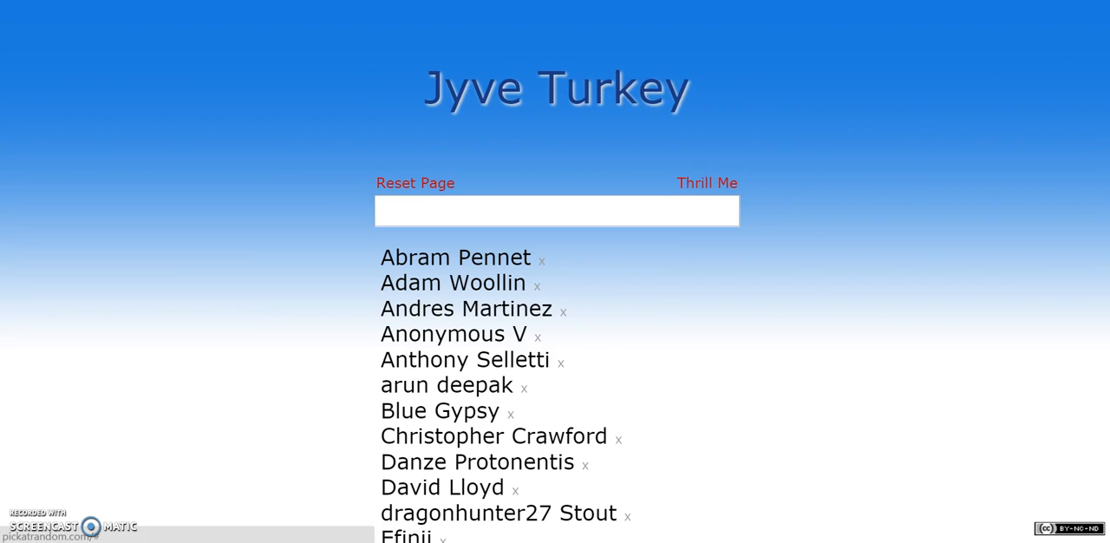
pyautogui.scroll(-3)
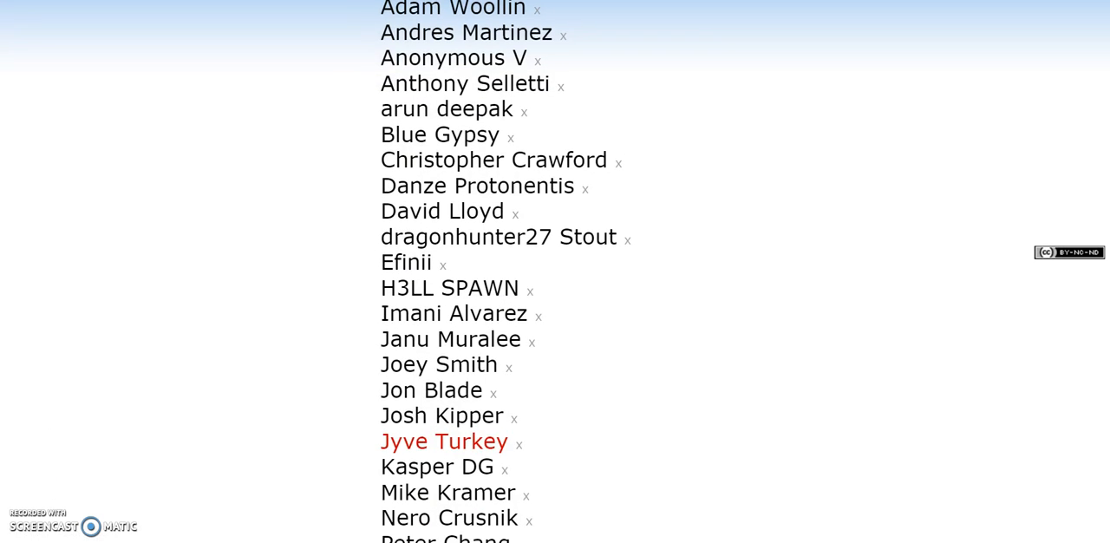
pyautogui.scroll(-3)
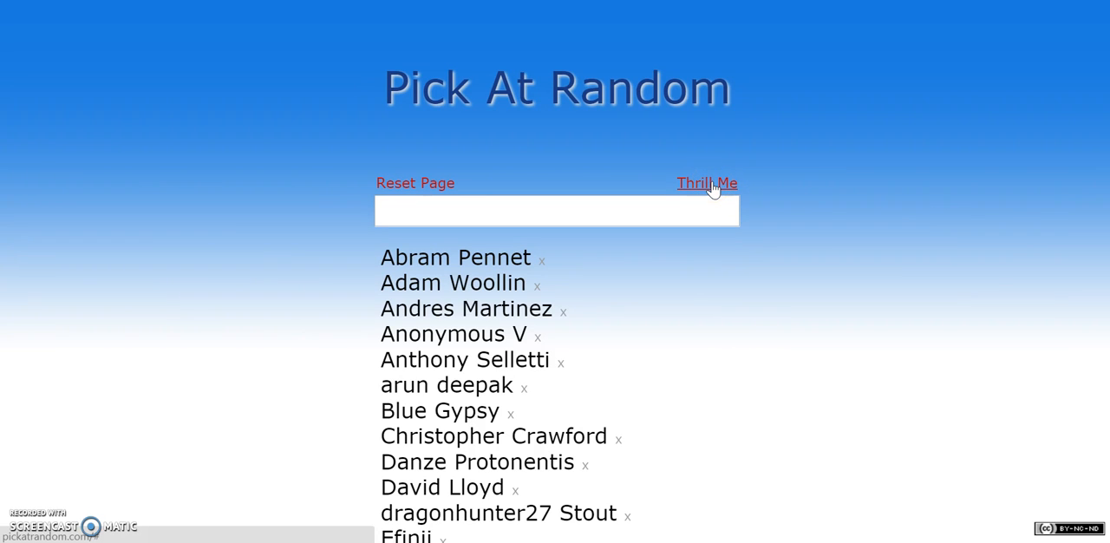
pyautogui.click(706, 183)
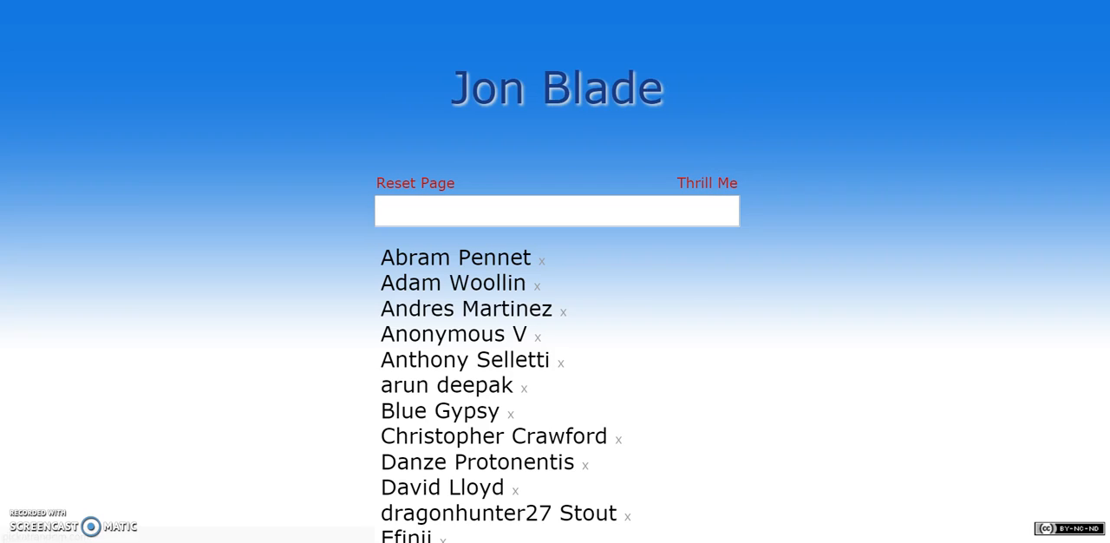
pyautogui.scroll(-3)
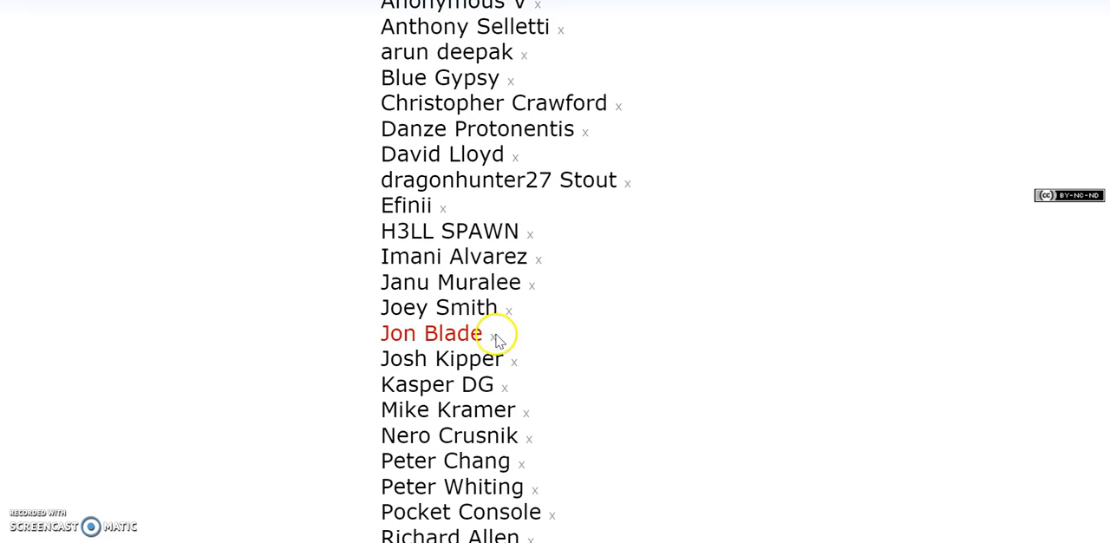
pyautogui.click(495, 334)
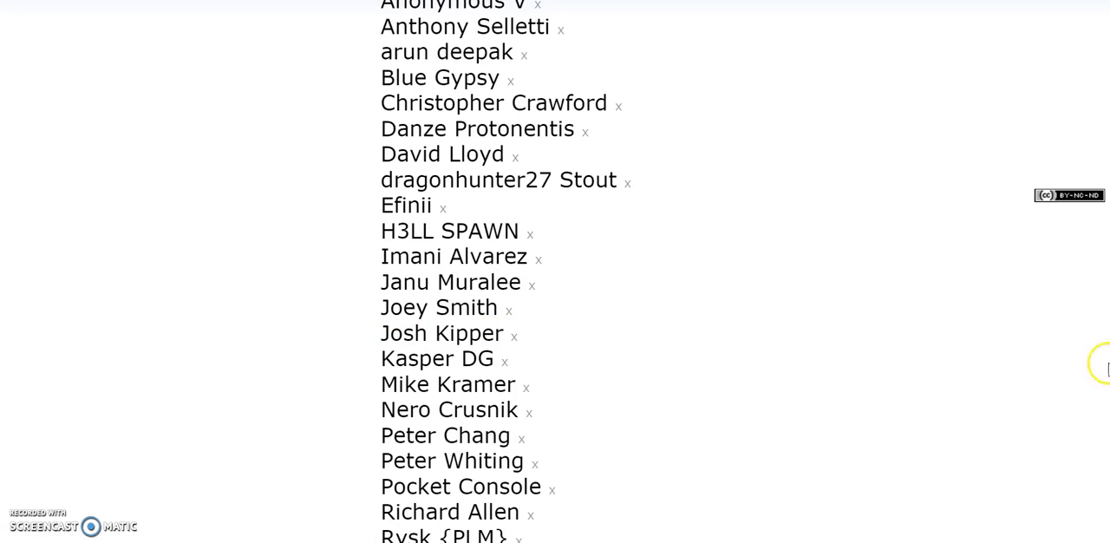
pyautogui.scroll(3)
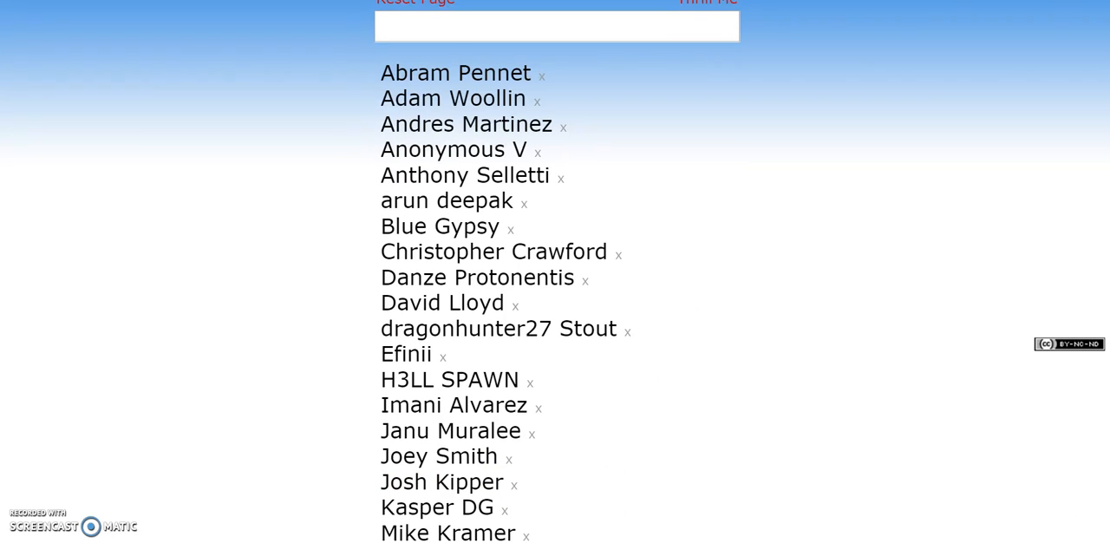
pyautogui.scroll(3)
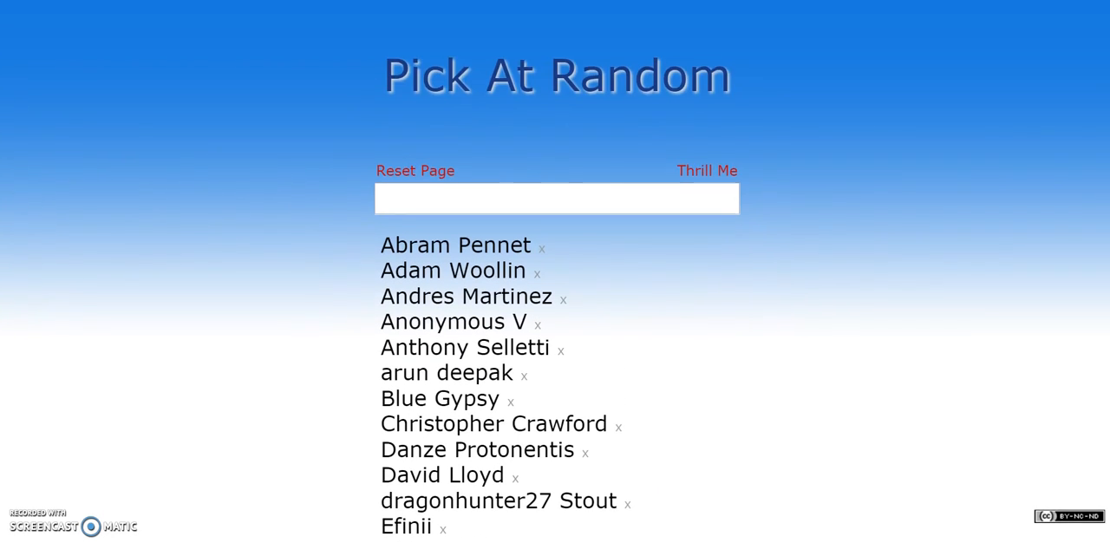
pyautogui.scroll(-3)
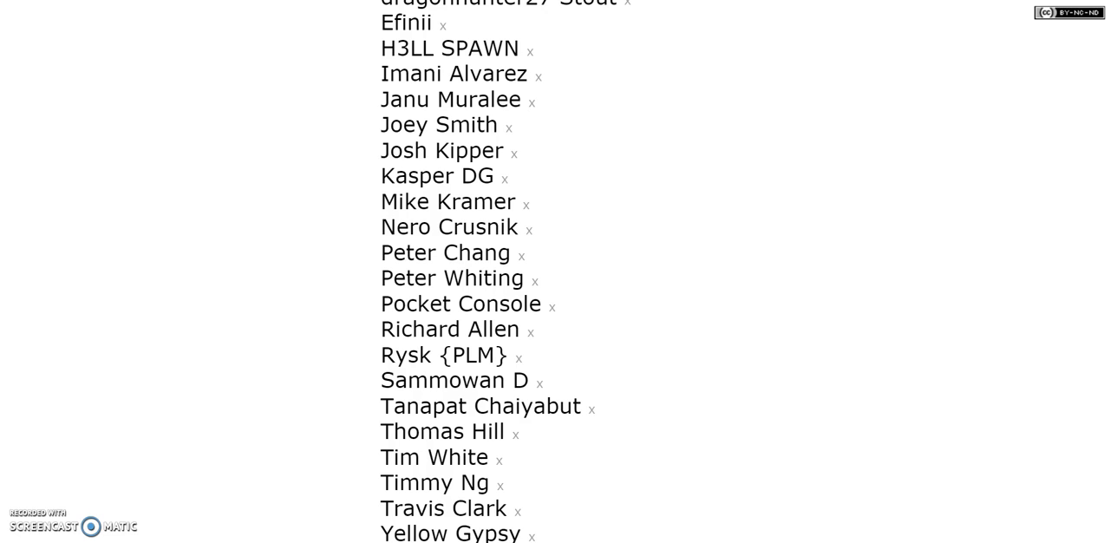
pyautogui.scroll(3)
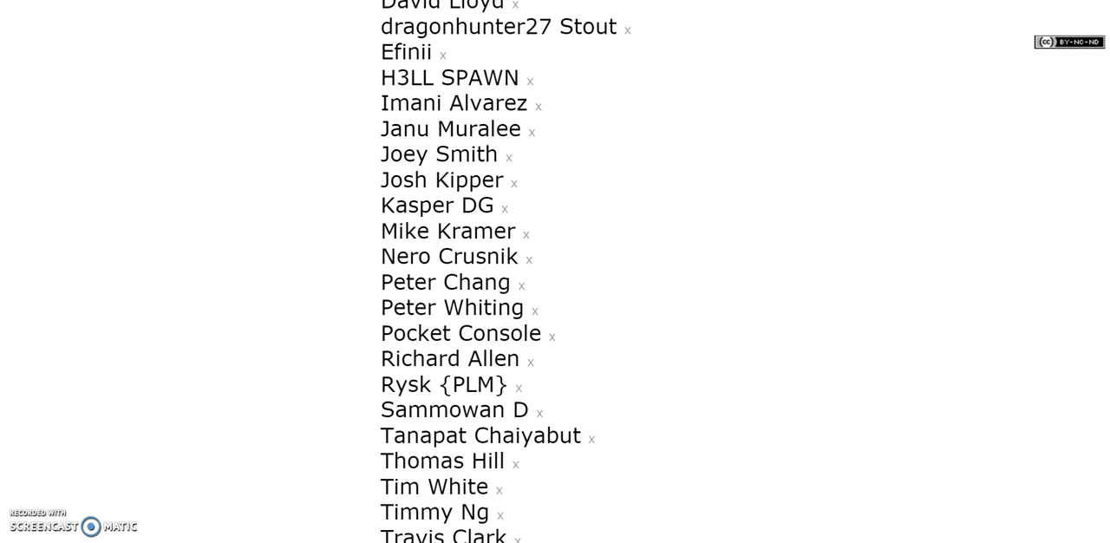
pyautogui.scroll(3)
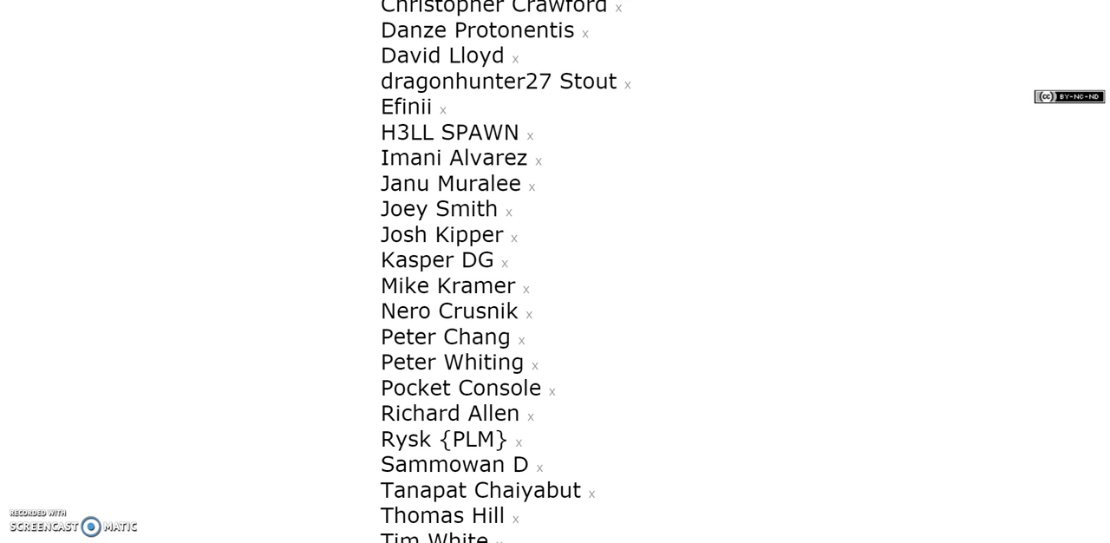
pyautogui.scroll(3)
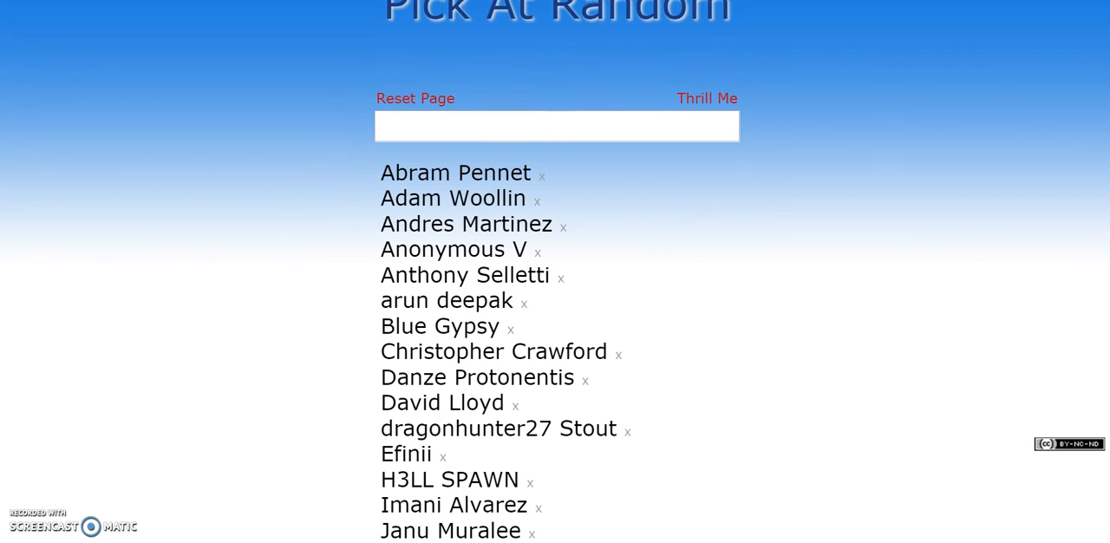
pyautogui.scroll(3)
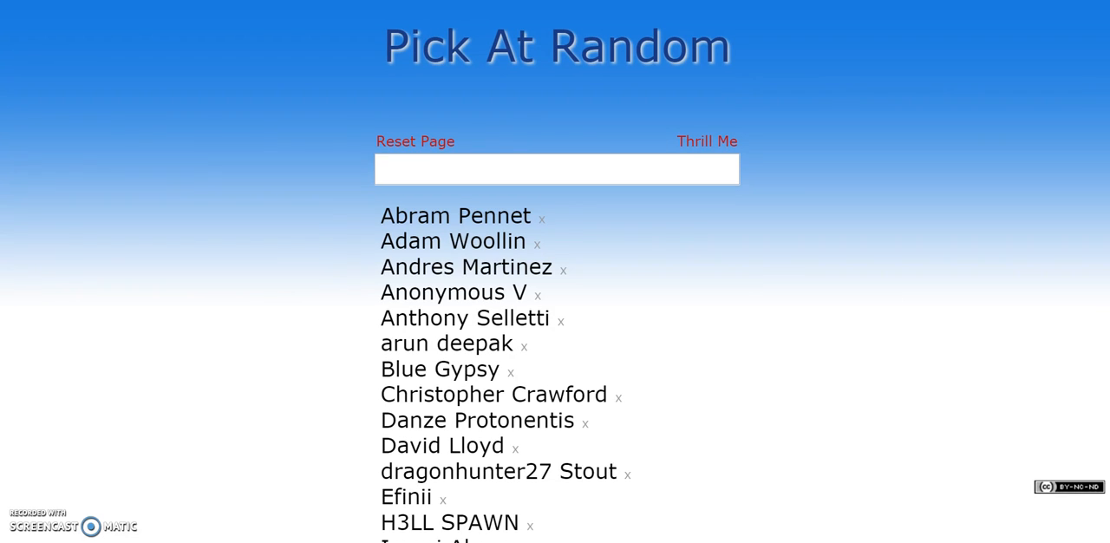
pyautogui.scroll(3)
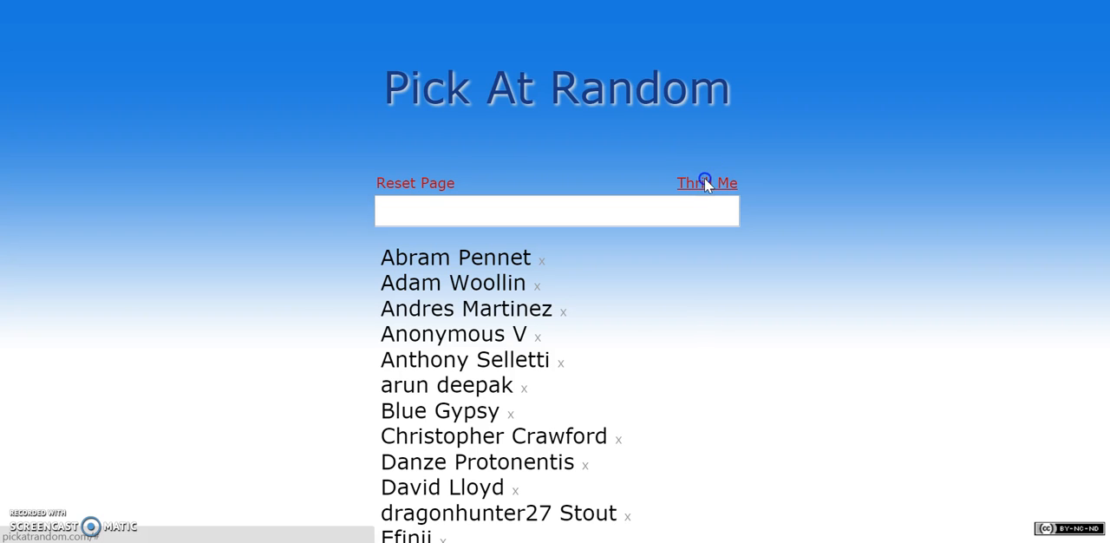
pyautogui.click(707, 183)
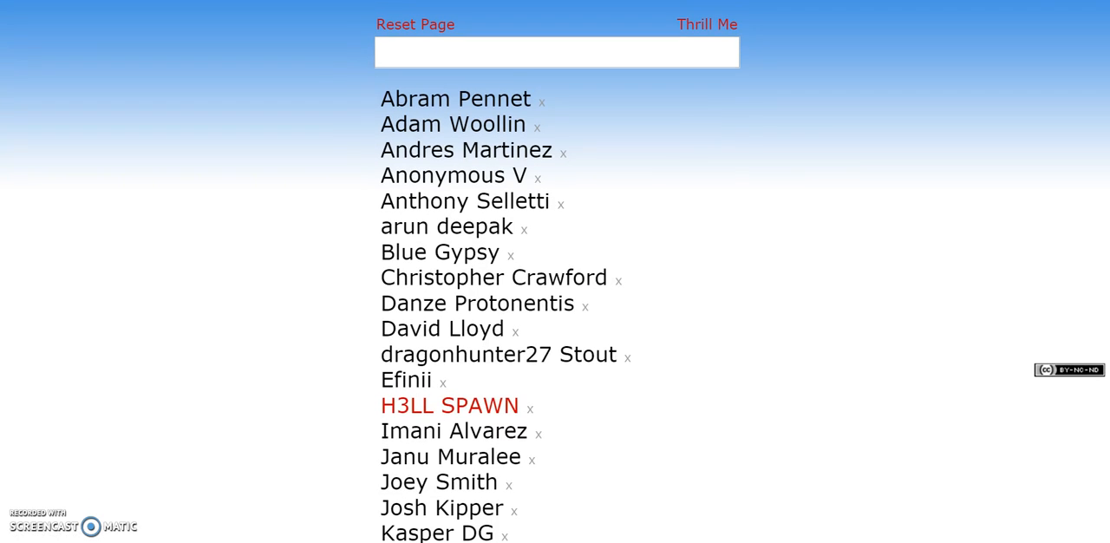
pyautogui.click(529, 405)
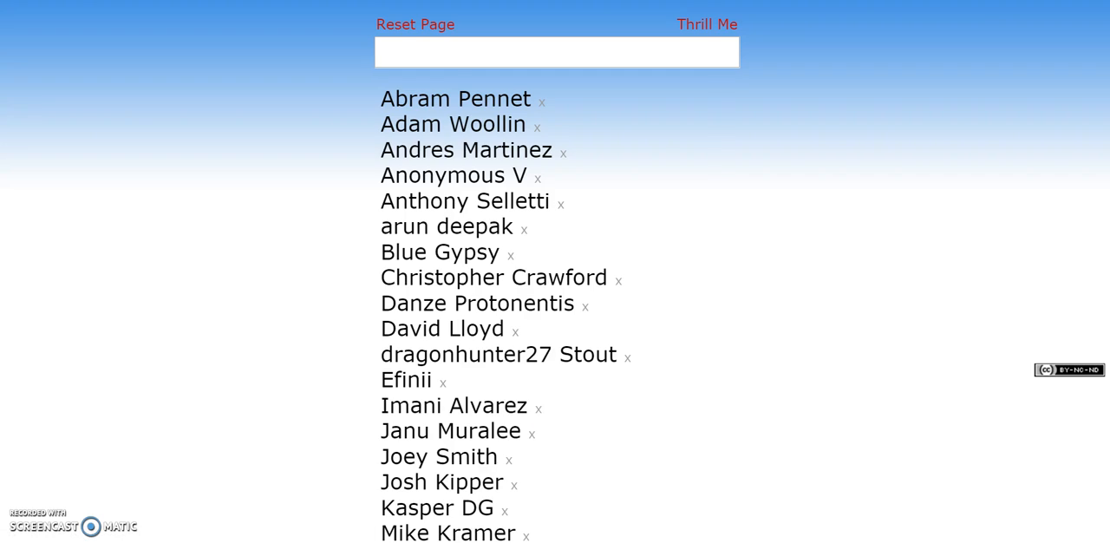
pyautogui.click(706, 24)
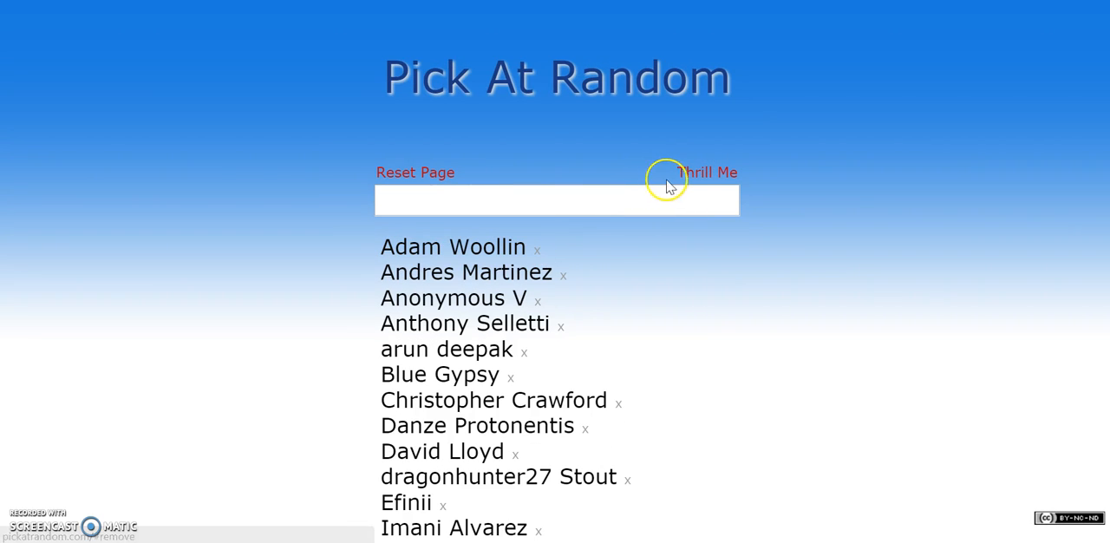
pyautogui.click(706, 172)
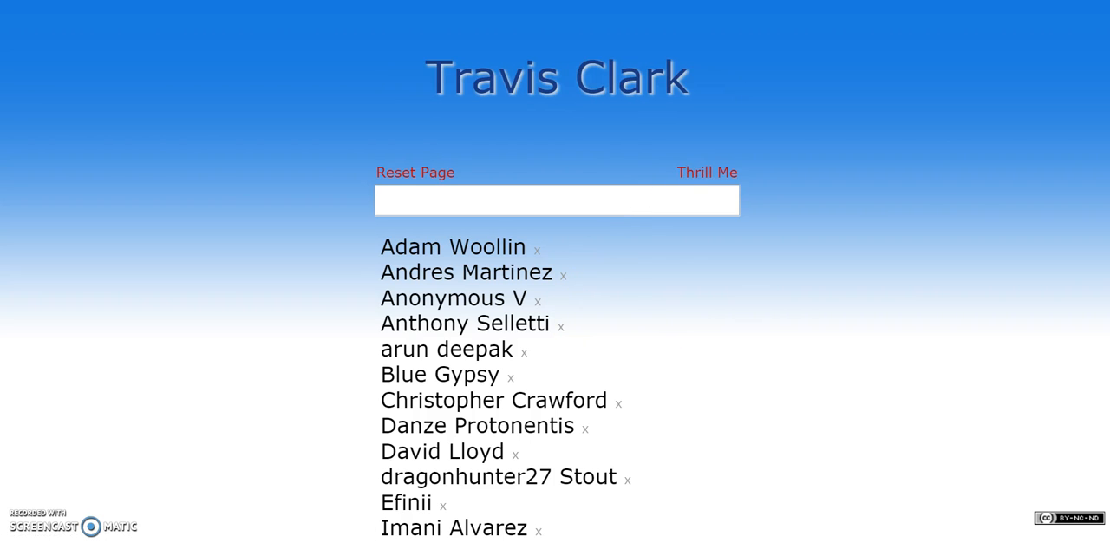
pyautogui.scroll(-3)
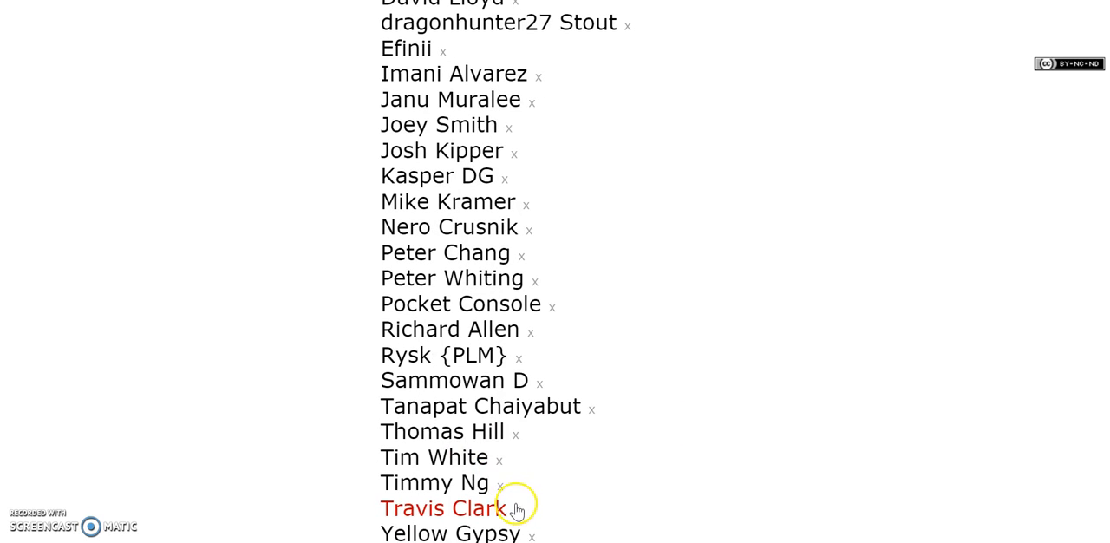
pyautogui.scroll(3)
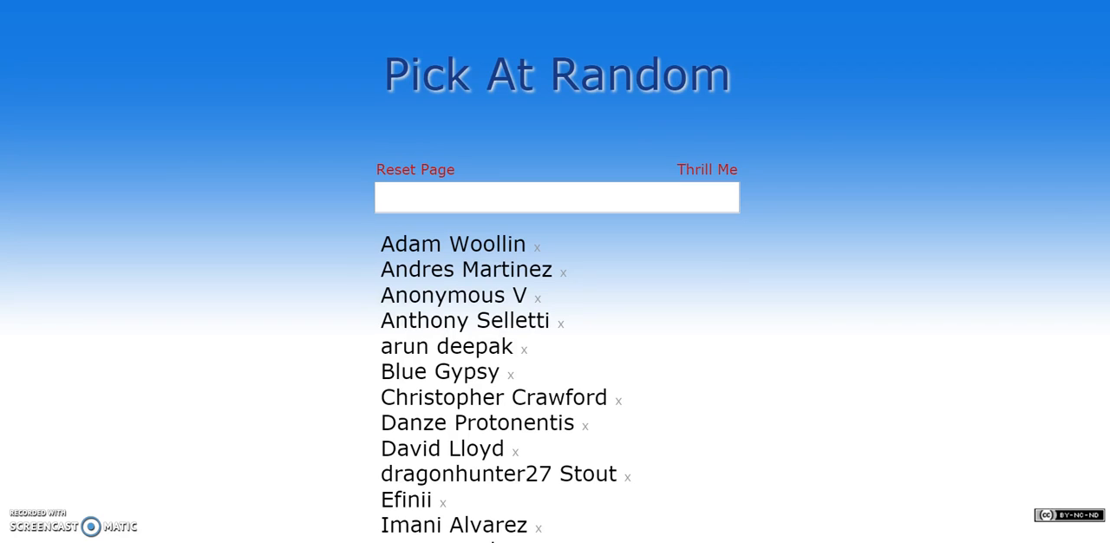
# Step: Remove Blue Gypsy and draw the next random name
pyautogui.click(706, 169)
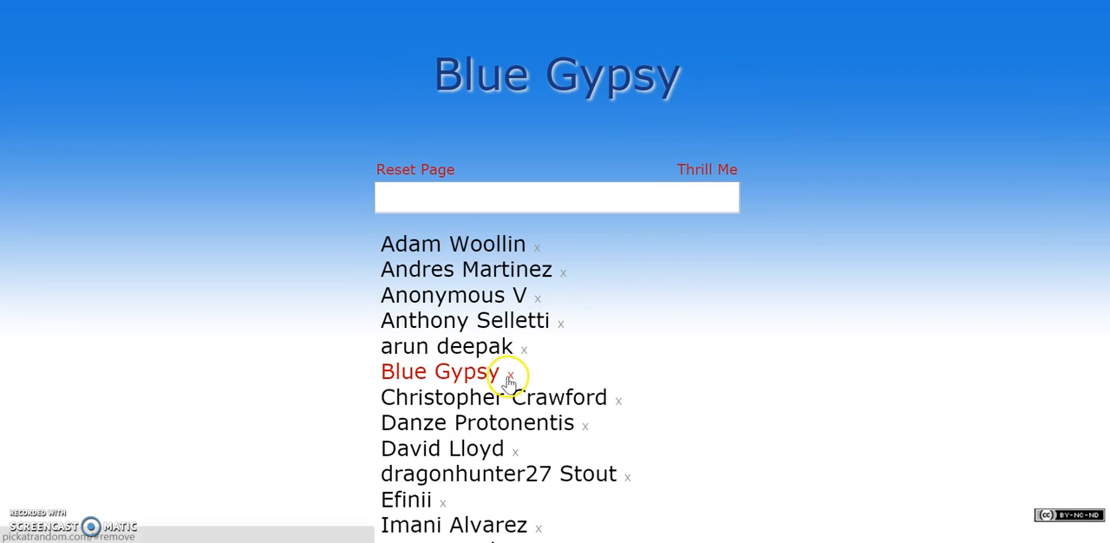
pyautogui.click(706, 170)
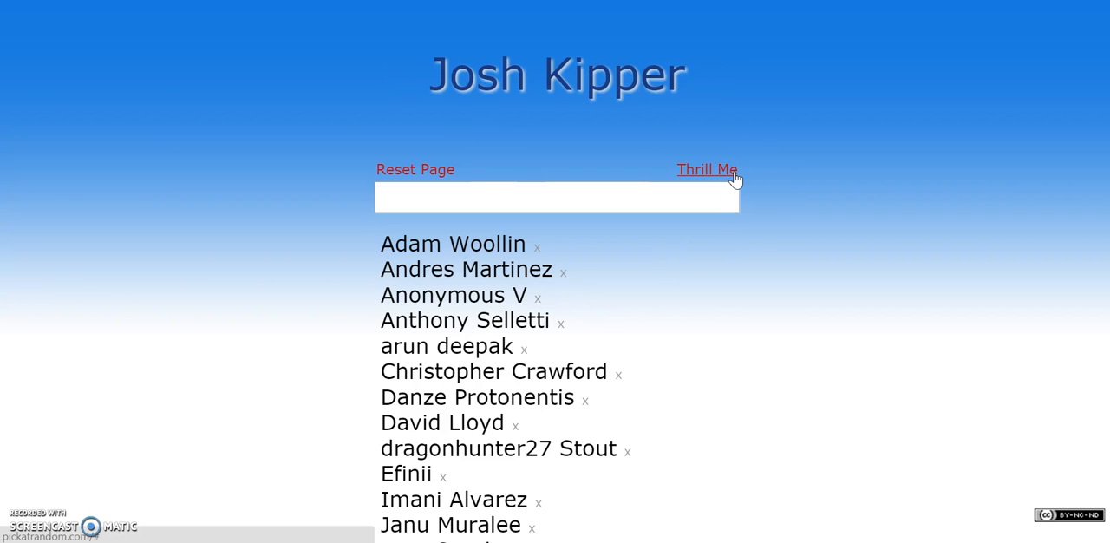
pyautogui.scroll(-3)
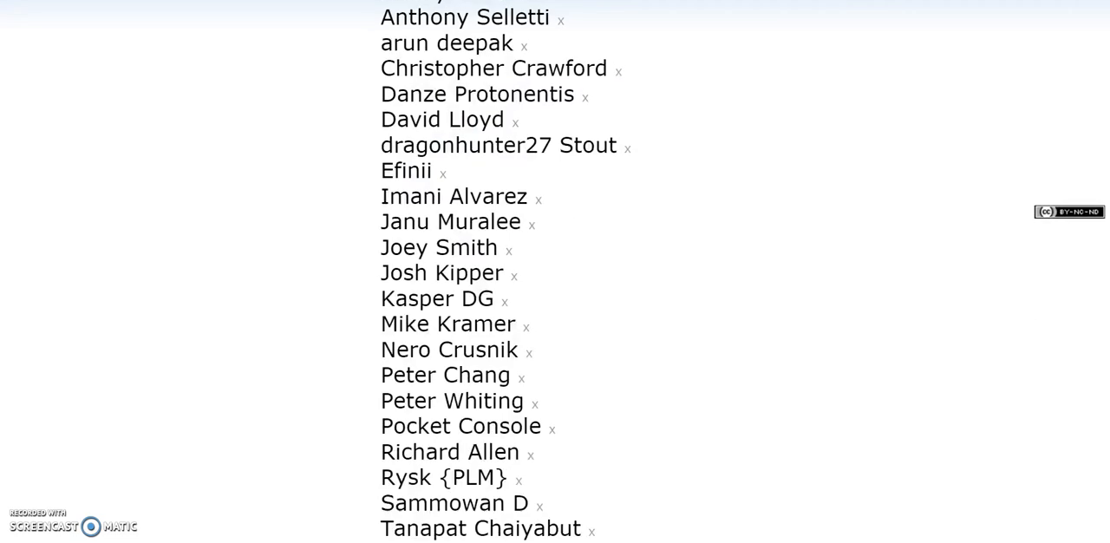
pyautogui.scroll(-3)
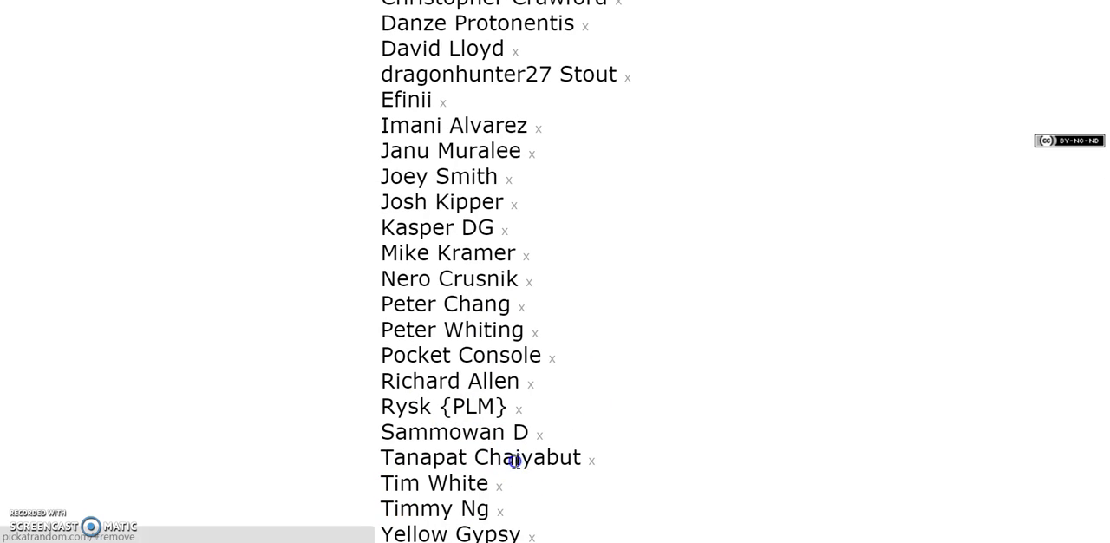
pyautogui.scroll(3)
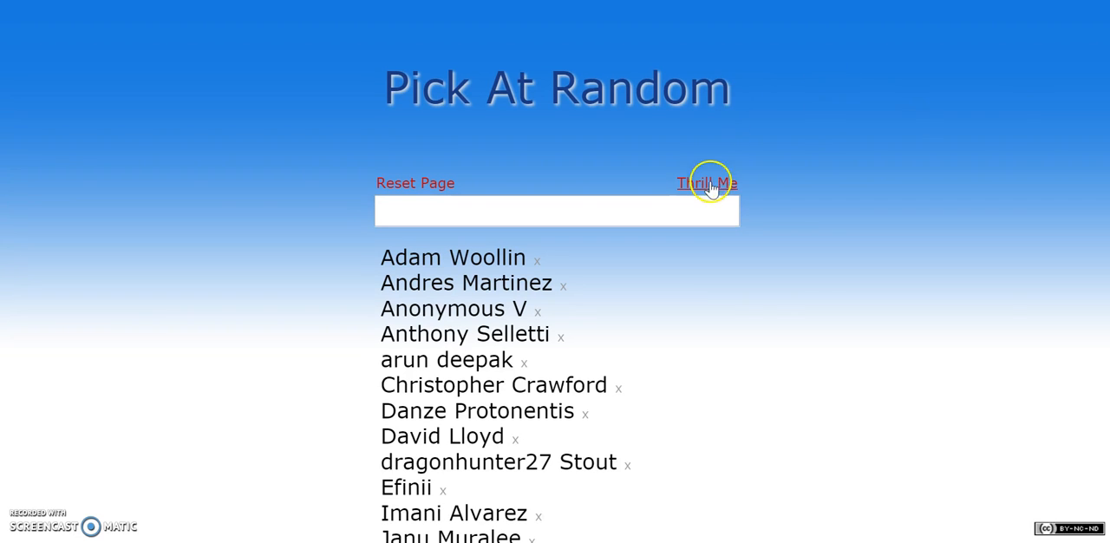
pyautogui.click(706, 183)
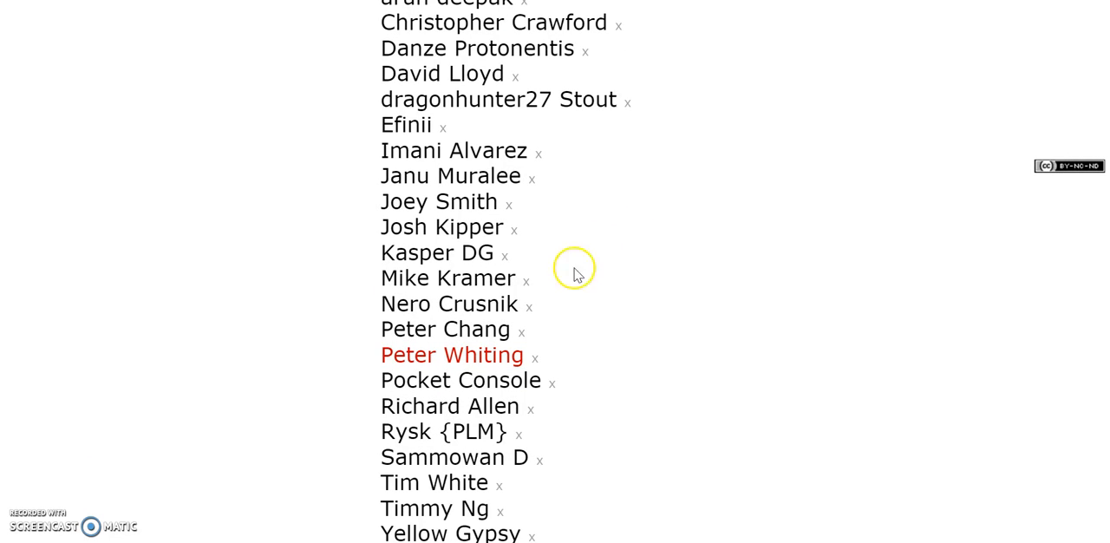
pyautogui.scroll(3)
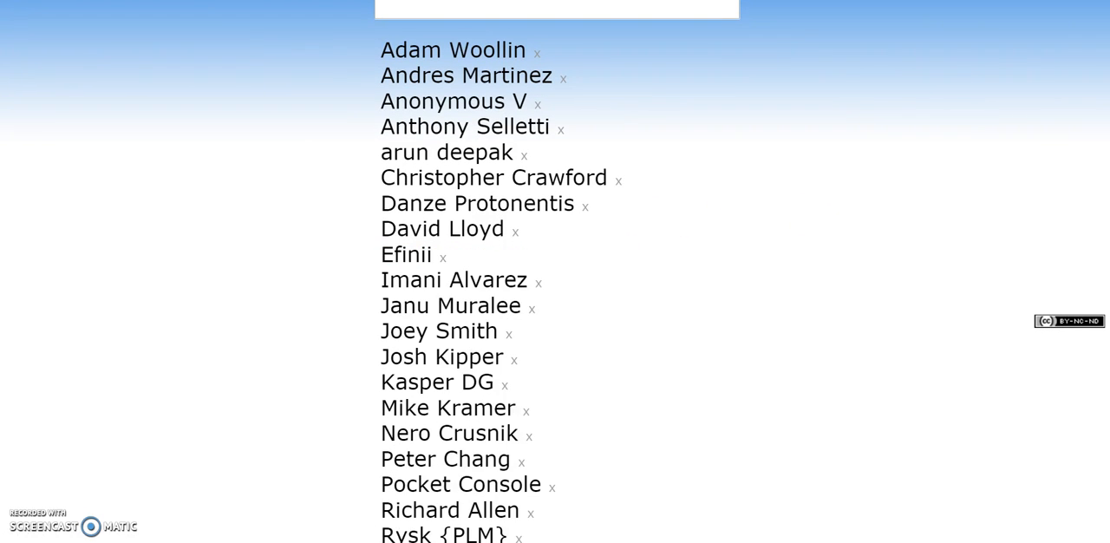
pyautogui.scroll(-3)
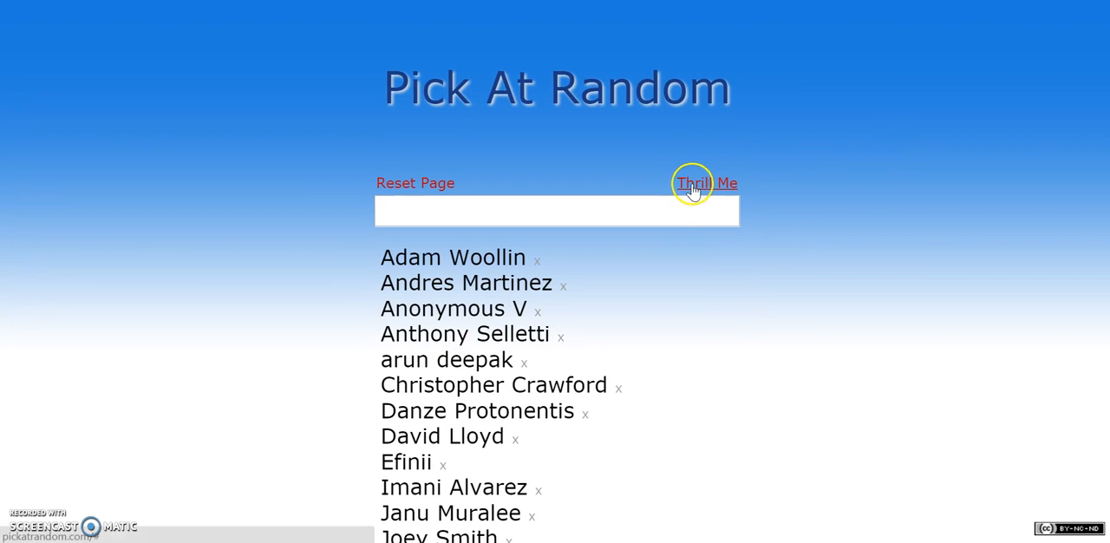
# Step: Remove Efinii and run several more random draws
pyautogui.click(707, 183)
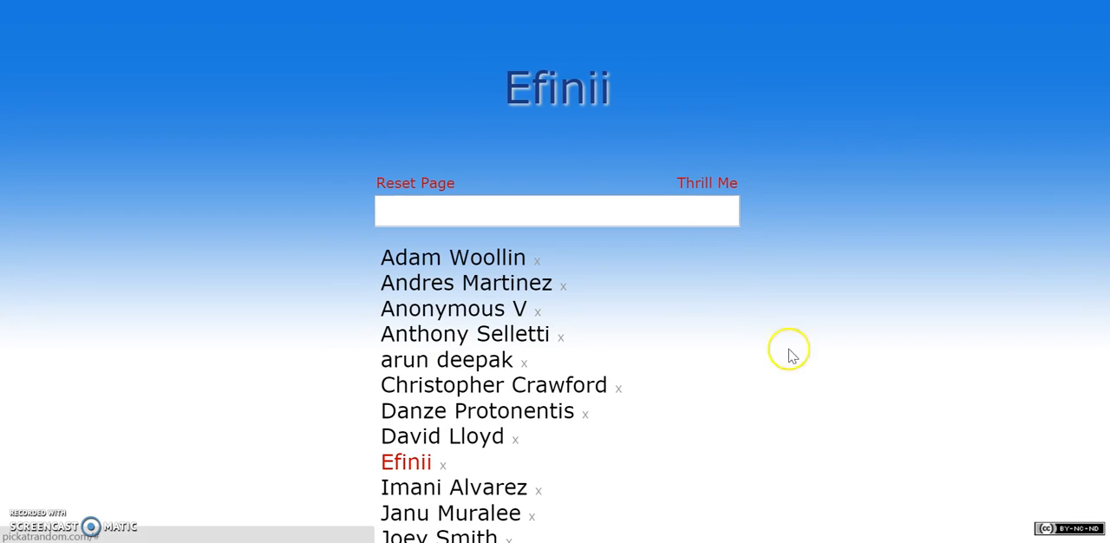
pyautogui.click(707, 183)
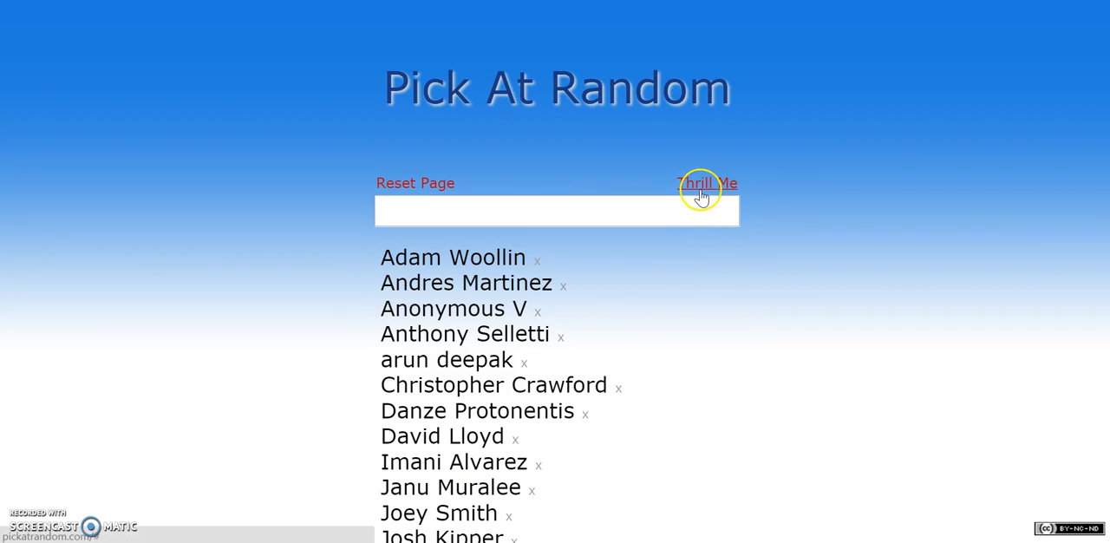
pyautogui.click(706, 182)
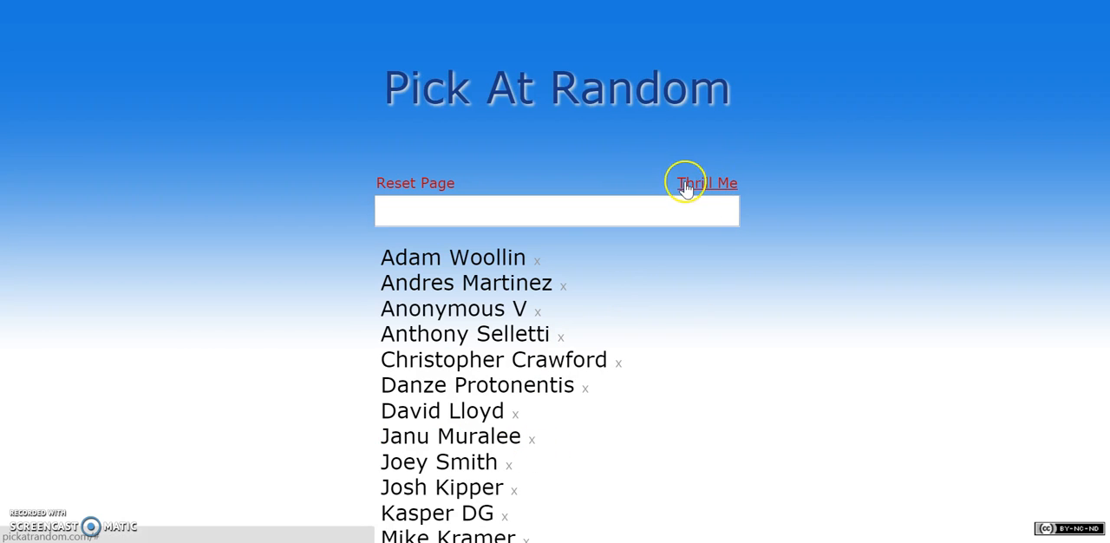
pyautogui.click(706, 183)
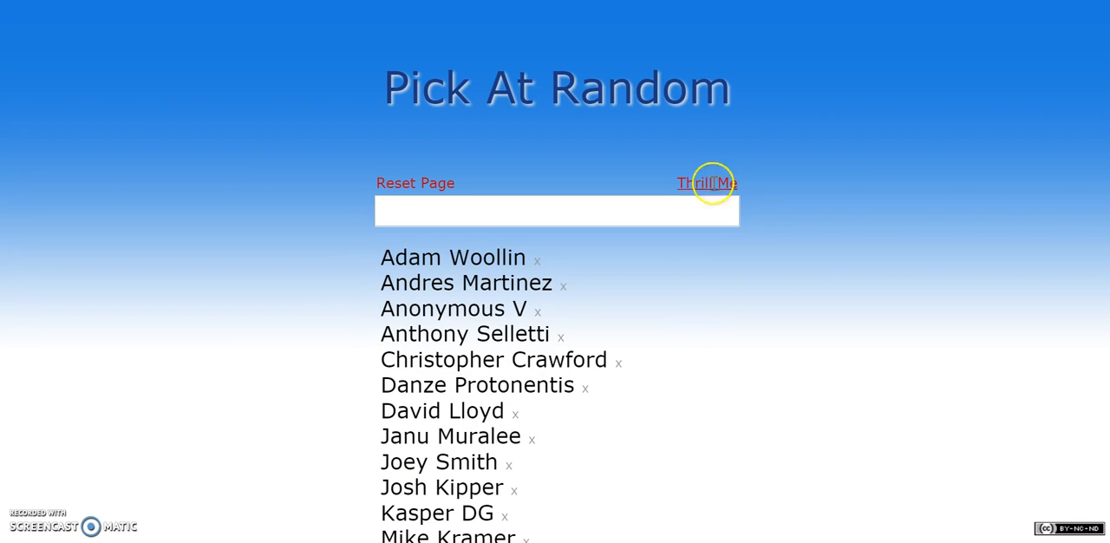
pyautogui.click(707, 183)
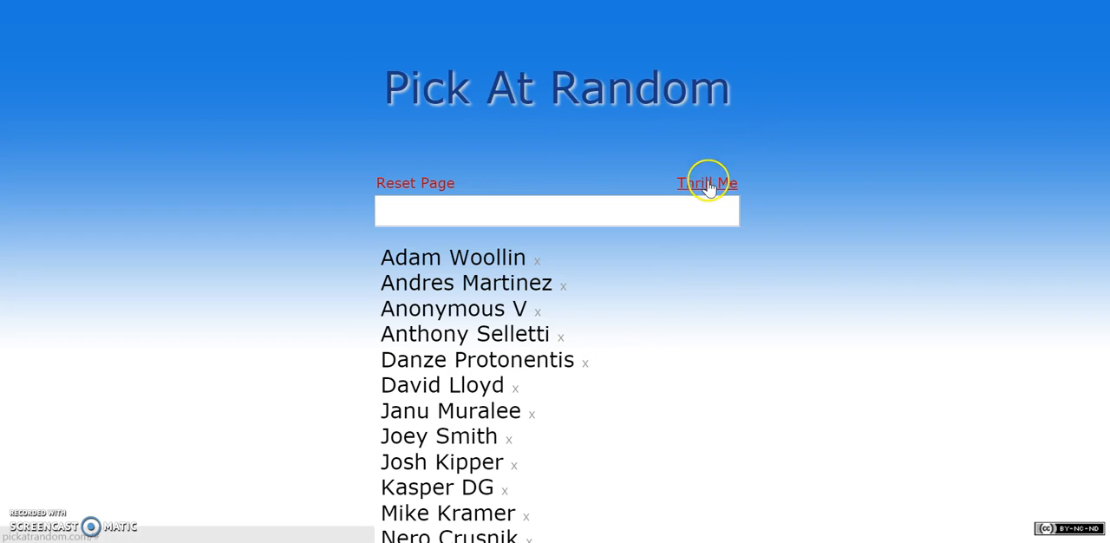
pyautogui.click(707, 183)
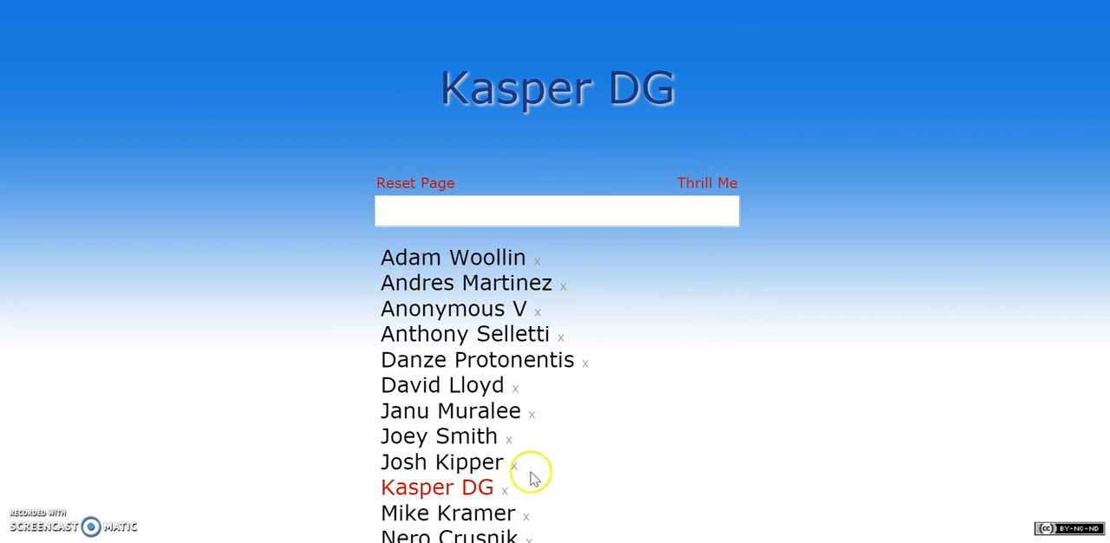
pyautogui.click(707, 183)
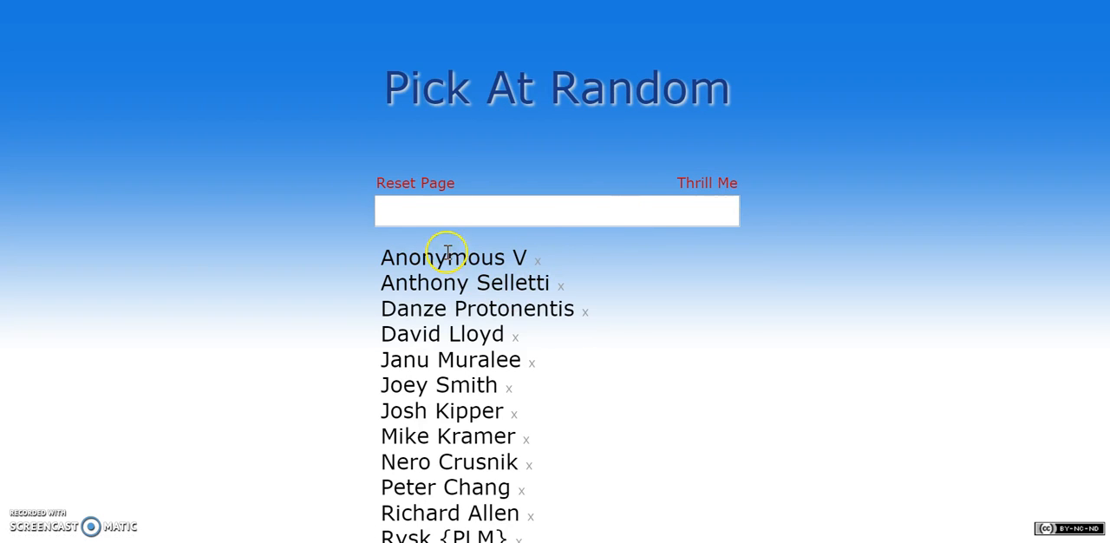
pyautogui.click(706, 183)
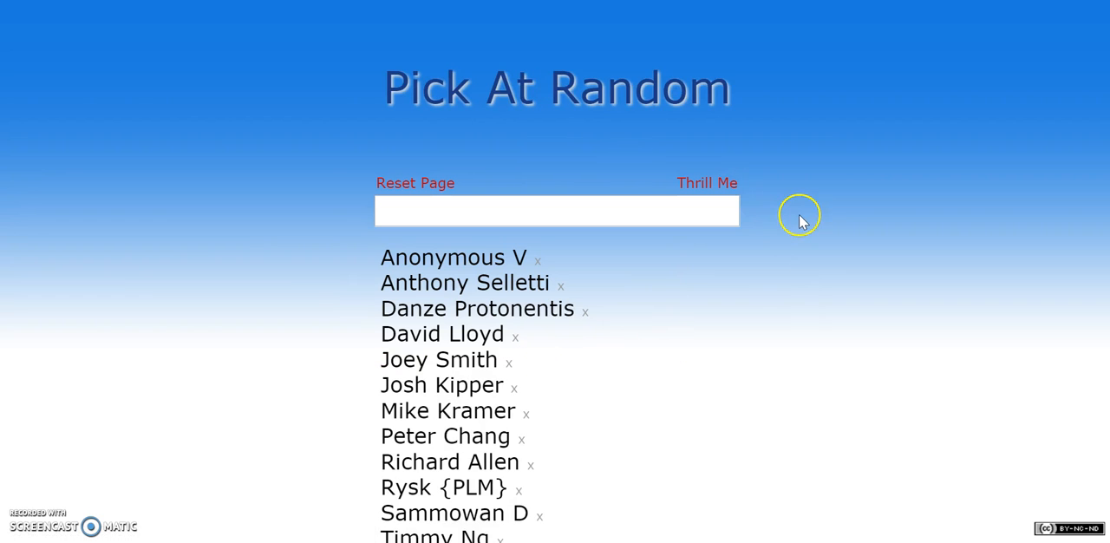
pyautogui.click(707, 182)
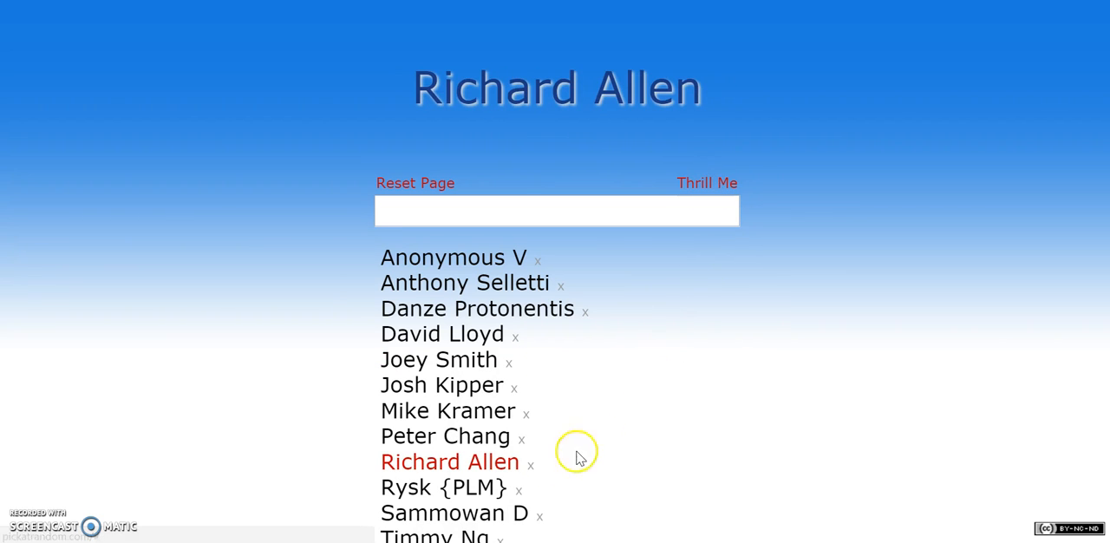
pyautogui.click(530, 464)
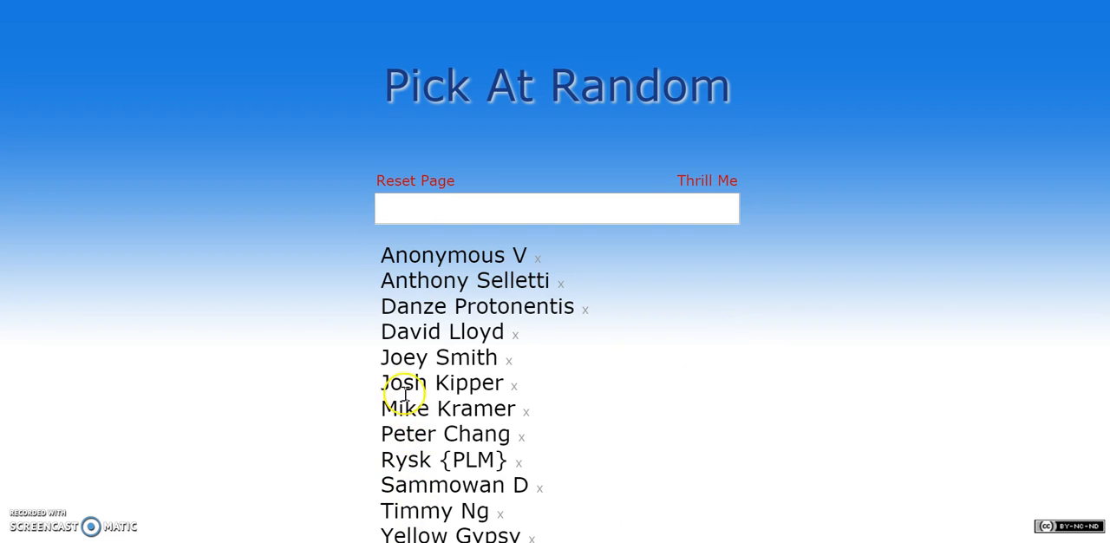
pyautogui.moveTo(438, 255)
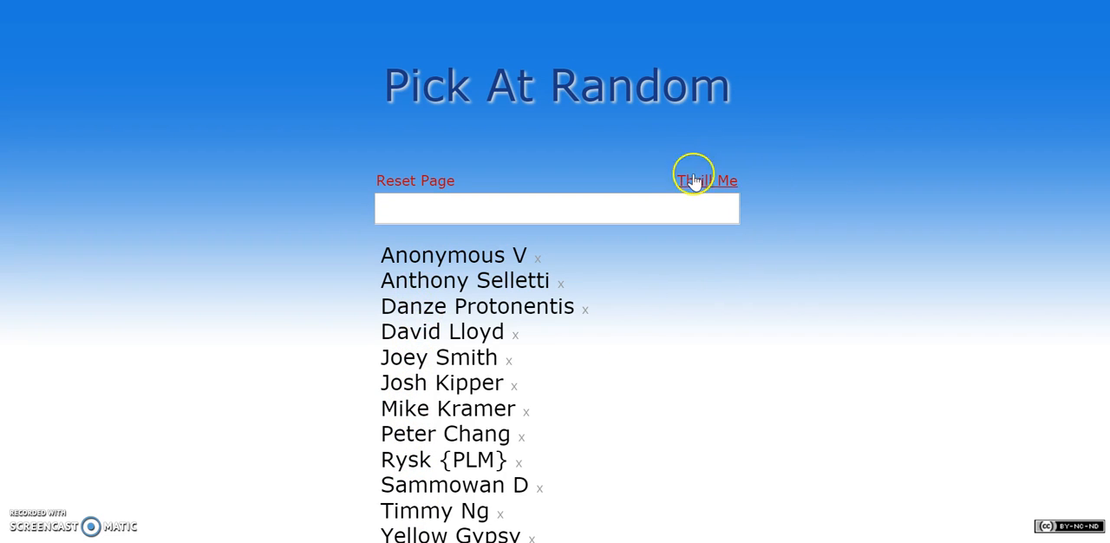
pyautogui.click(521, 433)
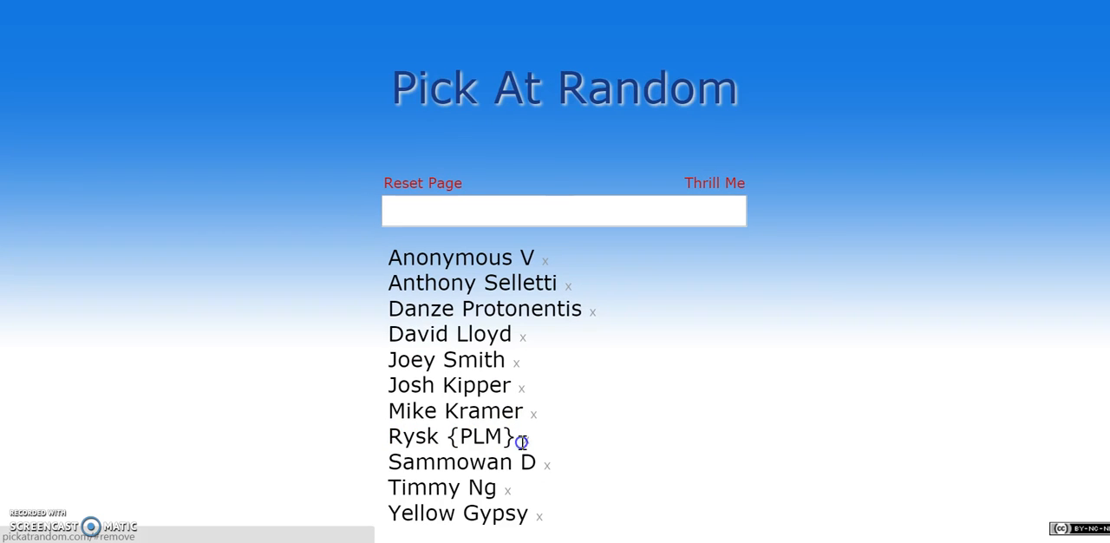
pyautogui.click(714, 183)
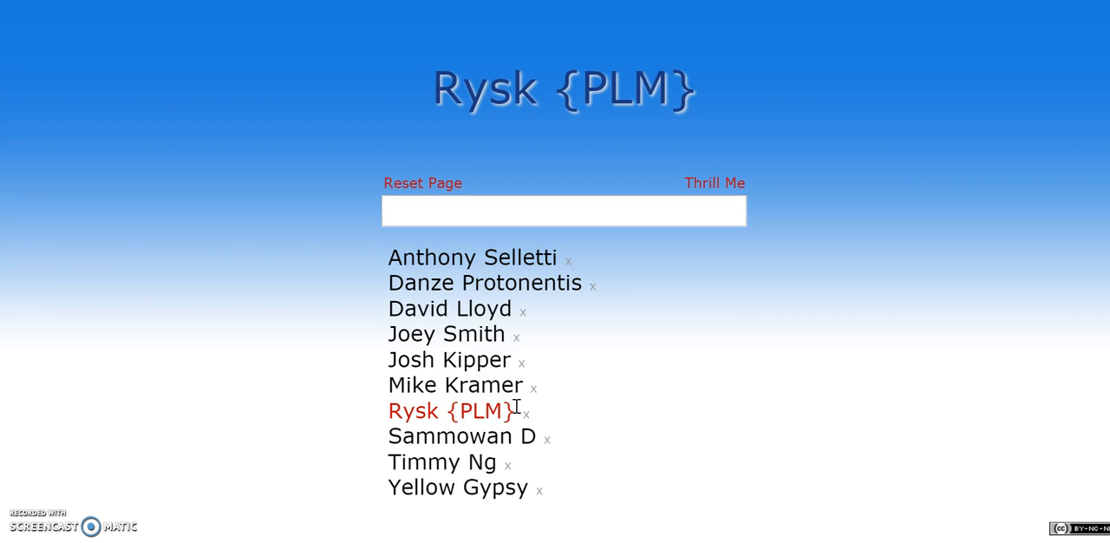
pyautogui.moveTo(569, 404)
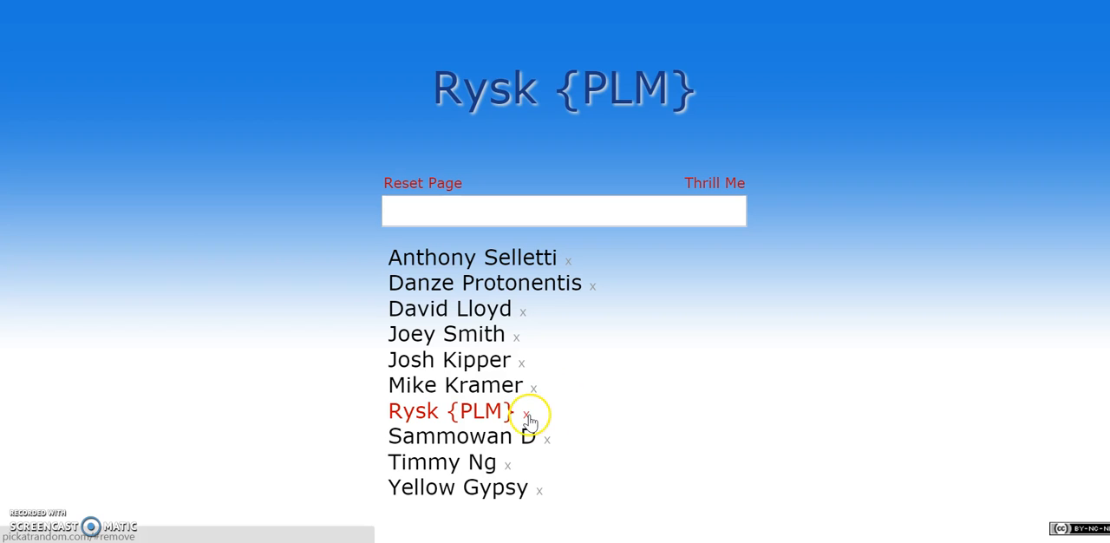
pyautogui.click(526, 413)
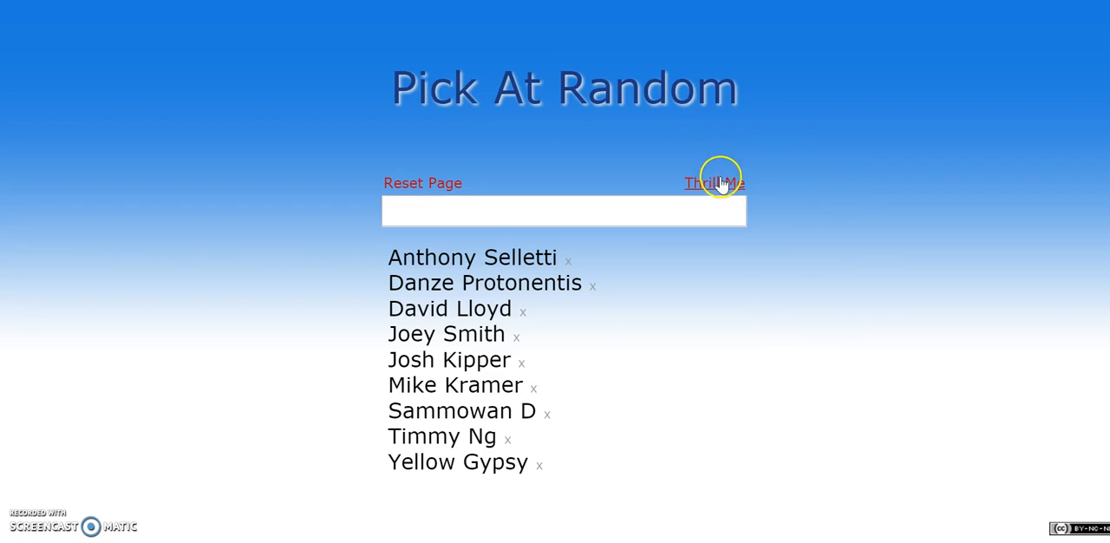
pyautogui.click(715, 183)
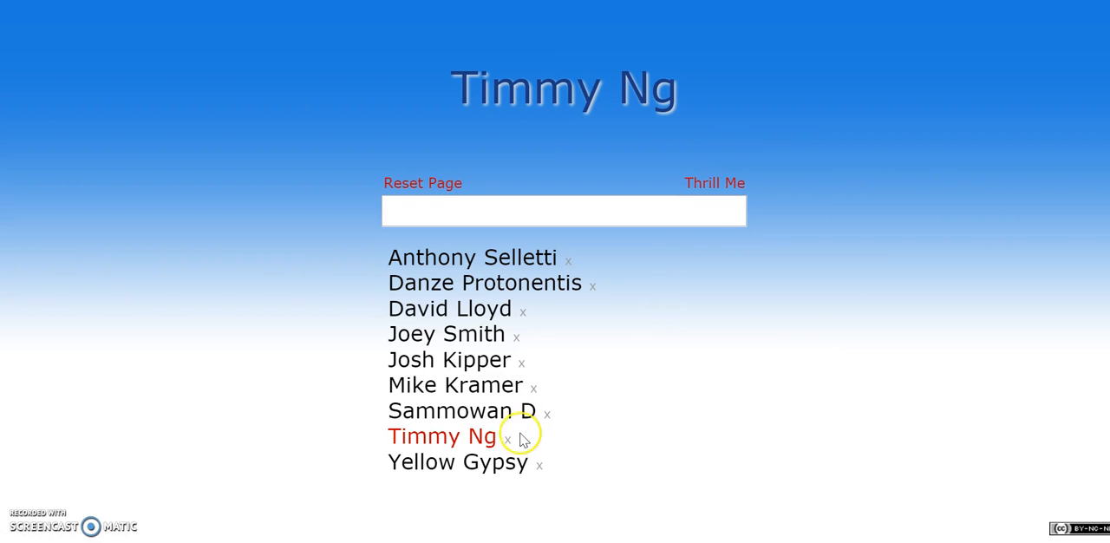
pyautogui.click(714, 183)
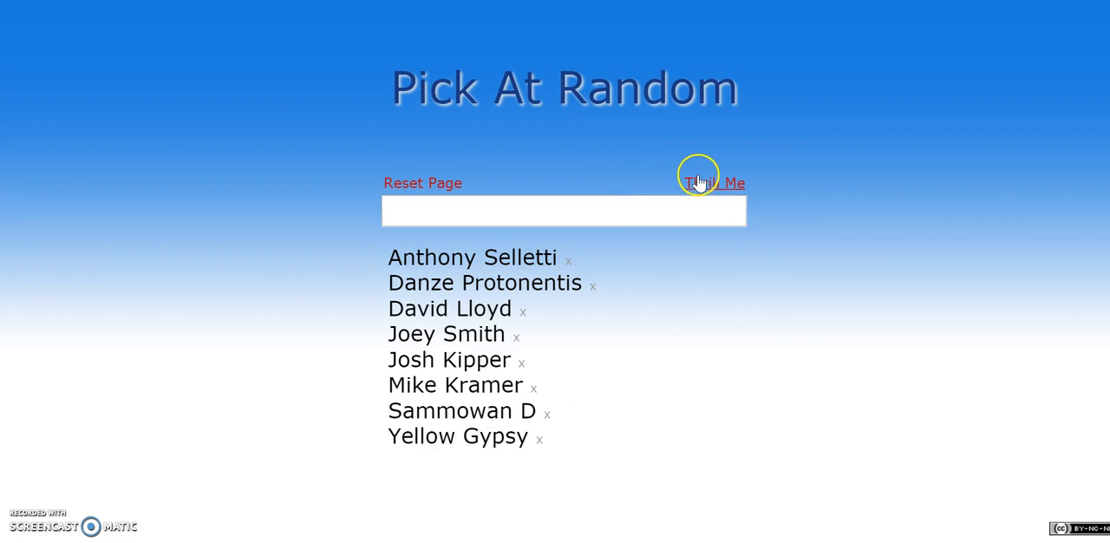
pyautogui.click(714, 183)
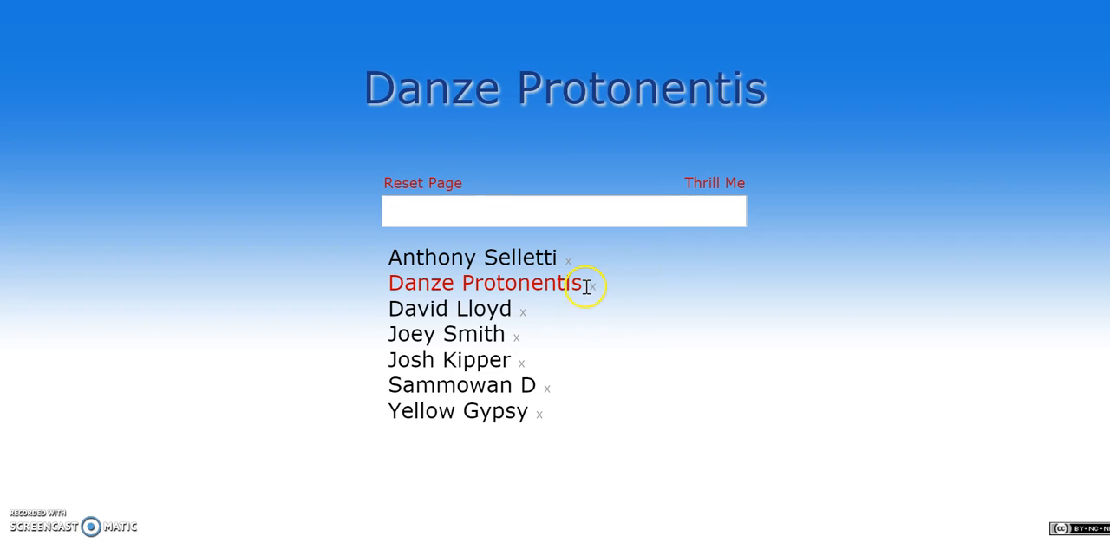
pyautogui.click(591, 283)
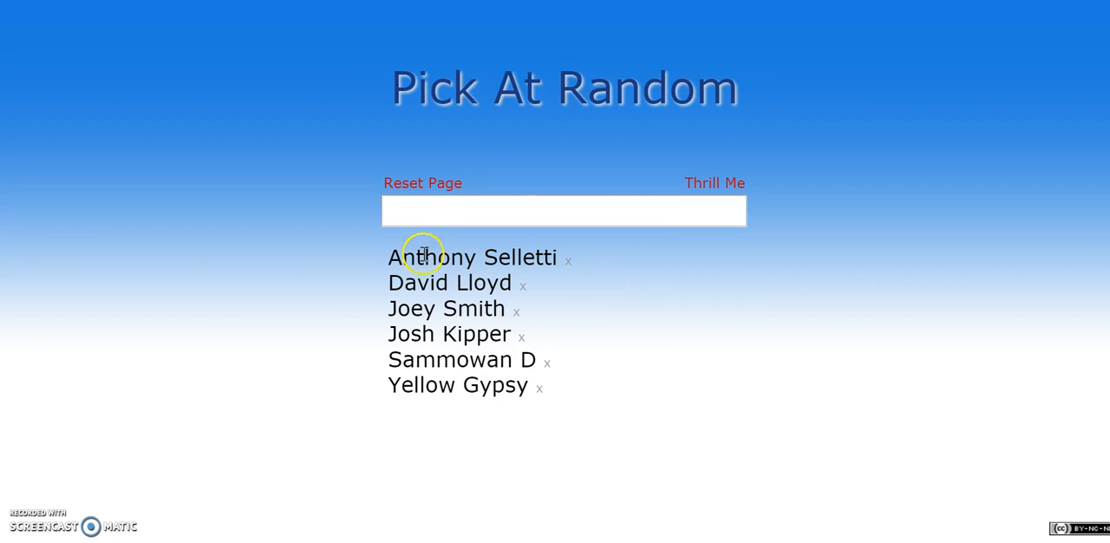
pyautogui.moveTo(770, 148)
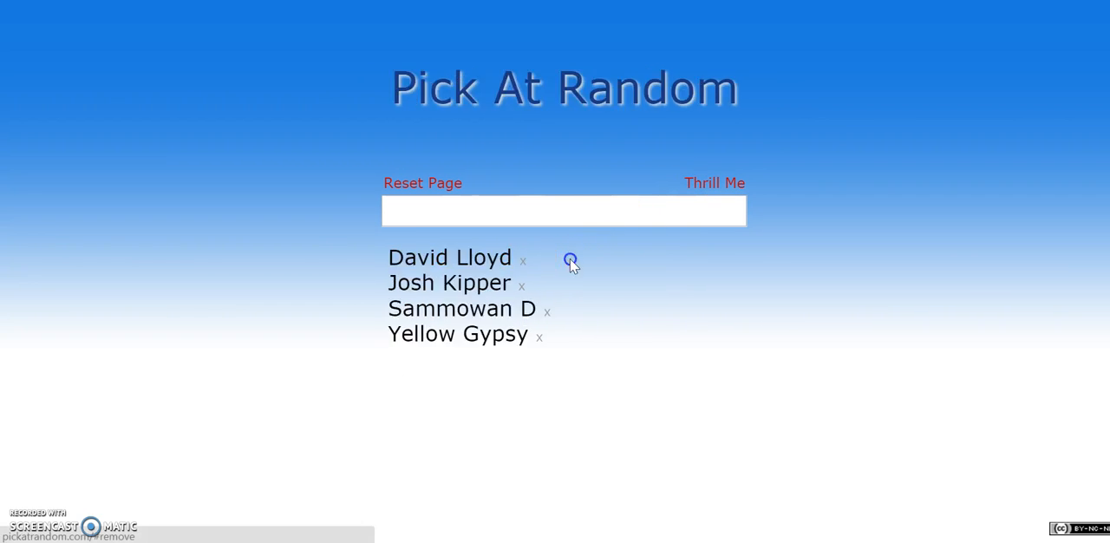
pyautogui.moveTo(718, 311)
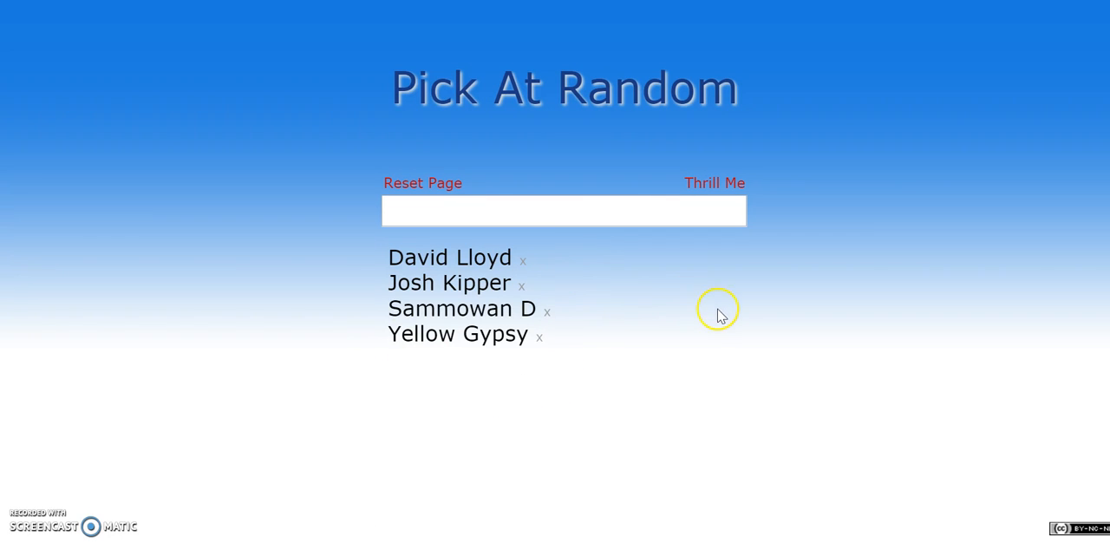
pyautogui.moveTo(707, 313)
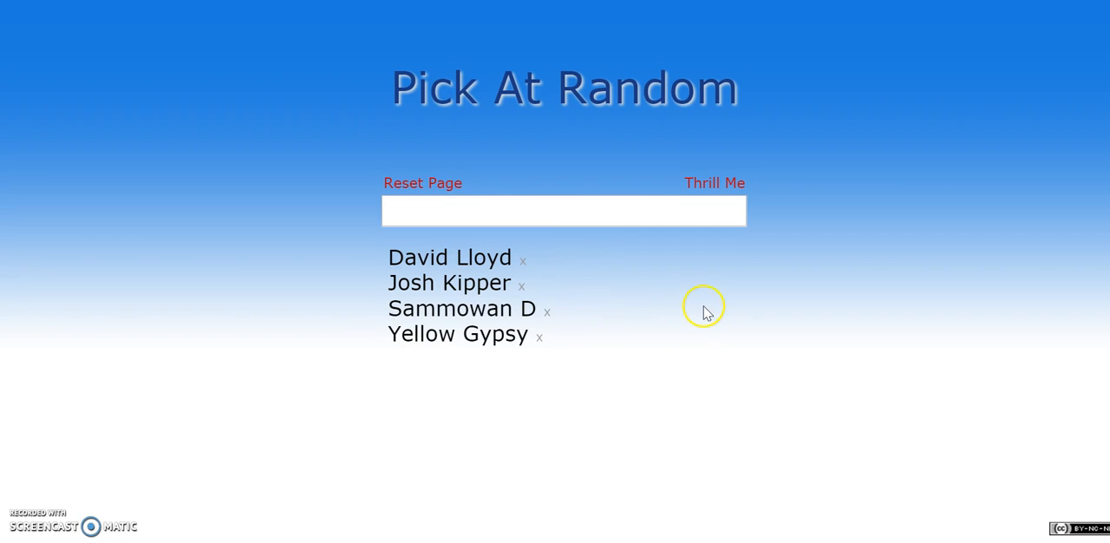
pyautogui.click(521, 284)
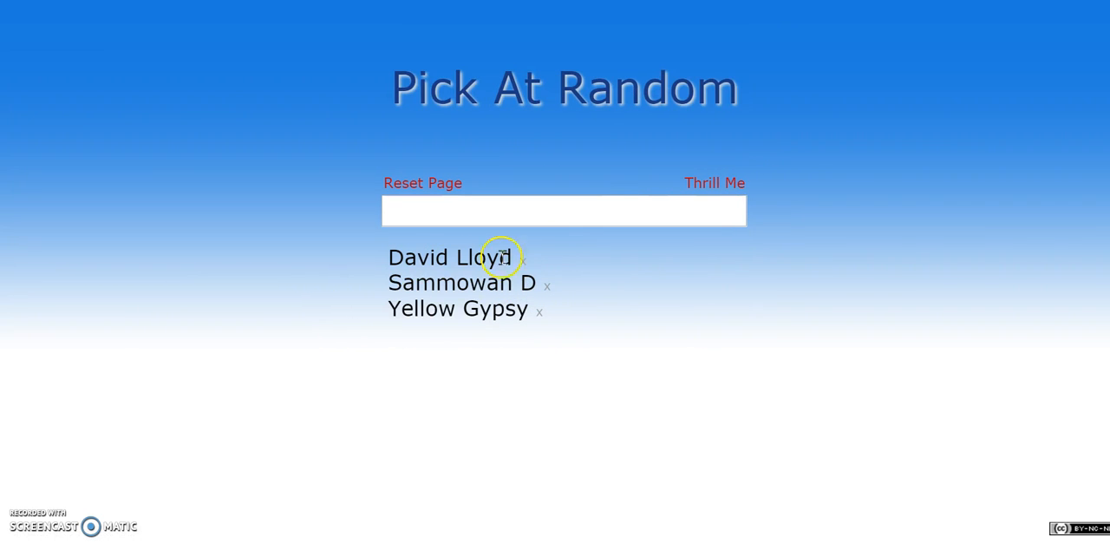
pyautogui.moveTo(563, 272)
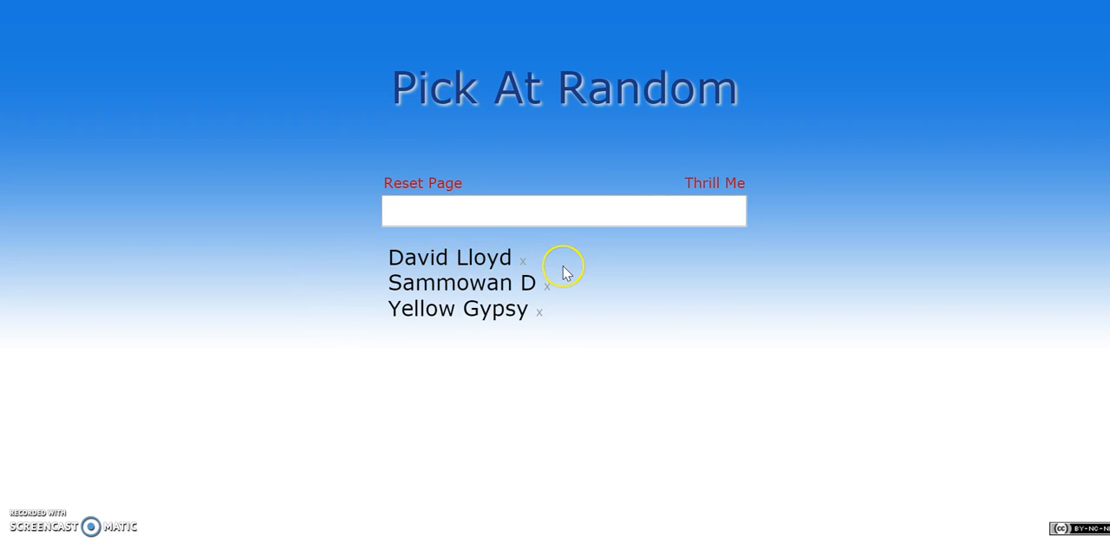
pyautogui.moveTo(521, 310)
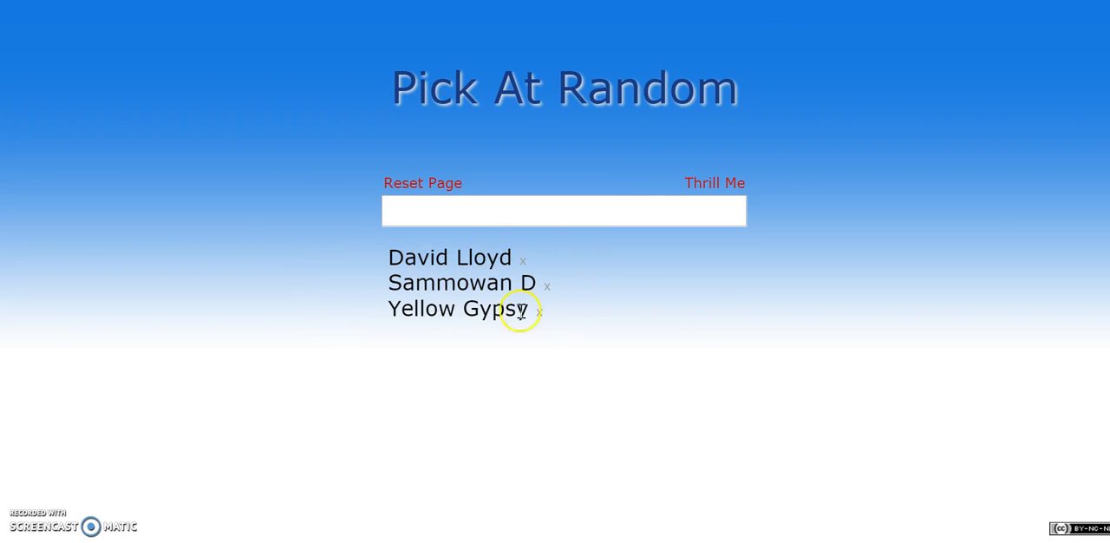
pyautogui.moveTo(455, 266)
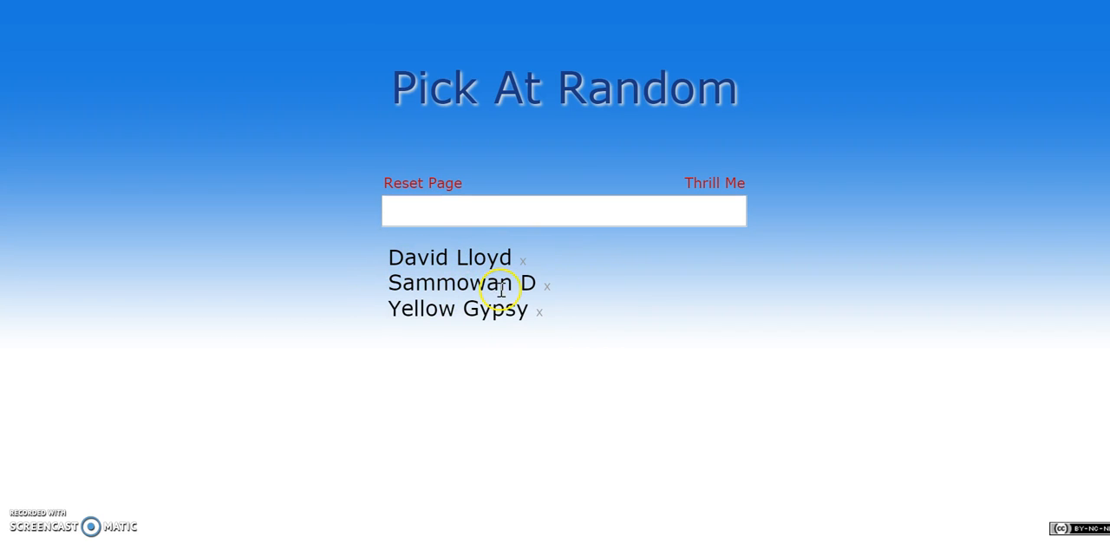
pyautogui.moveTo(669, 267)
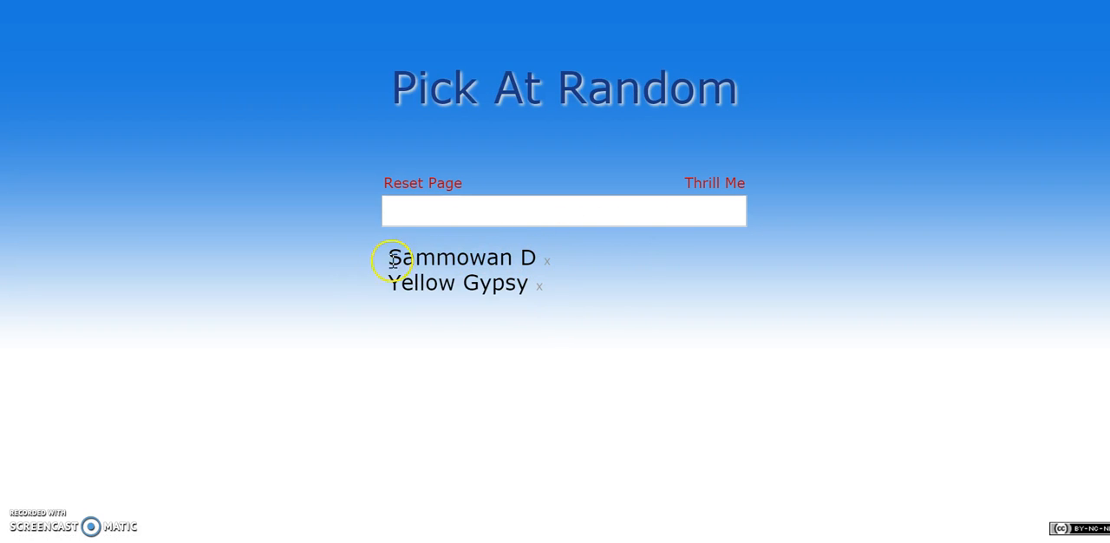
pyautogui.doubleClick(446, 257)
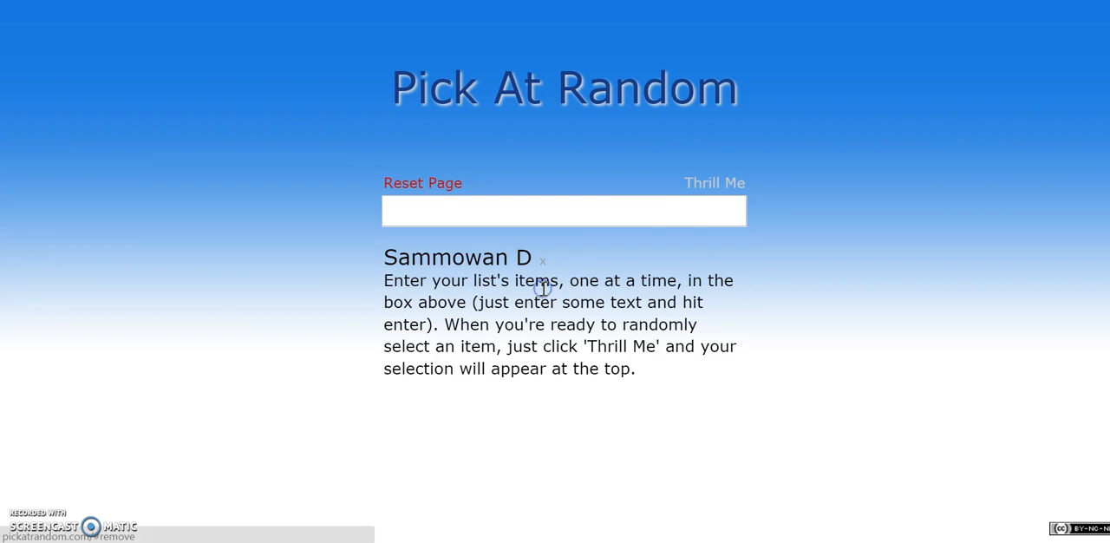
pyautogui.moveTo(345, 183)
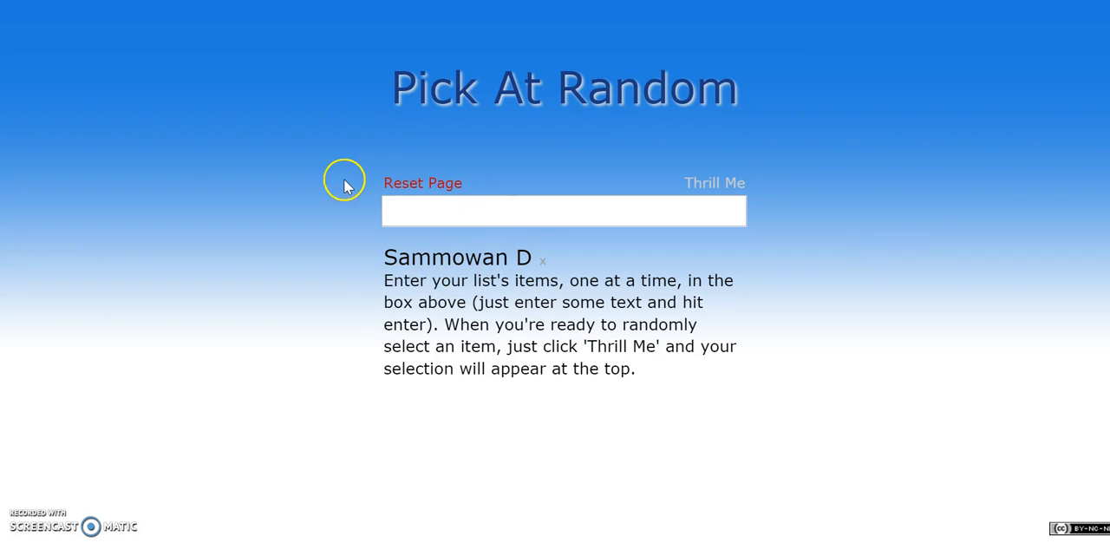
pyautogui.moveTo(208, 192)
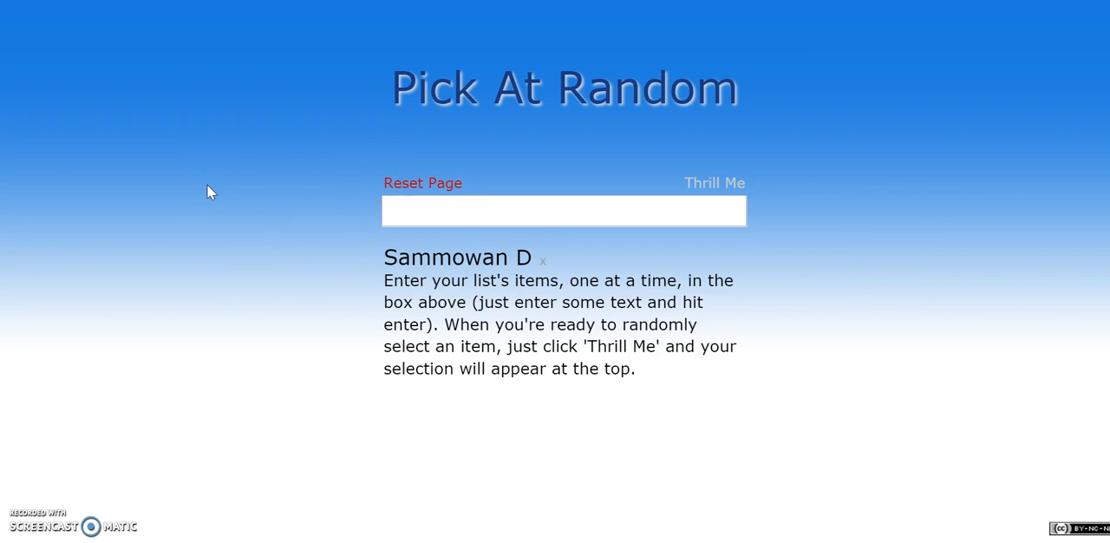